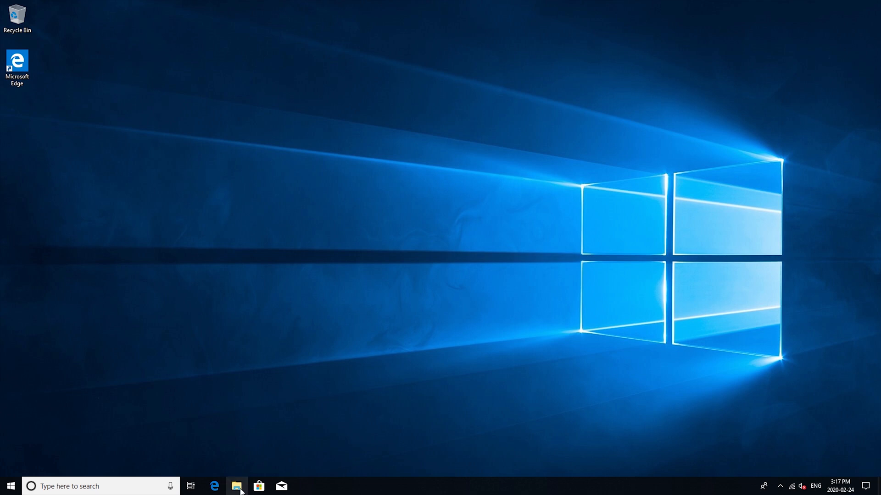
- Bring up the Format dialog for the NEW VOLUME (D:) drive from This PC
{"action": "left_click", "coordinate": [237, 486]}
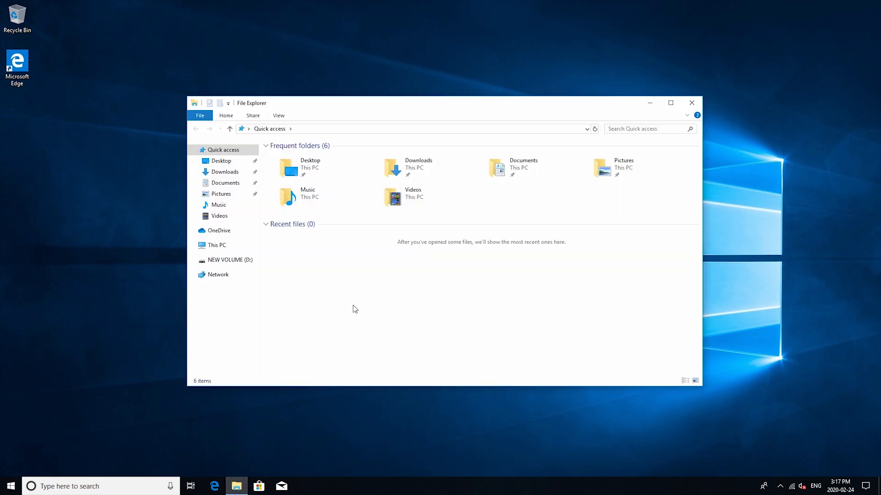
{"action": "left_click", "coordinate": [217, 245]}
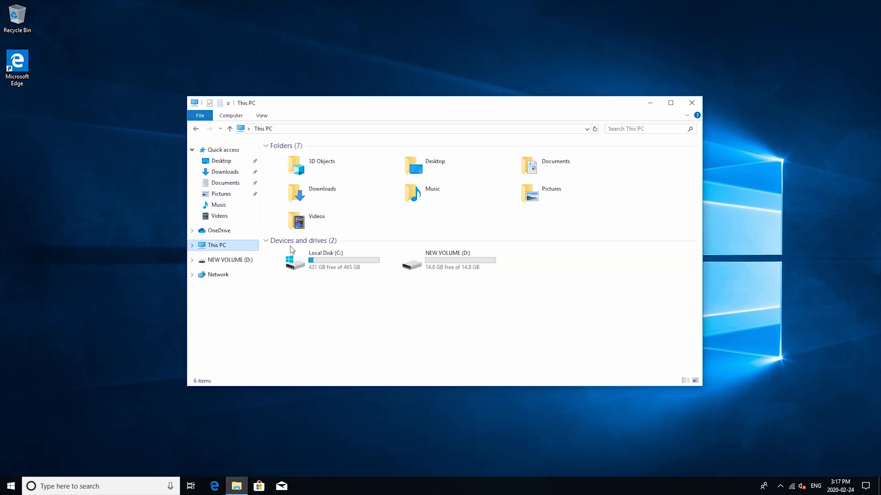
{"action": "right_click", "coordinate": [446, 260]}
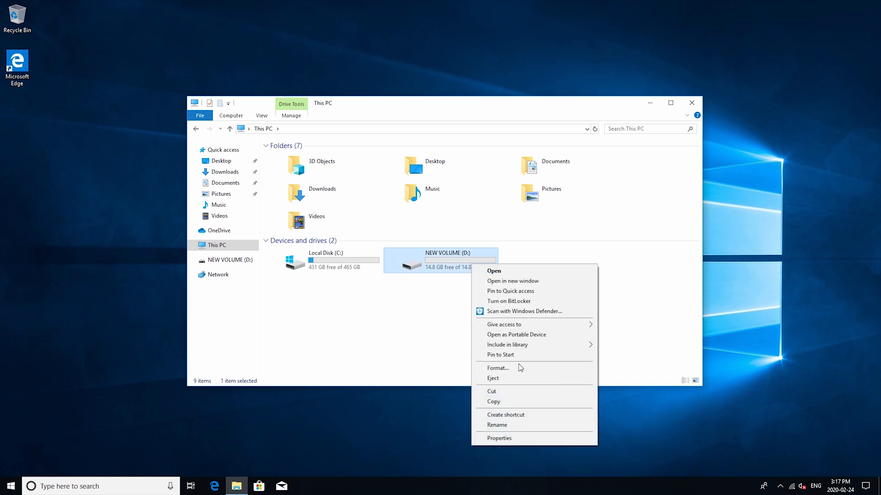
{"action": "left_click", "coordinate": [497, 368]}
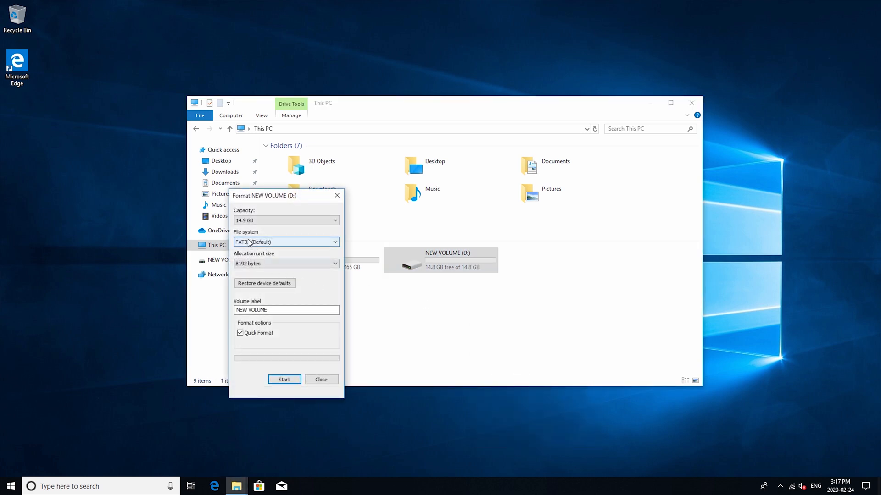
- Keep FAT32 with Quick Format and start formatting drive D:
{"action": "left_click", "coordinate": [334, 242]}
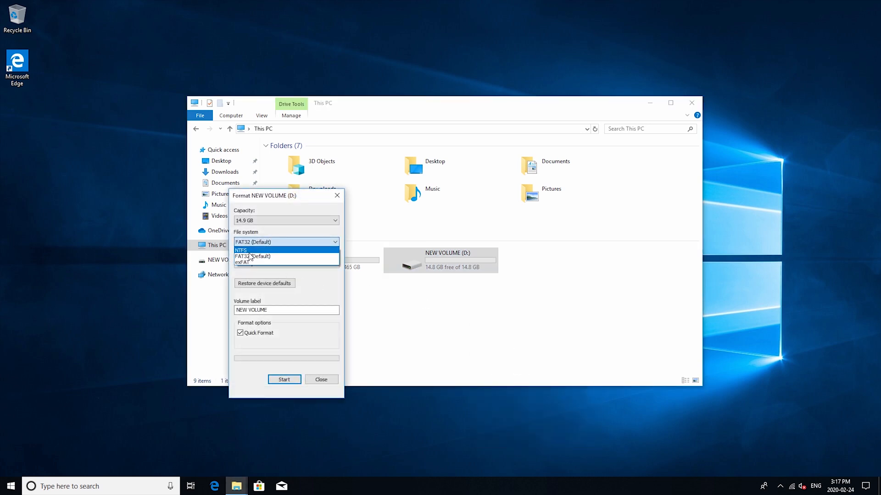
{"action": "left_click", "coordinate": [253, 242]}
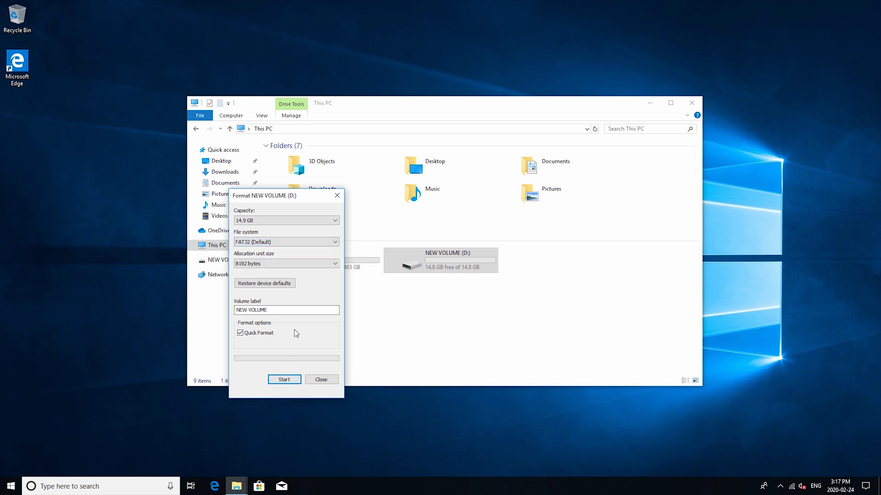
{"action": "mouse_move", "coordinate": [276, 209]}
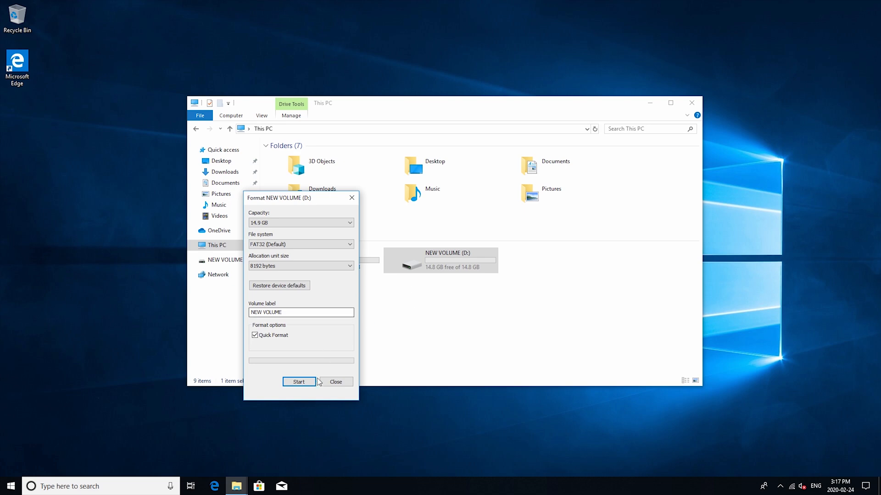
{"action": "left_click", "coordinate": [299, 382]}
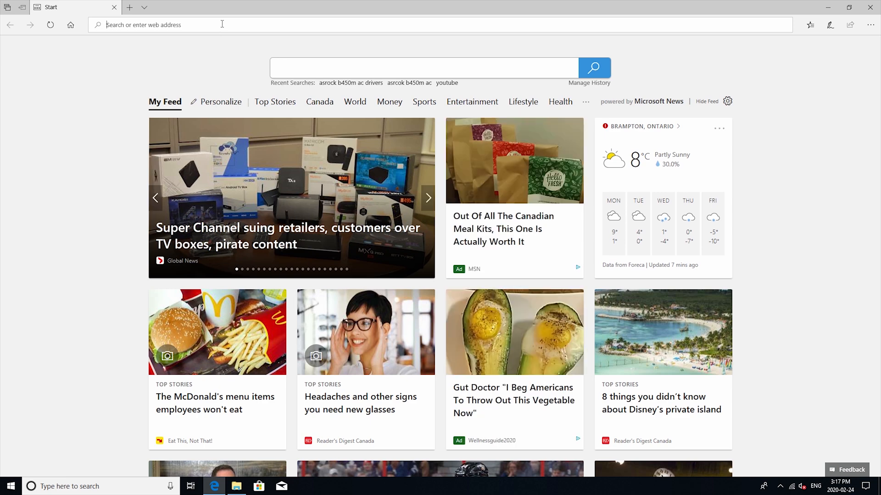
- From the Bing search, reach ASRock's B450M/ac support page and download the 1.70 BIOS zip
{"action": "left_click", "coordinate": [350, 83]}
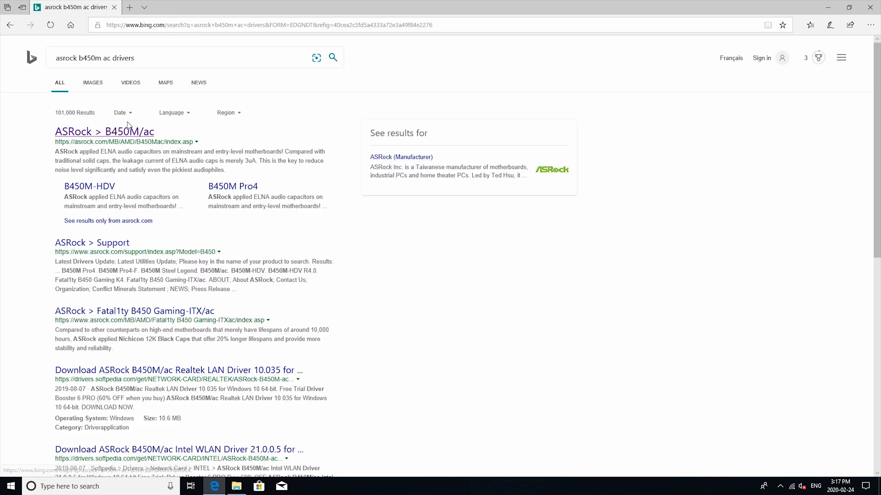
{"action": "left_click", "coordinate": [104, 131]}
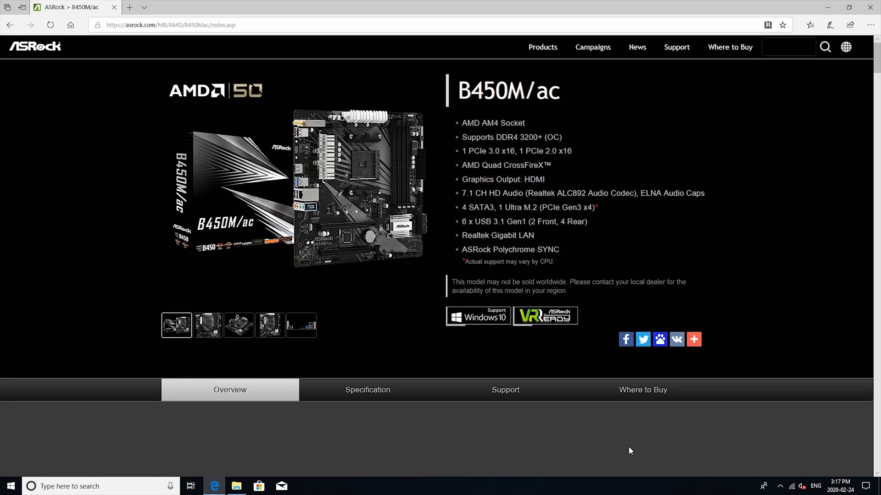
{"action": "left_click", "coordinate": [505, 390]}
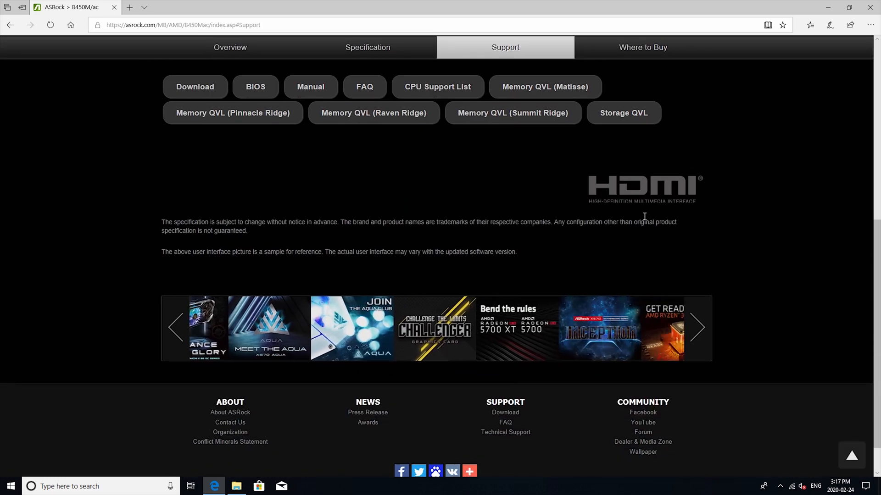
{"action": "left_click", "coordinate": [255, 86]}
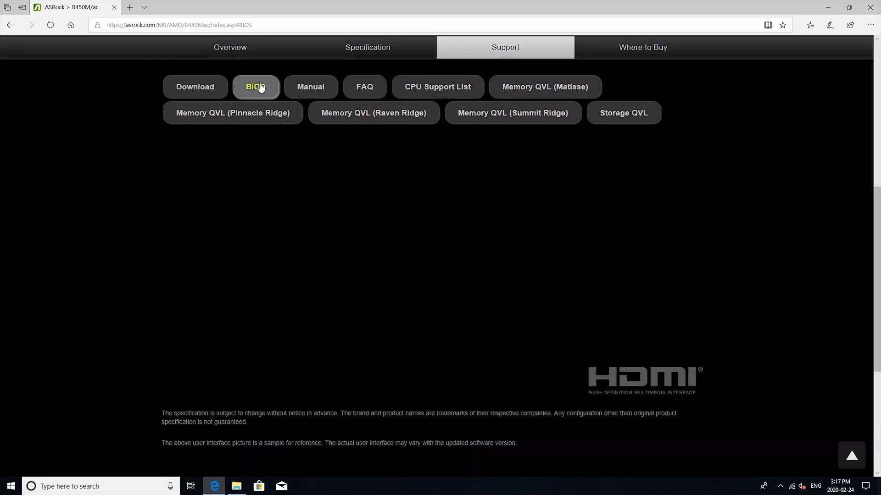
{"action": "left_click", "coordinate": [255, 86]}
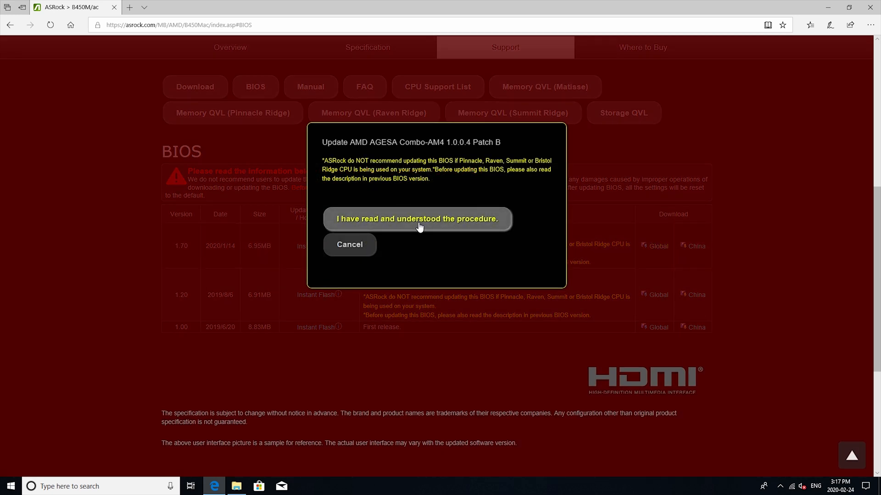
{"action": "left_click", "coordinate": [417, 218]}
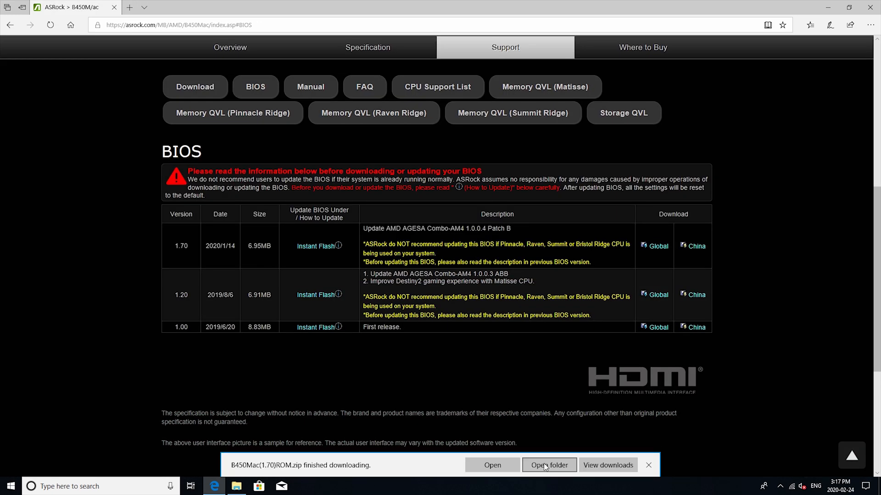
- Extract B45MAC1.70 from the downloaded archive onto NEW VOLUME (D:)
{"action": "left_click", "coordinate": [549, 466]}
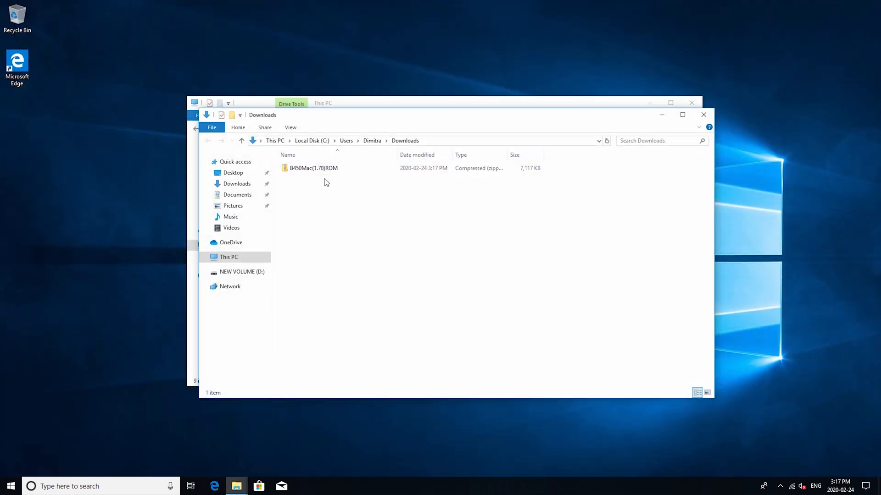
{"action": "left_click", "coordinate": [313, 168]}
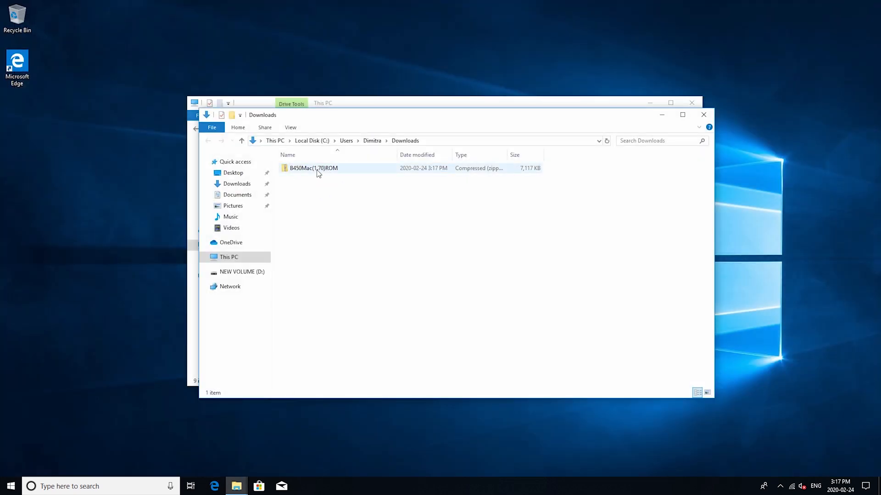
{"action": "double_click", "coordinate": [313, 168]}
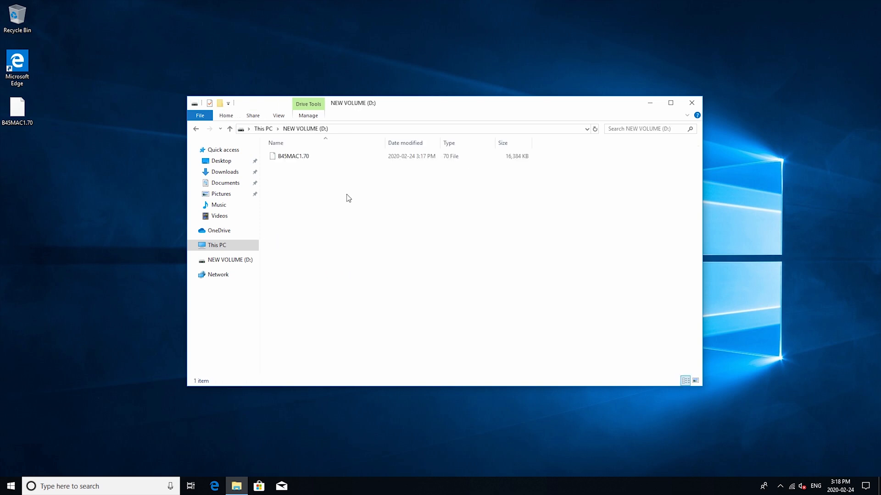
{"action": "mouse_move", "coordinate": [146, 204]}
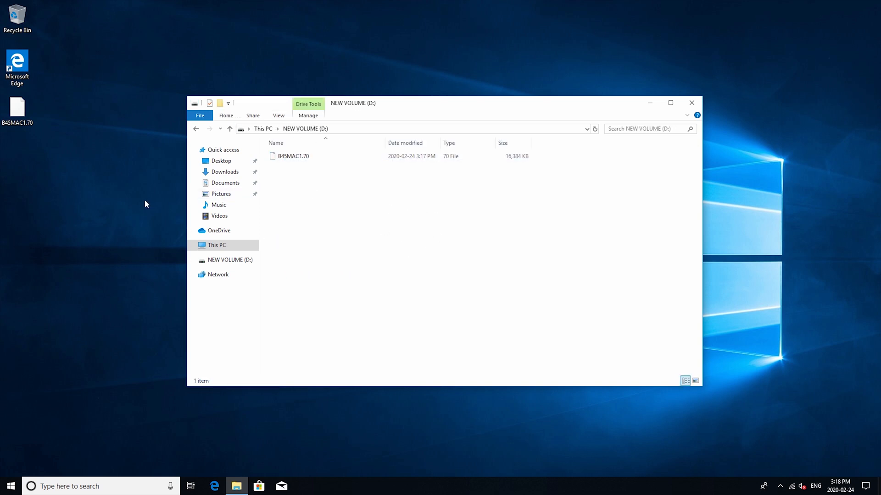
- Restart the computer from the Start menu power choices
{"action": "left_click", "coordinate": [11, 466]}
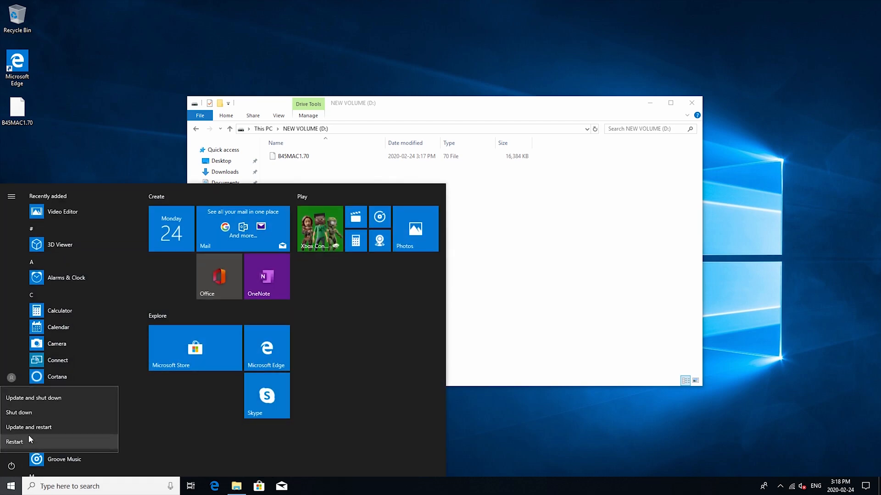
{"action": "left_click", "coordinate": [14, 442]}
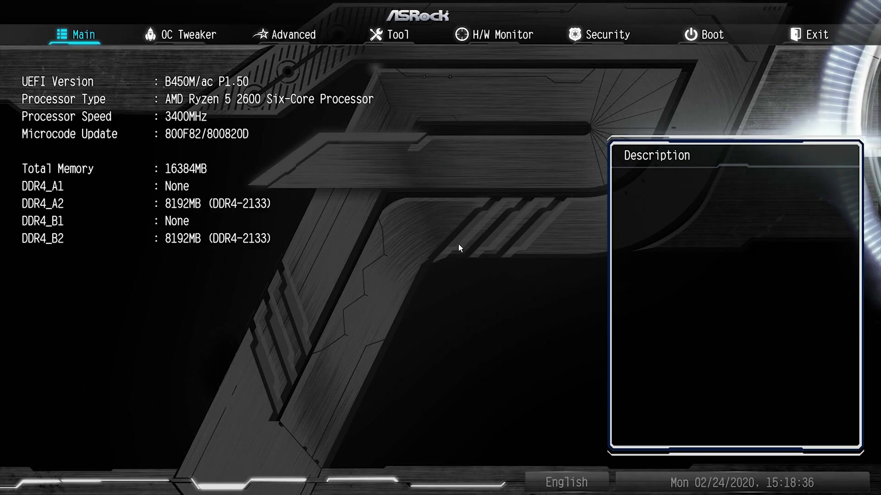
{"action": "mouse_move", "coordinate": [393, 35]}
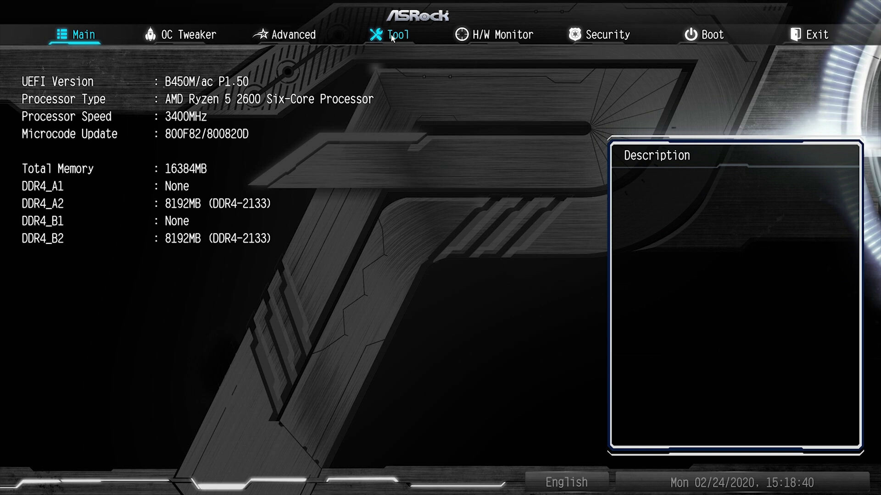
- Flash B45MAC1.70 with Instant Flash from the Tool section and reboot after success
{"action": "left_click", "coordinate": [394, 34]}
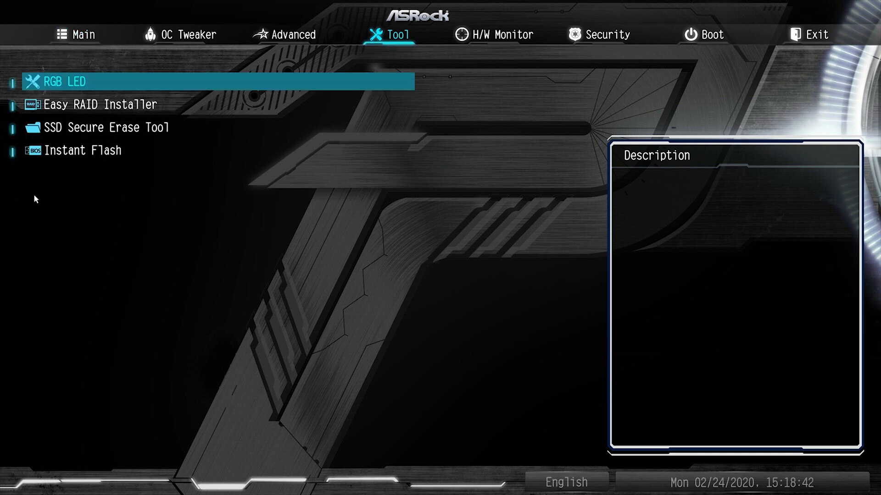
{"action": "left_click", "coordinate": [83, 149]}
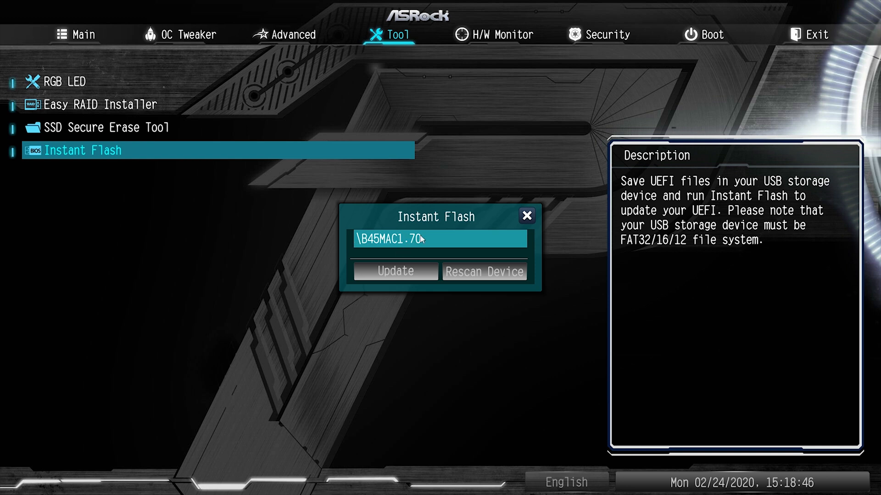
{"action": "left_click", "coordinate": [394, 272]}
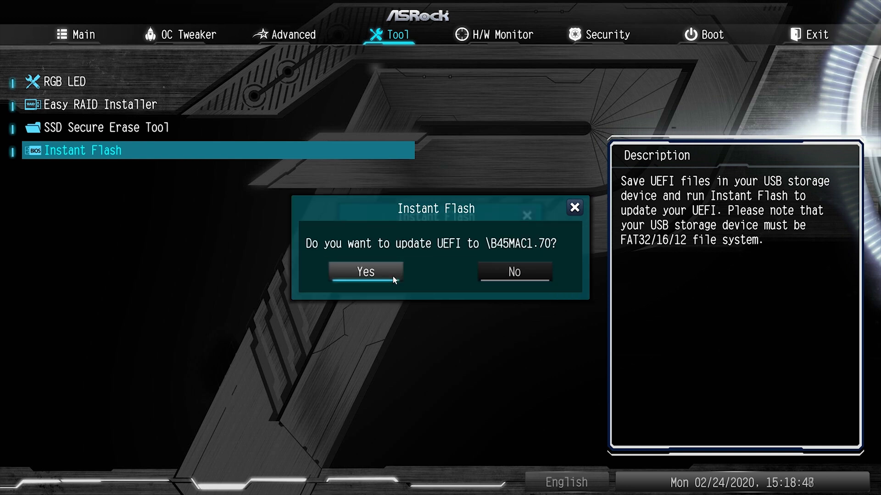
{"action": "left_click", "coordinate": [365, 272]}
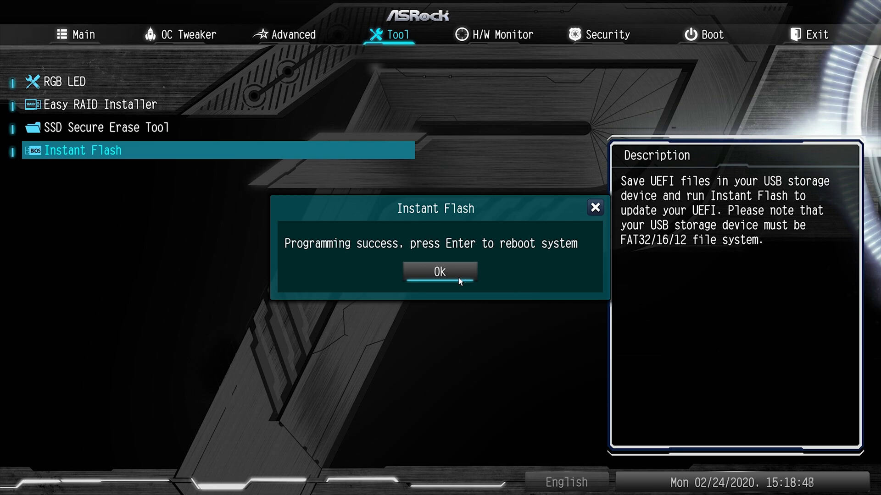
{"action": "left_click", "coordinate": [439, 272]}
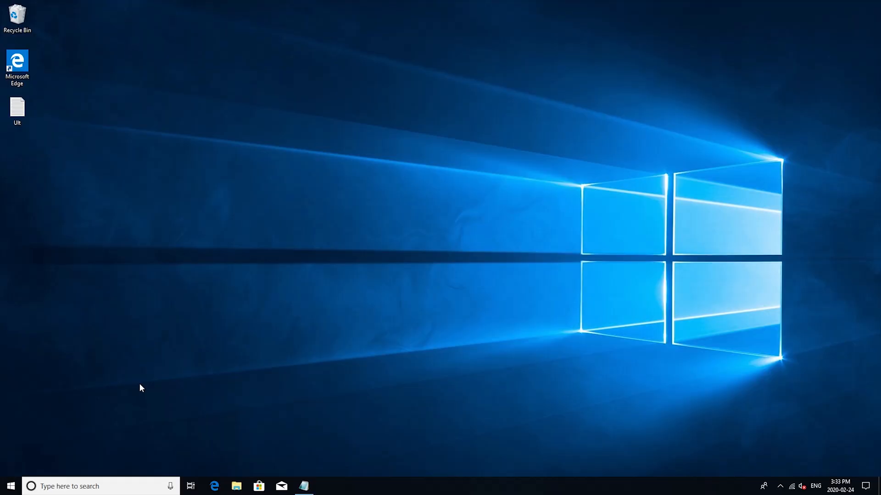
- Start a taskbar search for Control Panel from the rebooted desktop
{"action": "left_click", "coordinate": [84, 486]}
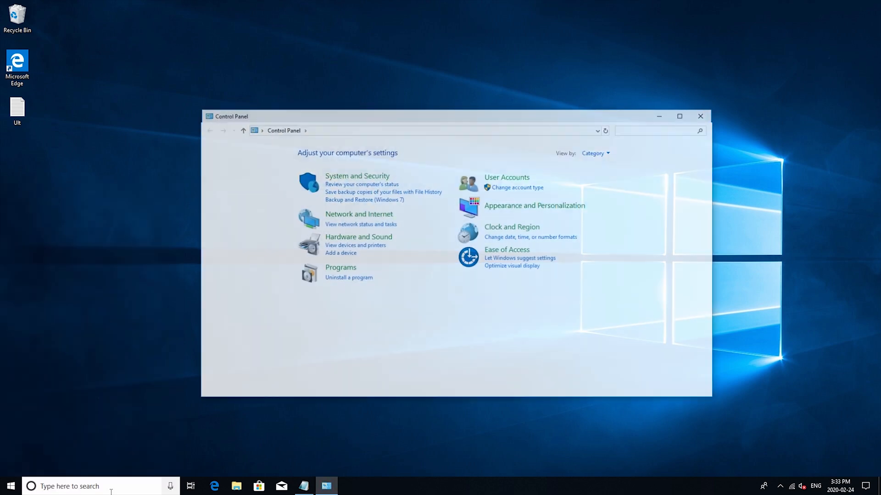
- Go to Power Options under Hardware and Sound
{"action": "left_click", "coordinate": [358, 237]}
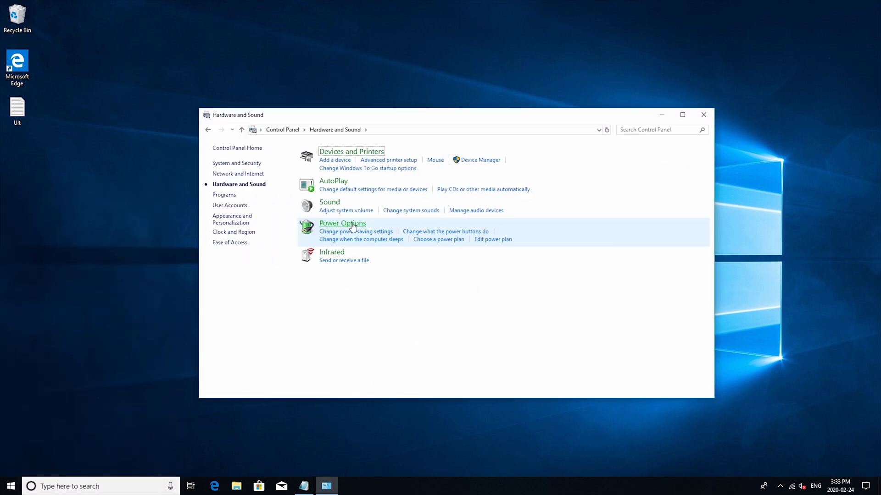
{"action": "left_click", "coordinate": [342, 223]}
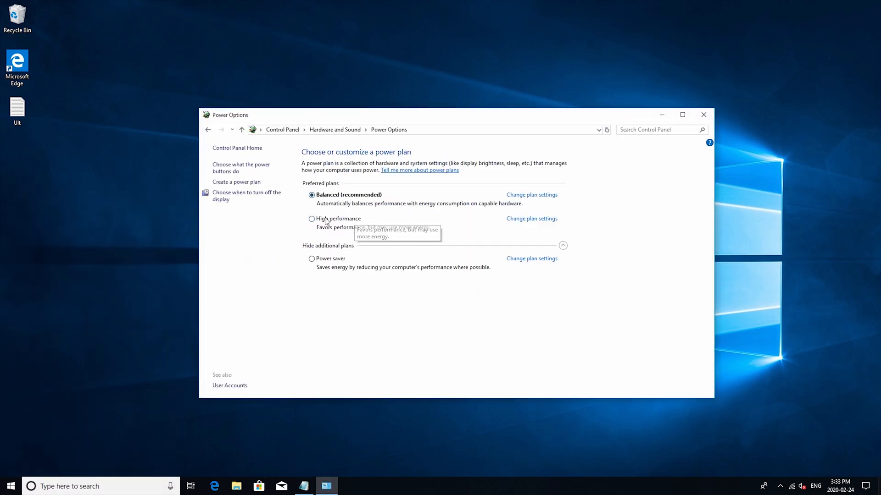
{"action": "mouse_move", "coordinate": [317, 222]}
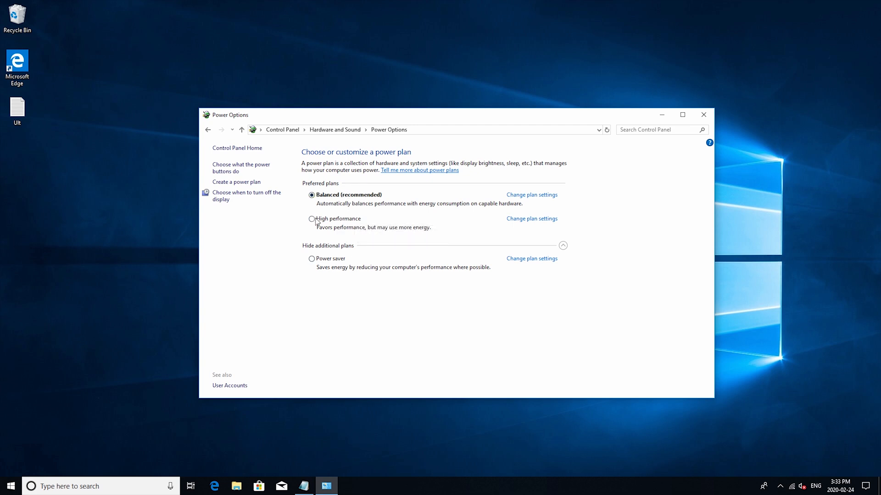
{"action": "mouse_move", "coordinate": [339, 219]}
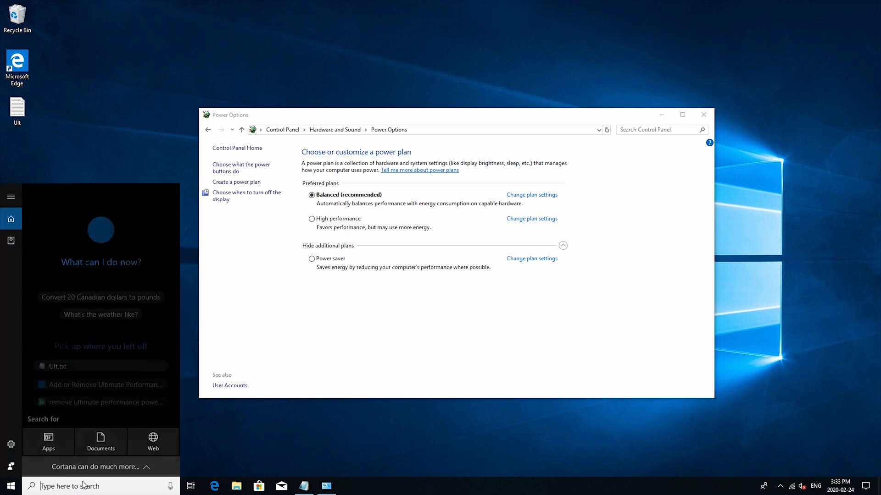
- Launch Command Prompt with administrator rights via the cmd search
{"action": "type", "text": "c"}
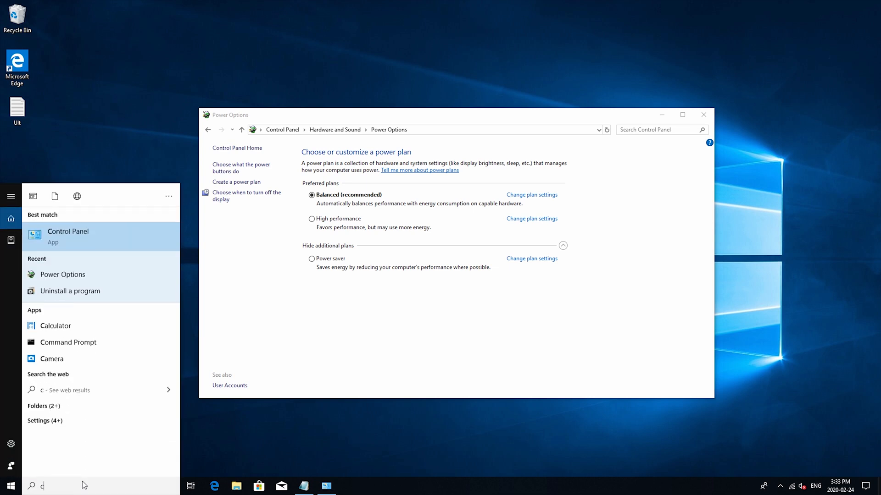
{"action": "type", "text": "md"}
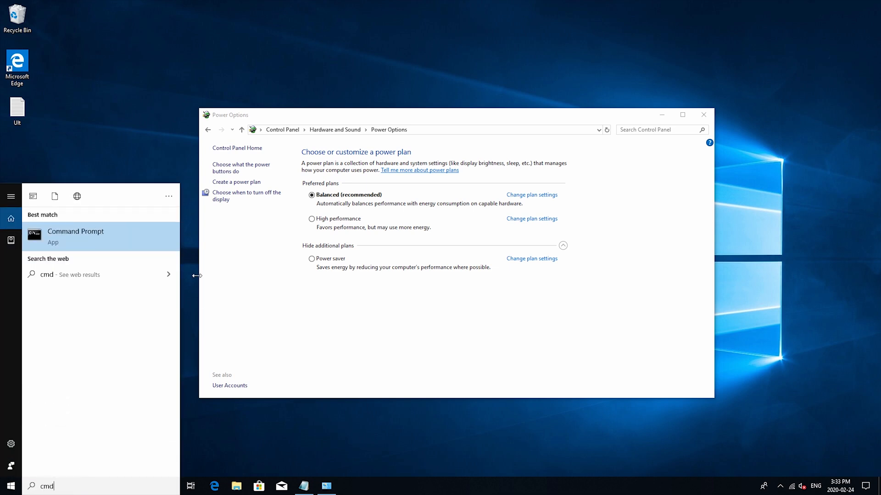
{"action": "right_click", "coordinate": [75, 231]}
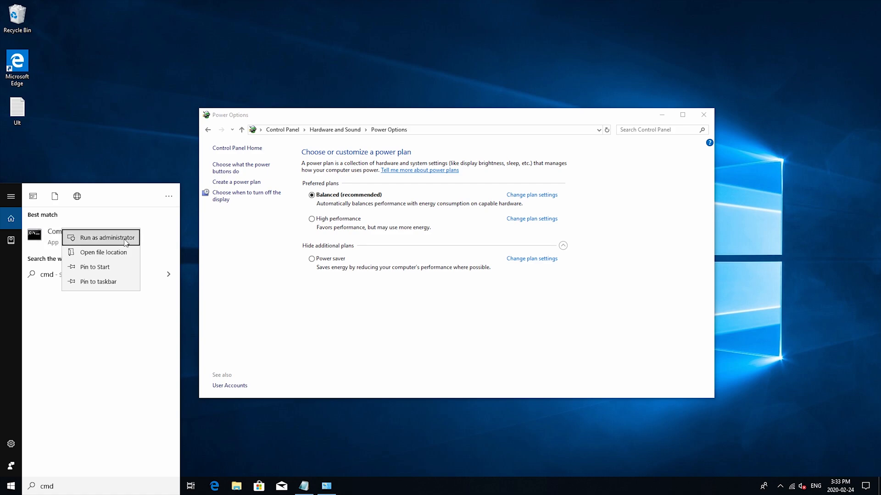
{"action": "left_click", "coordinate": [107, 237]}
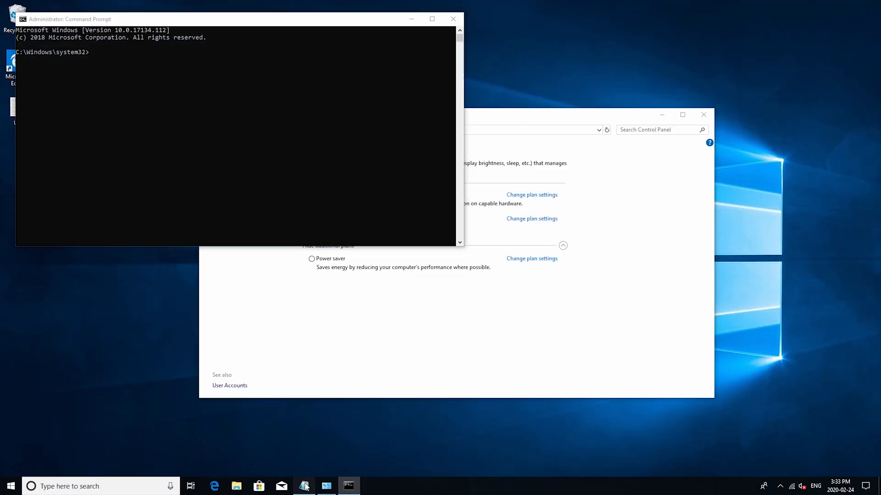
- Run powercfg -duplicatescheme to create Ultimate Performance and reopen Power Options
{"action": "left_click", "coordinate": [303, 486]}
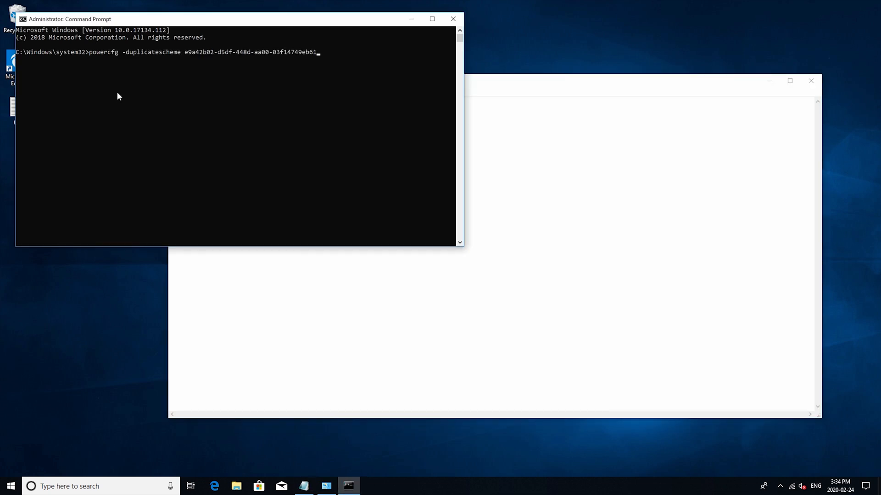
{"action": "key", "text": "Return"}
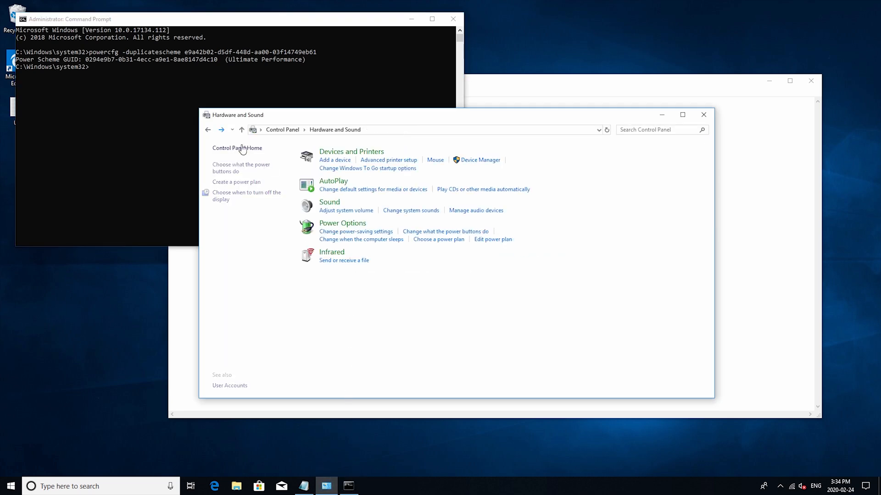
{"action": "left_click", "coordinate": [342, 223]}
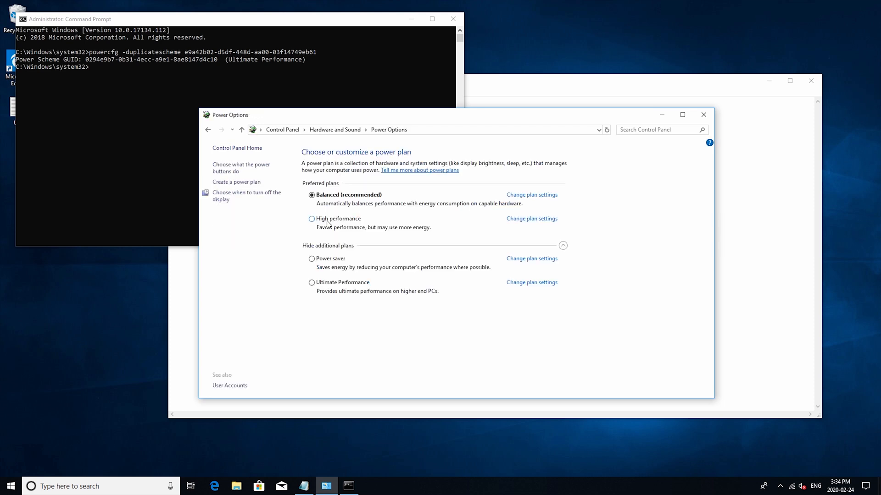
{"action": "mouse_move", "coordinate": [364, 288]}
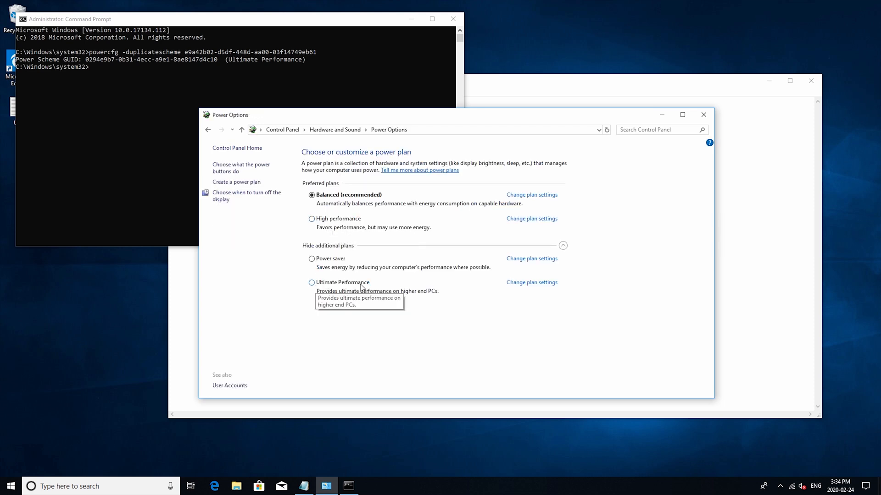
- Select Ultimate Performance as the active plan and return to Control Panel home
{"action": "left_click", "coordinate": [311, 283]}
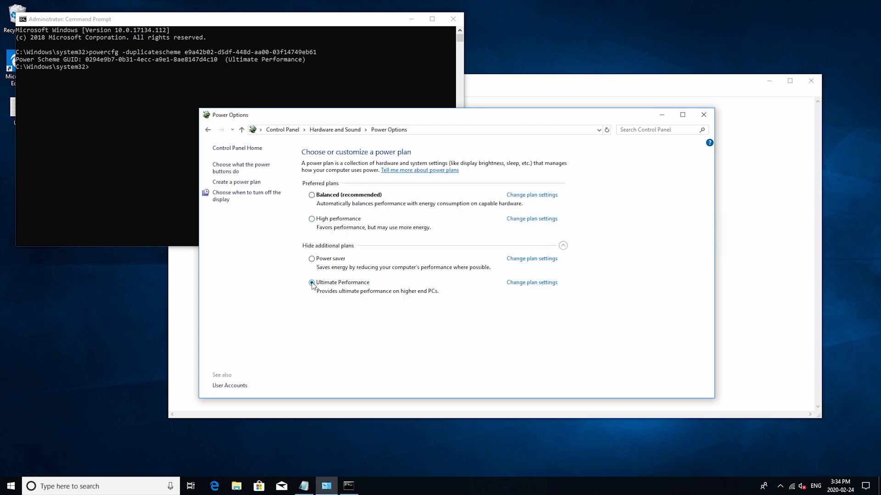
{"action": "left_click", "coordinate": [208, 129]}
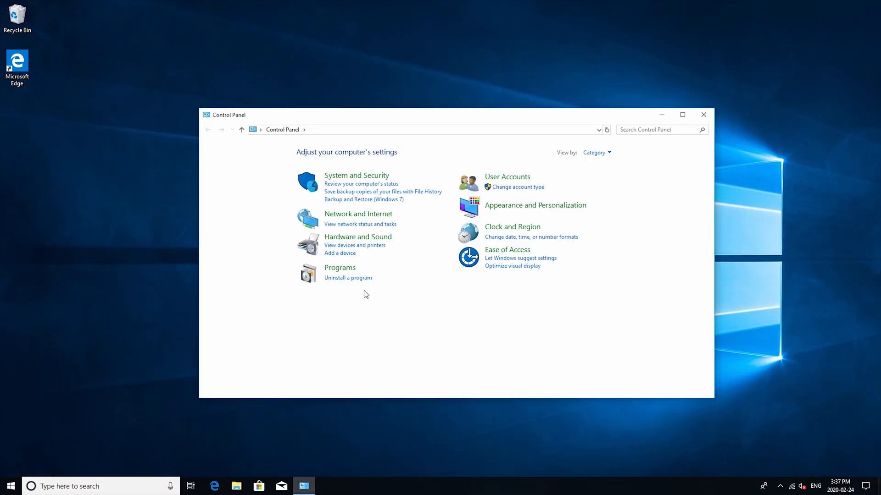
- Uninstall Microsoft OneDrive from the installed programs list and close the window
{"action": "left_click", "coordinate": [348, 277]}
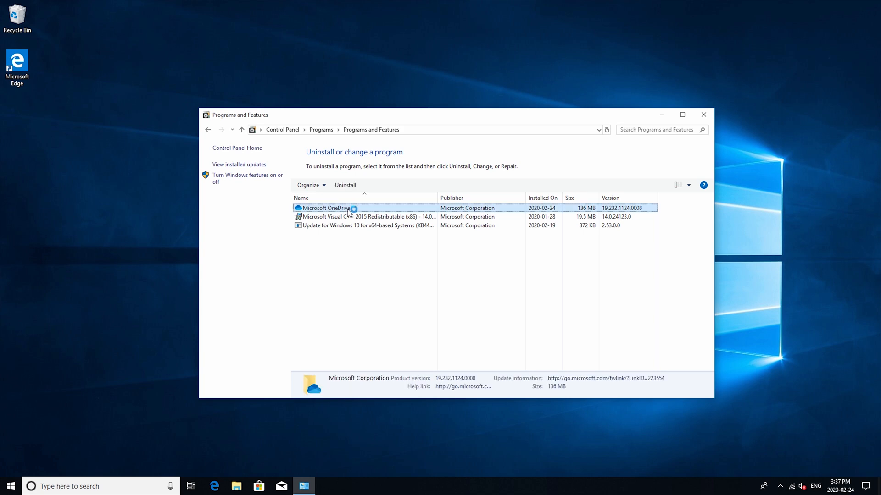
{"action": "mouse_move", "coordinate": [421, 262]}
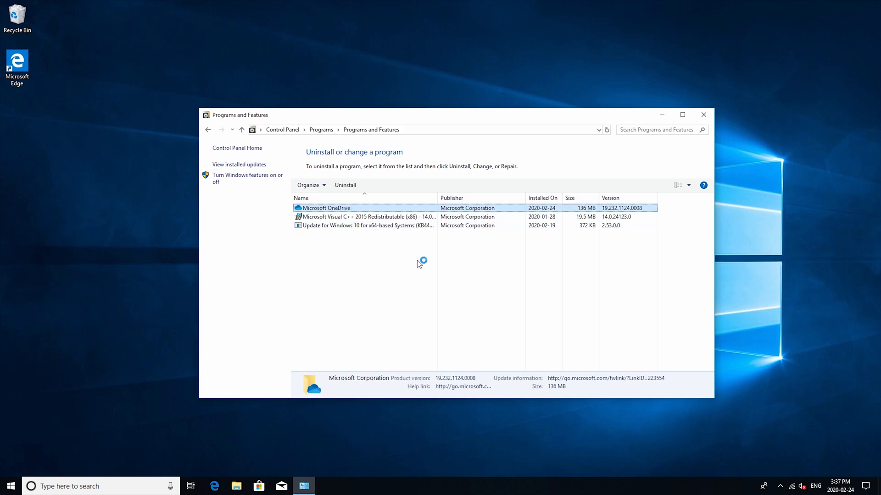
{"action": "left_click", "coordinate": [346, 185]}
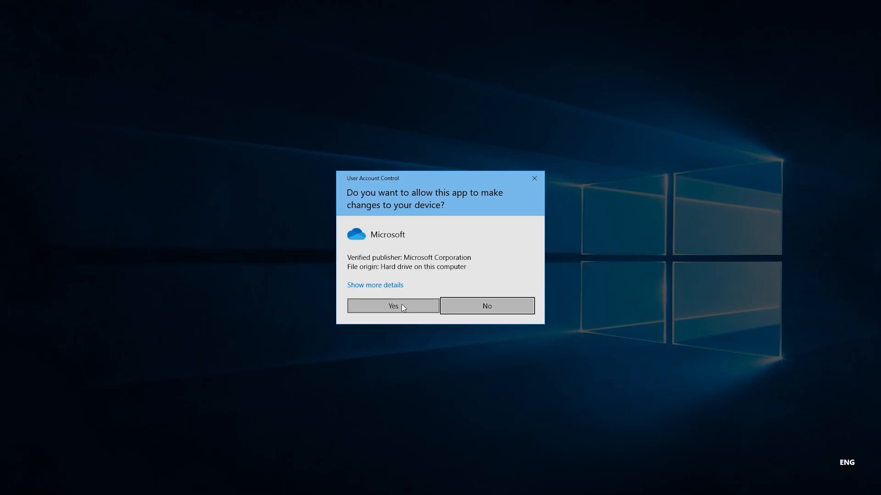
{"action": "left_click", "coordinate": [392, 306]}
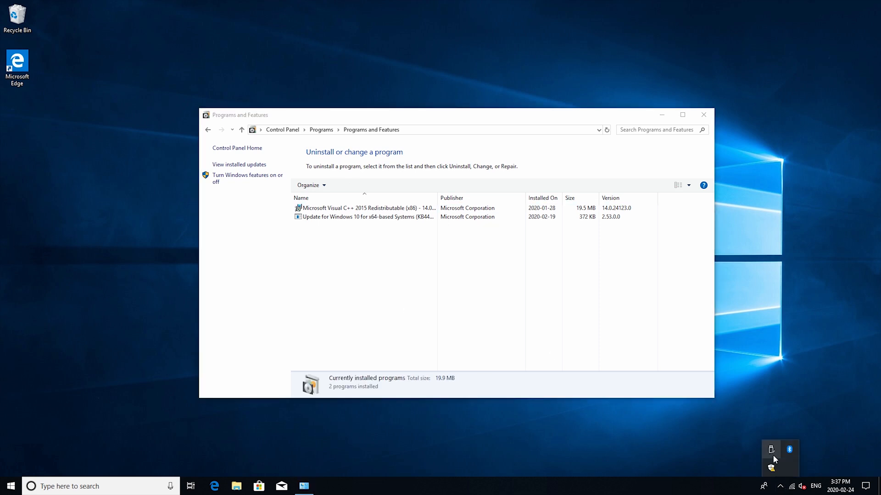
{"action": "left_click", "coordinate": [702, 115]}
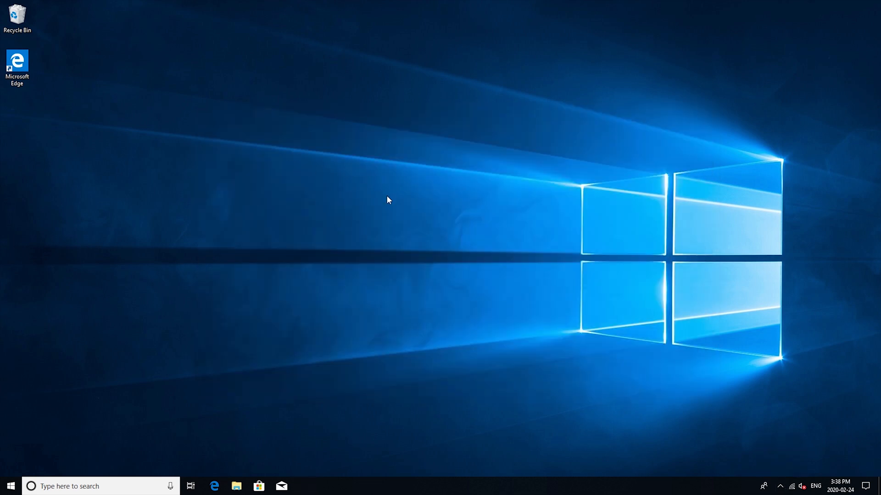
- Launch the Local Group Policy Editor by entering gpedit in the Run box
{"action": "left_click", "coordinate": [84, 486]}
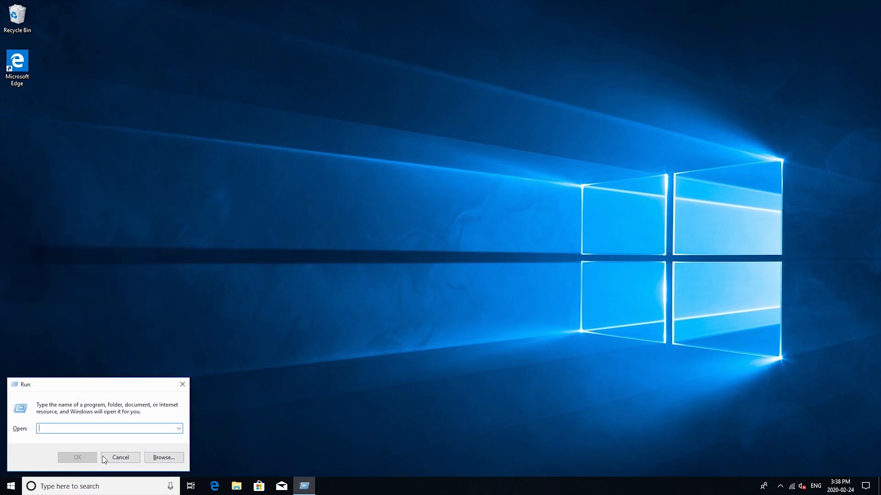
{"action": "key", "text": "Win+r"}
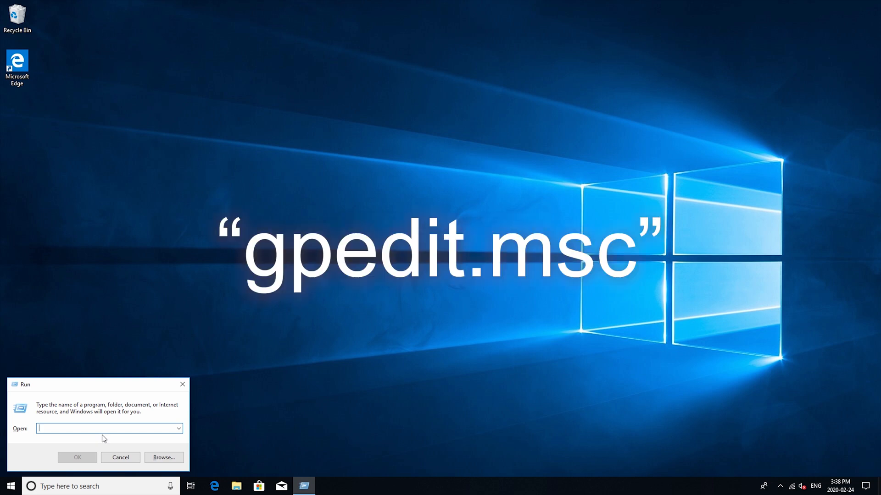
{"action": "type", "text": "gpedit."}
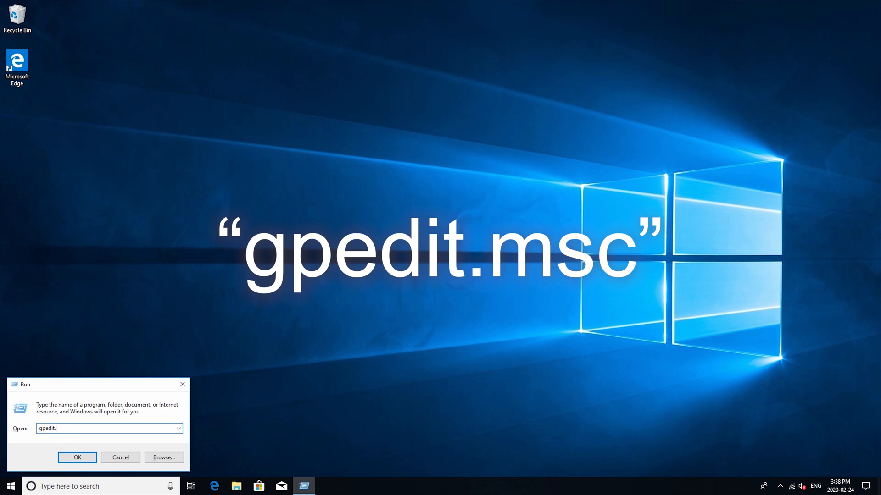
{"action": "left_click", "coordinate": [78, 457]}
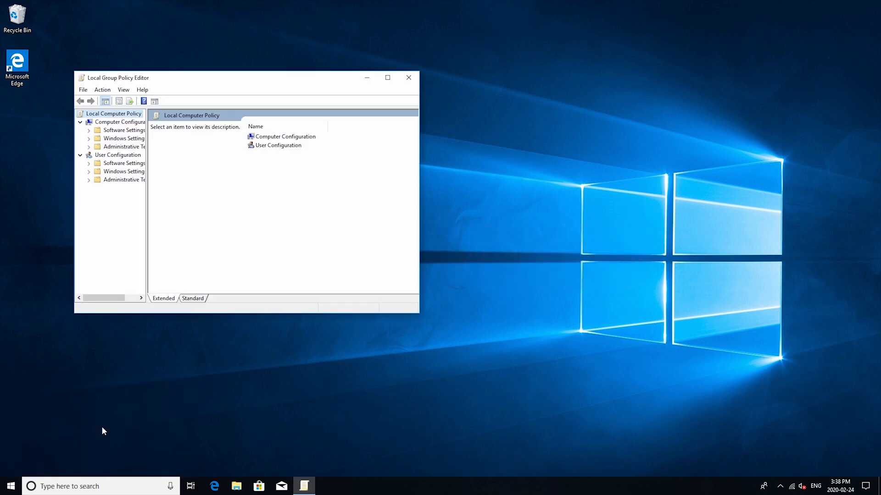
{"action": "mouse_move", "coordinate": [141, 332]}
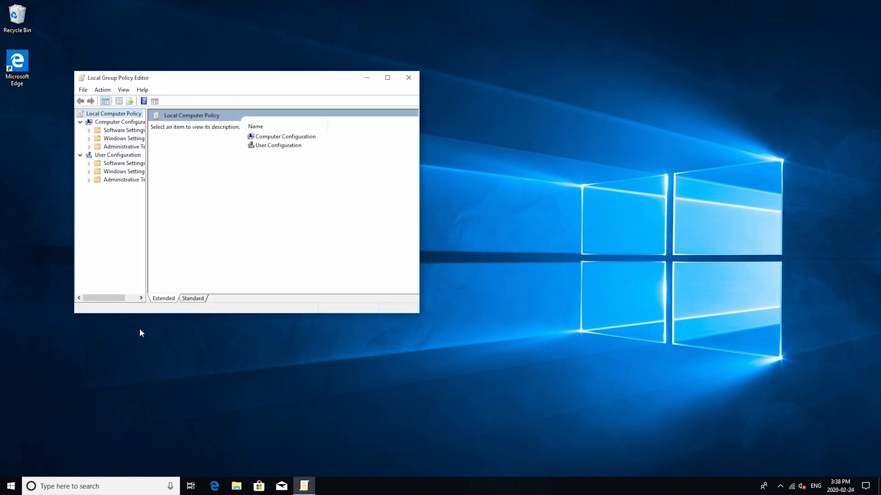
{"action": "mouse_move", "coordinate": [108, 124]}
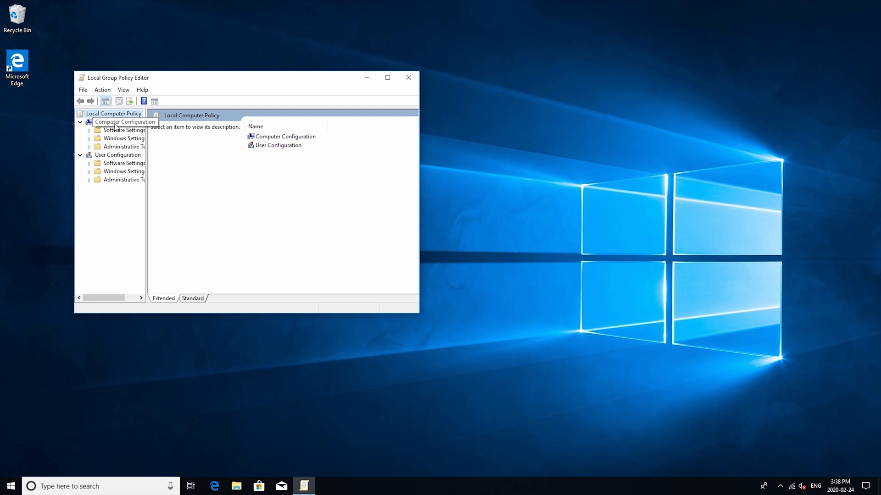
- Navigate to Computer Configuration > Administrative Templates > Windows Components > Search policies
{"action": "left_click", "coordinate": [124, 147]}
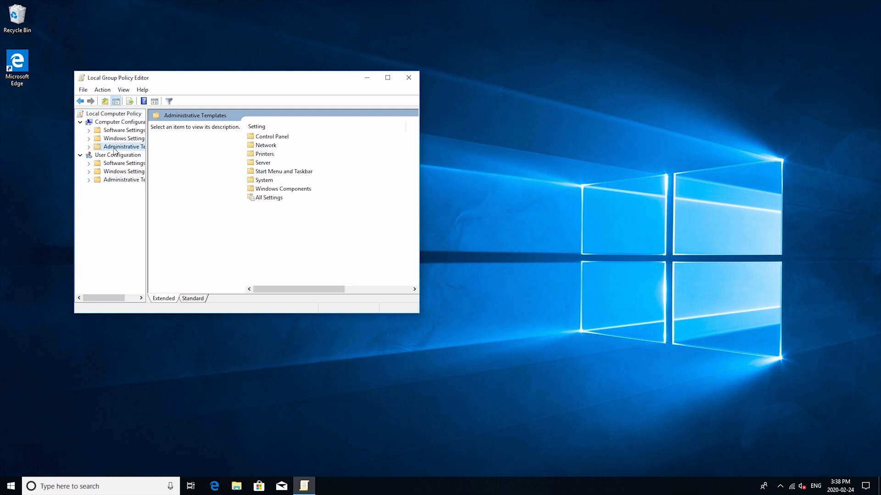
{"action": "left_click", "coordinate": [88, 147]}
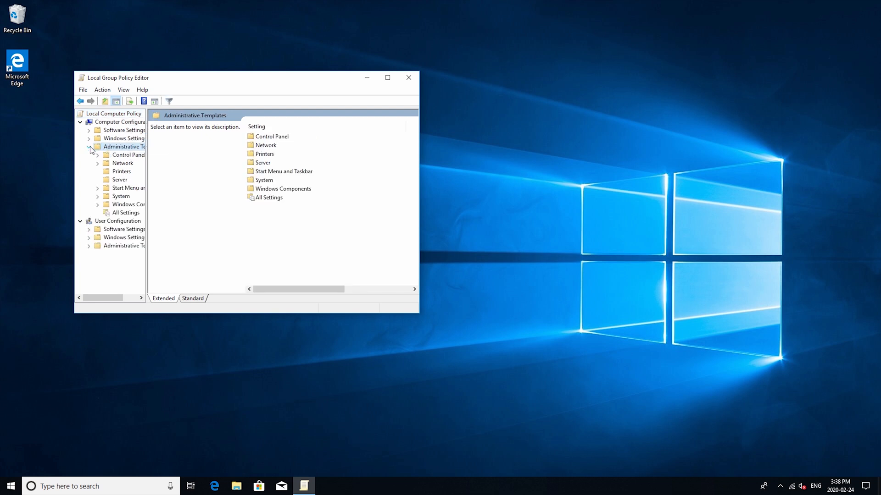
{"action": "mouse_move", "coordinate": [127, 204]}
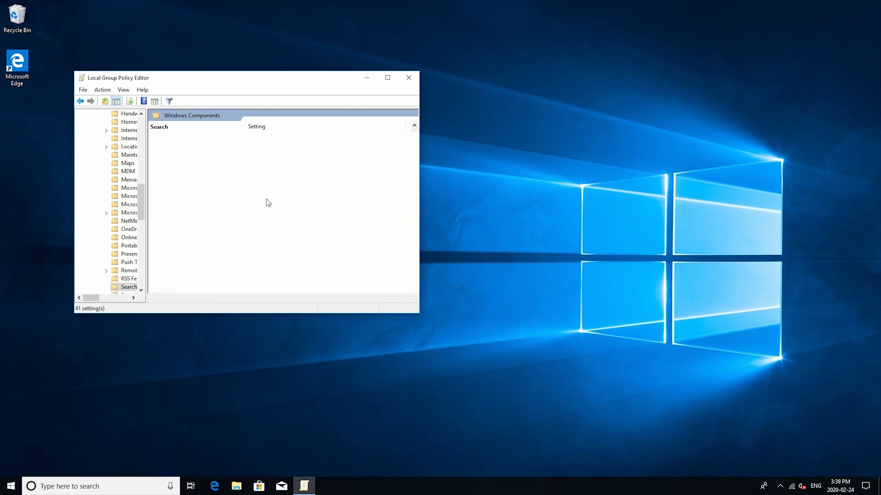
{"action": "left_click", "coordinate": [128, 287]}
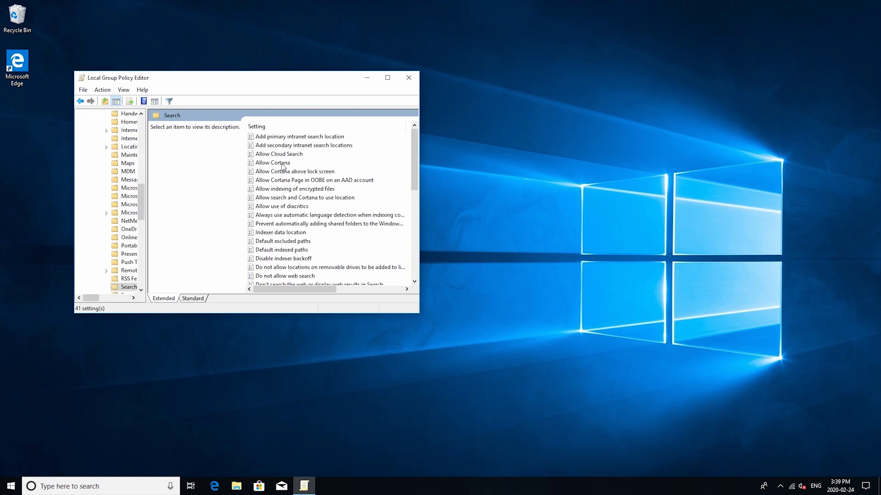
- Set the Allow Cortana policy to Disabled and confirm
{"action": "double_click", "coordinate": [272, 162]}
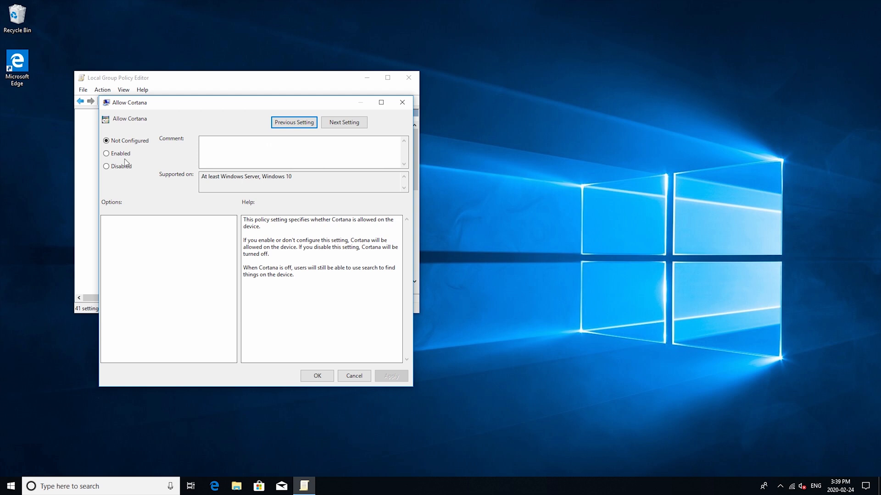
{"action": "left_click", "coordinate": [107, 166]}
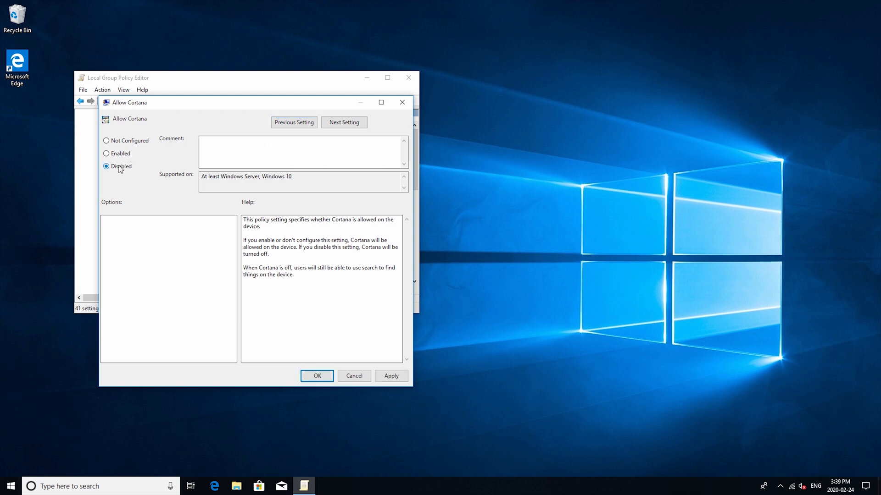
{"action": "left_click", "coordinate": [391, 376]}
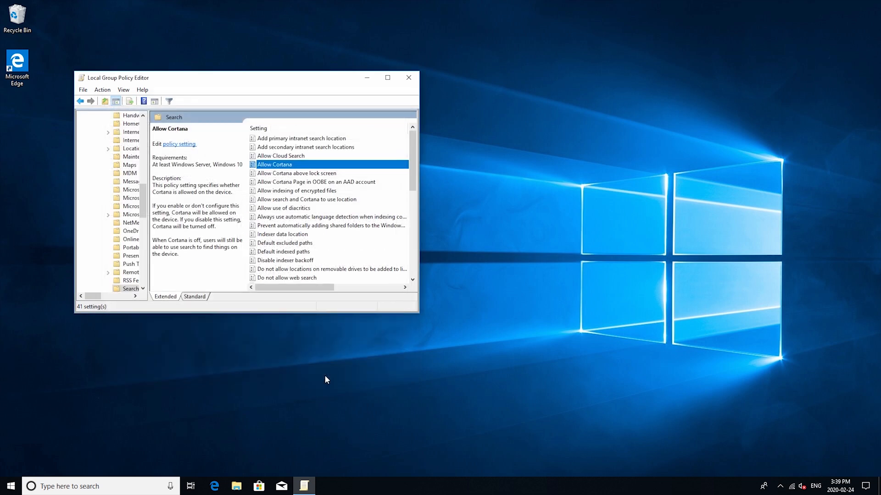
{"action": "mouse_move", "coordinate": [331, 372]}
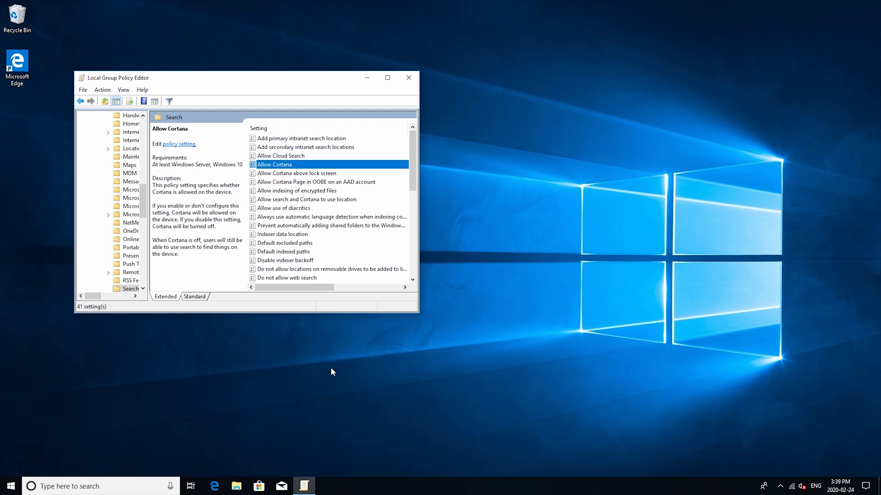
- Launch the Registry Editor via Run (regedit) and accept the UAC prompt
{"action": "key", "text": "Win+r"}
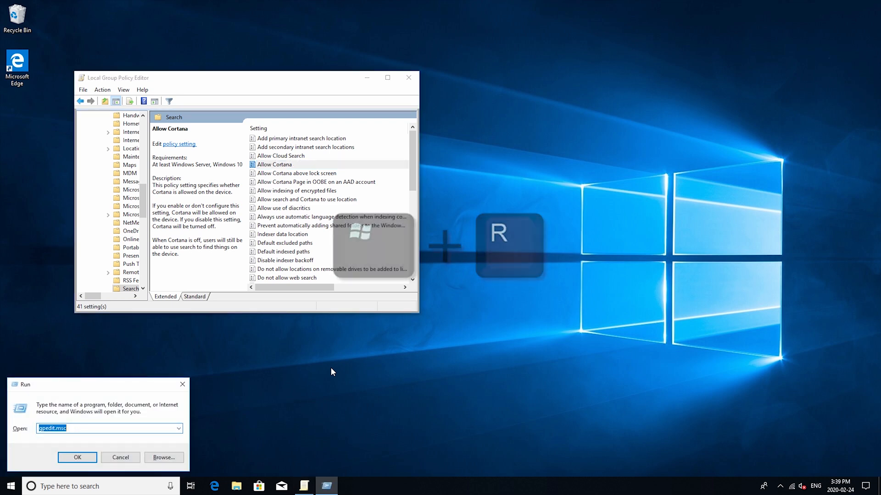
{"action": "type", "text": "regedit"}
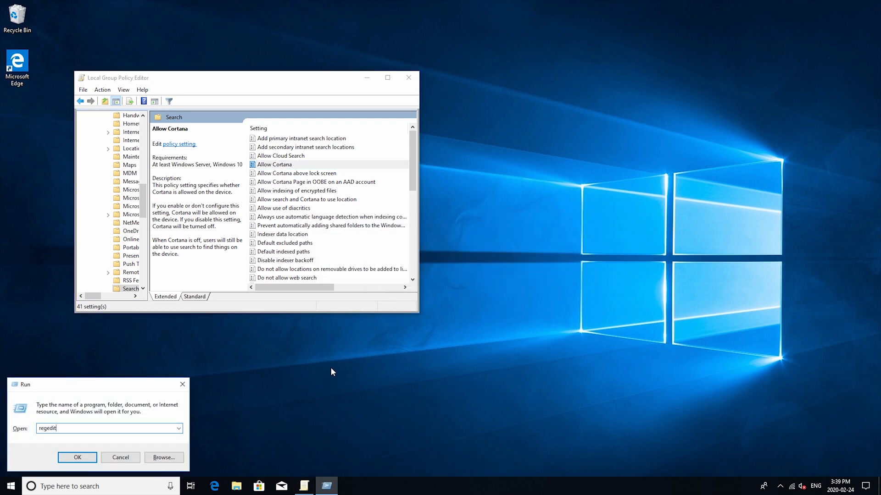
{"action": "left_click", "coordinate": [77, 457]}
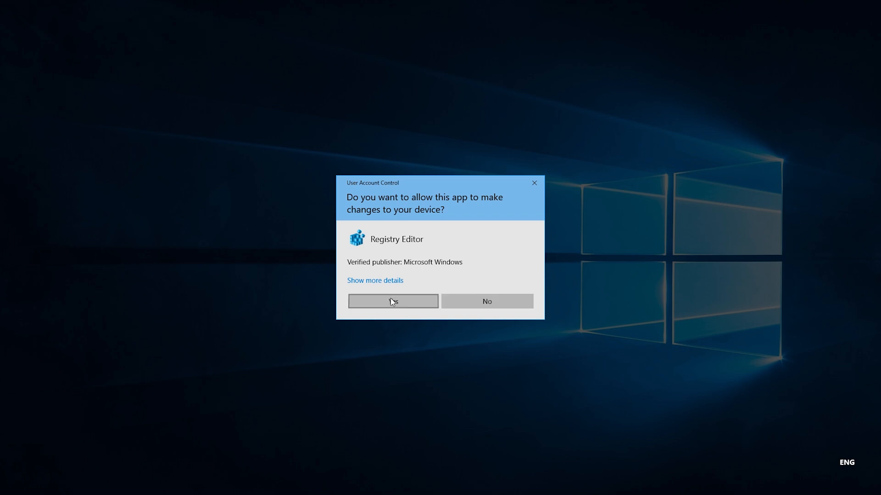
{"action": "left_click", "coordinate": [391, 301]}
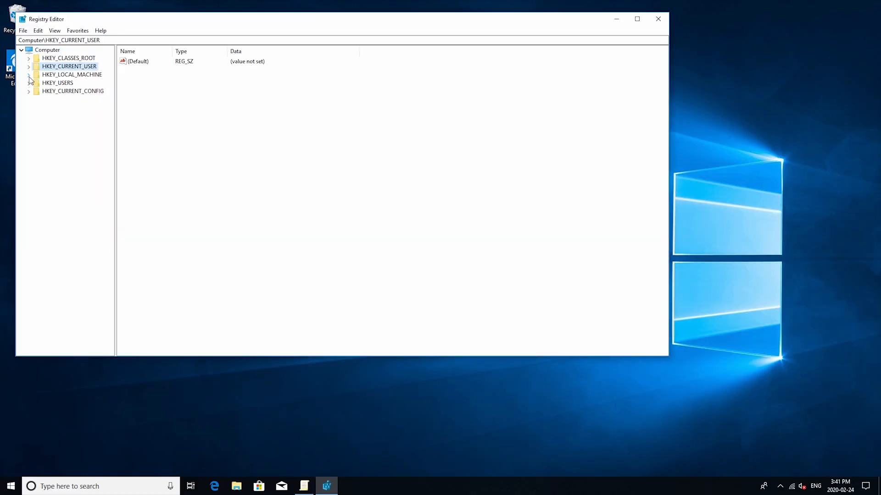
- Expand the tree to HKEY_LOCAL_MACHINE\SOFTWARE\Policies\Microsoft\Windows
{"action": "left_click", "coordinate": [29, 74]}
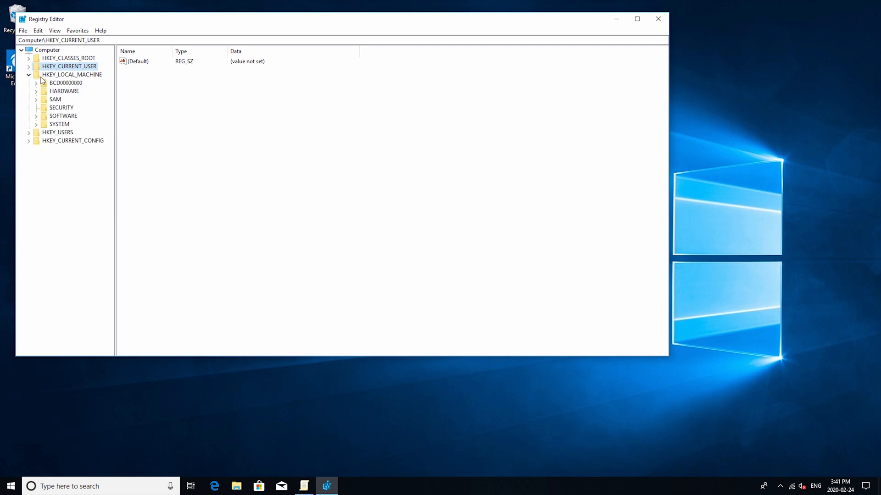
{"action": "left_click", "coordinate": [36, 116]}
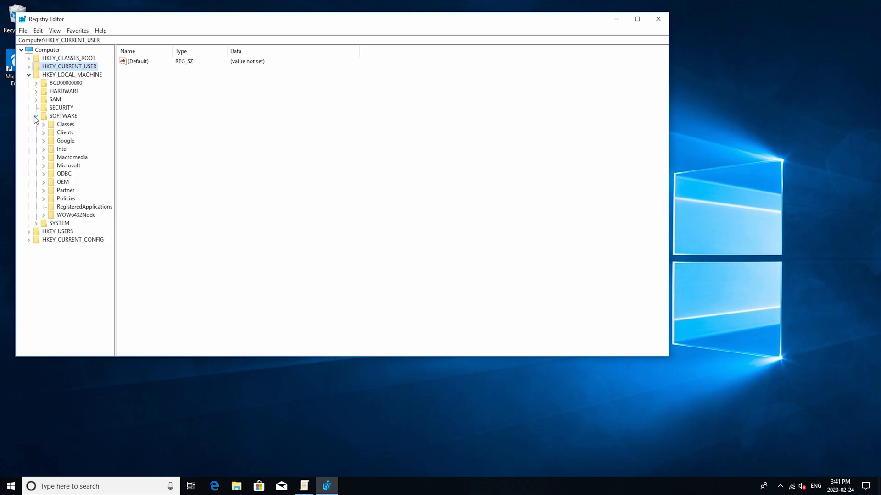
{"action": "left_click", "coordinate": [44, 201]}
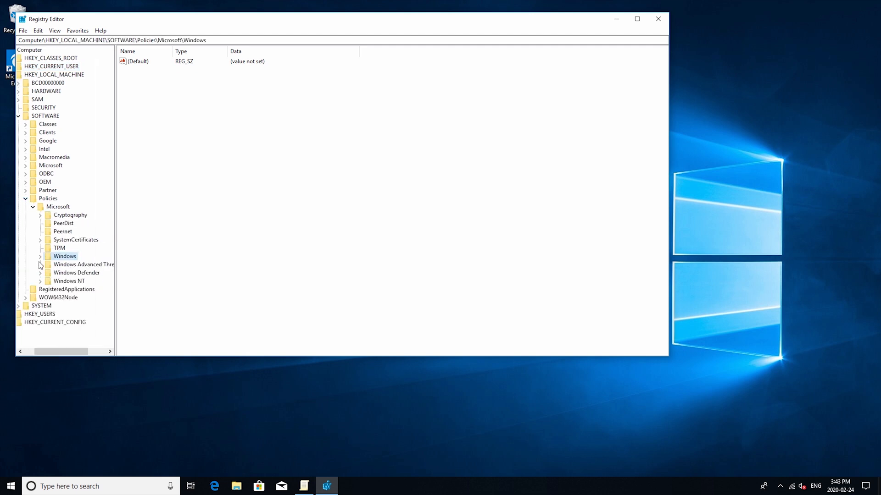
{"action": "left_click", "coordinate": [40, 256]}
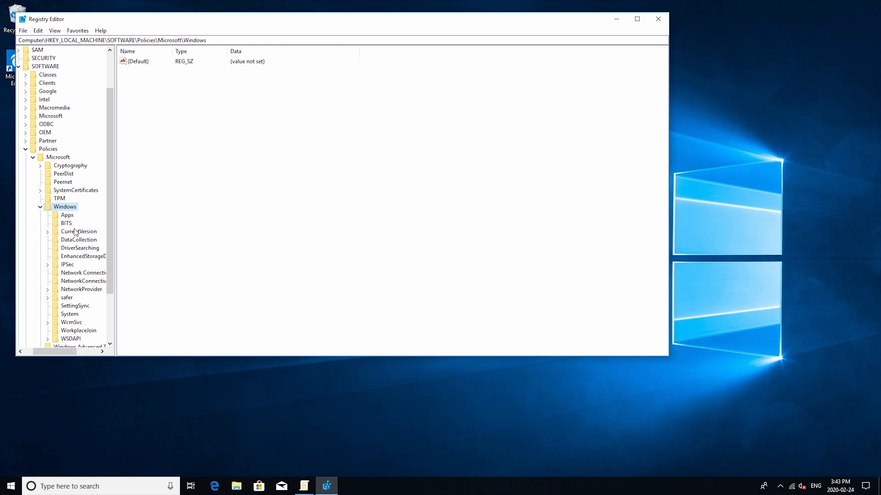
{"action": "mouse_move", "coordinate": [82, 296]}
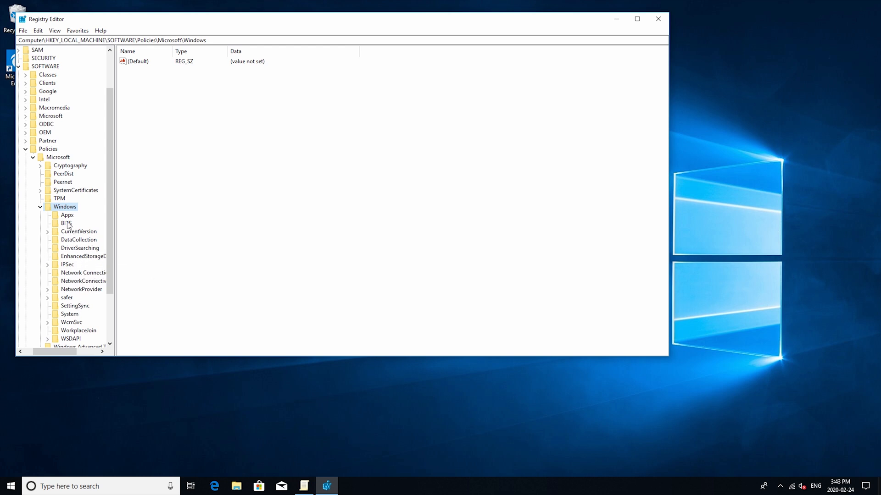
{"action": "mouse_move", "coordinate": [67, 215]}
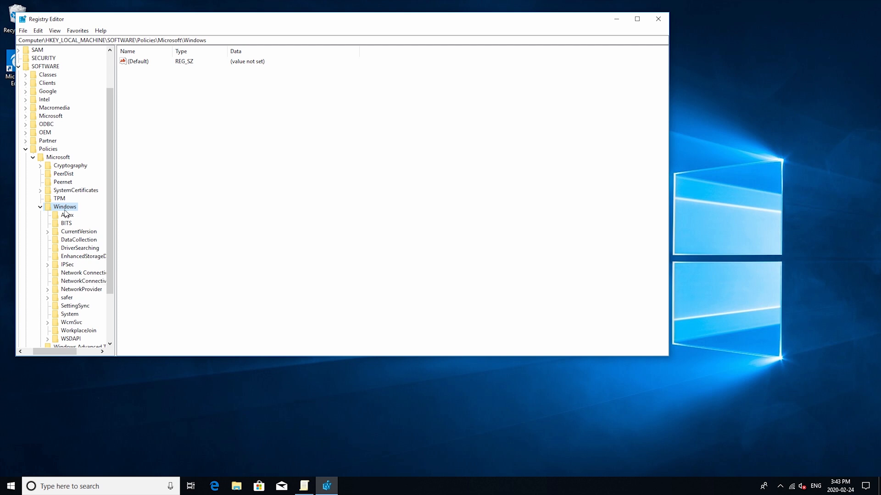
- Create a new subkey named Windows Search under Policies\Microsoft\Windows
{"action": "right_click", "coordinate": [64, 206]}
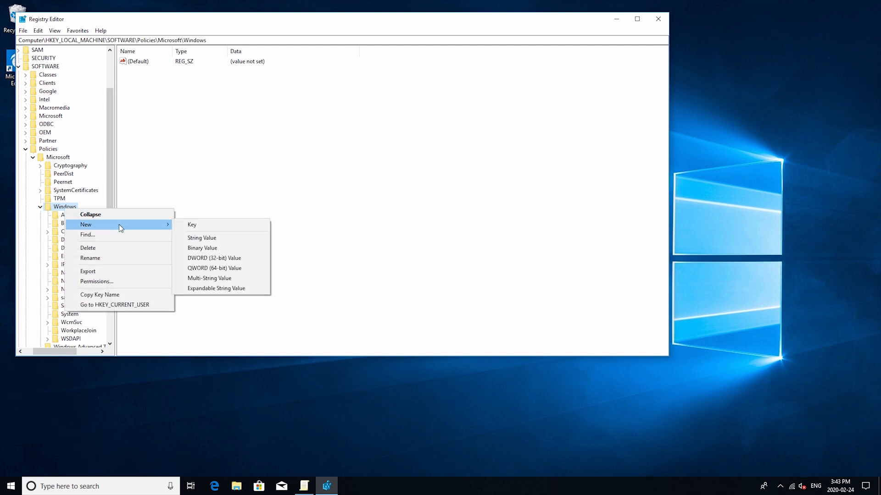
{"action": "left_click", "coordinate": [192, 225]}
{"action": "type", "text": "Windows Search"}
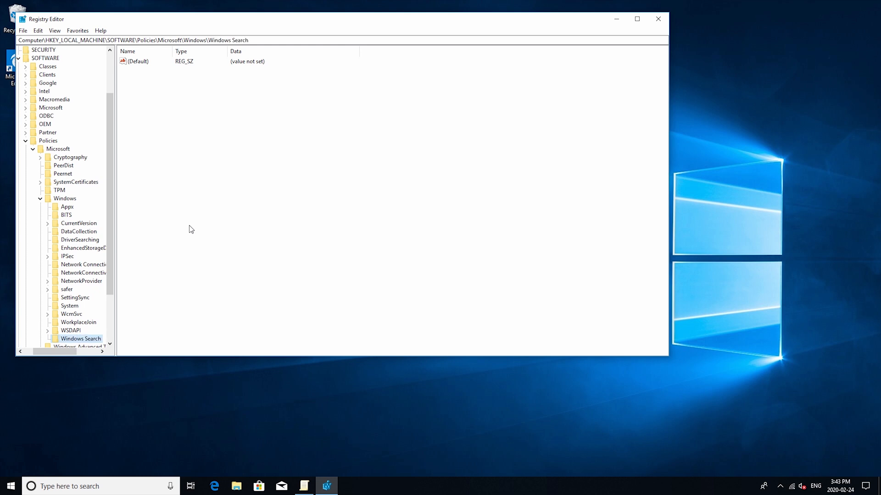
{"action": "mouse_move", "coordinate": [96, 332]}
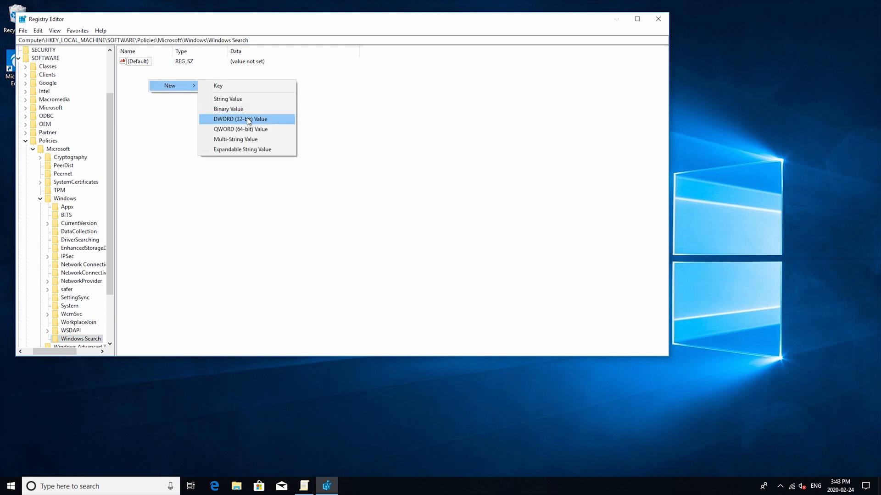
- Add DWORD AllowCortana with value 0 in Windows Search, then close Registry Editor
{"action": "left_click", "coordinate": [240, 119]}
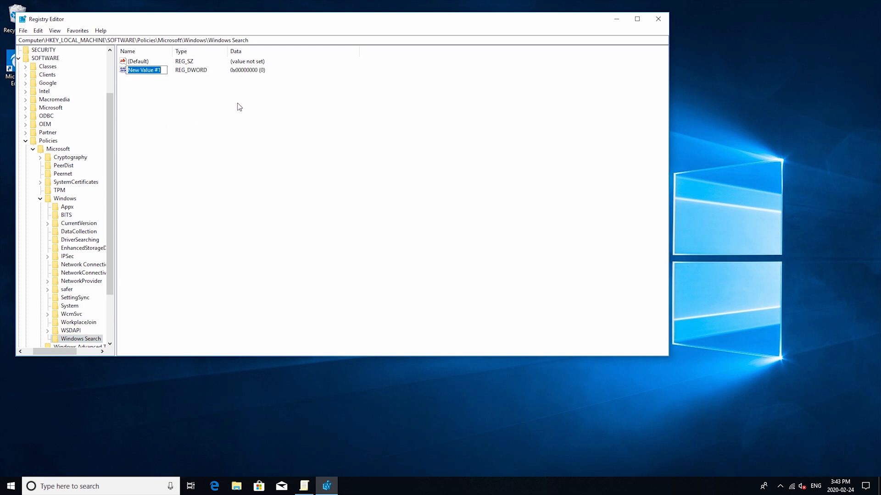
{"action": "mouse_move", "coordinate": [232, 103]}
{"action": "type", "text": "AllowCortana"}
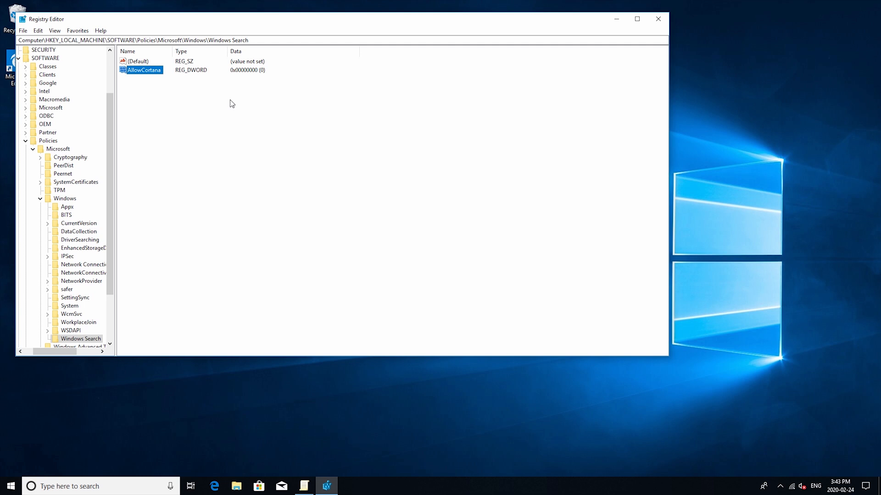
{"action": "double_click", "coordinate": [143, 70]}
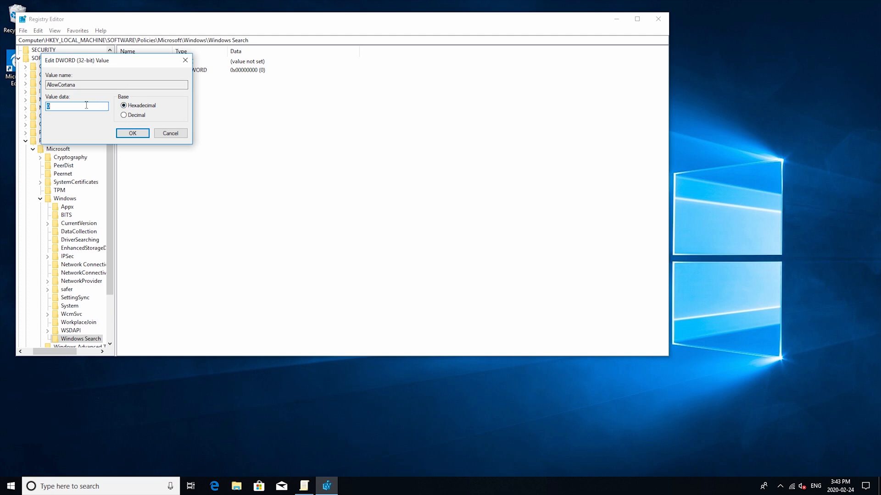
{"action": "left_click", "coordinate": [132, 133]}
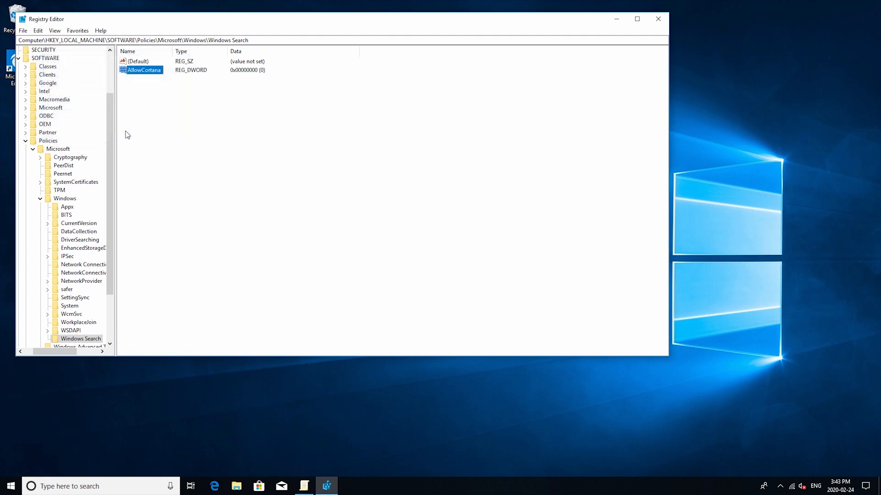
{"action": "mouse_move", "coordinate": [658, 18]}
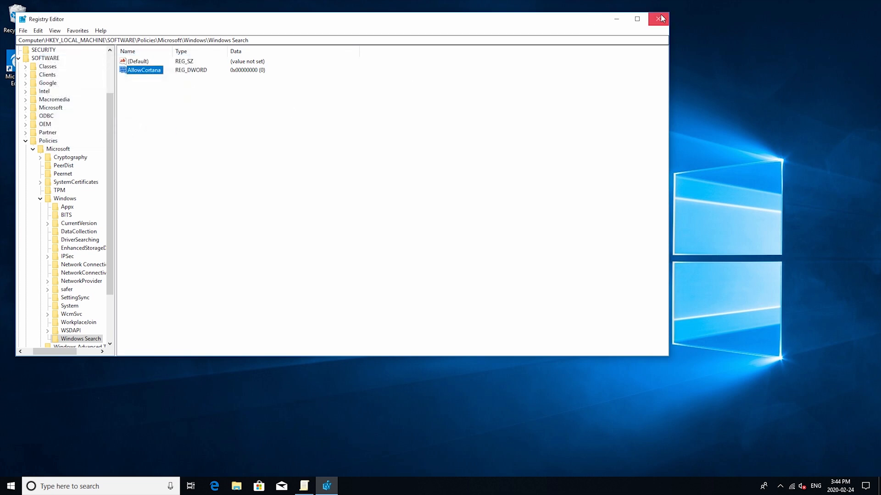
{"action": "left_click", "coordinate": [660, 19]}
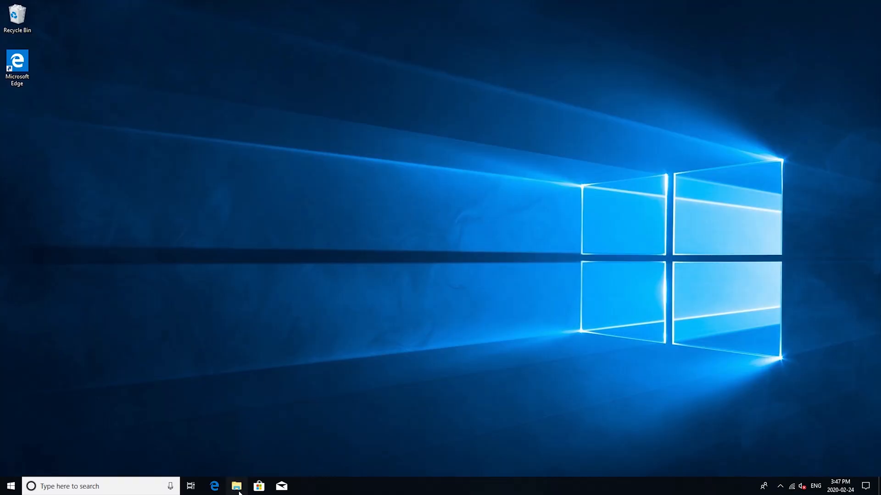
- Create a new Recycle Bin folder inside C:\Program Files
{"action": "left_click", "coordinate": [237, 487]}
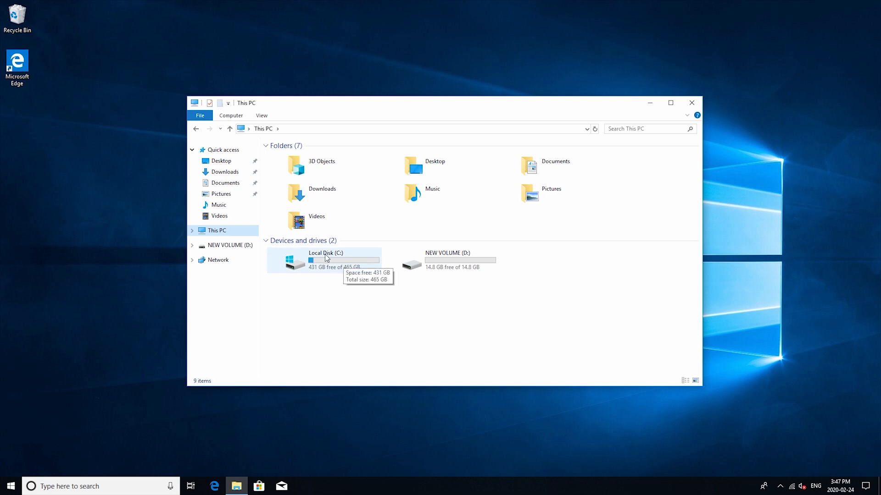
{"action": "double_click", "coordinate": [325, 260]}
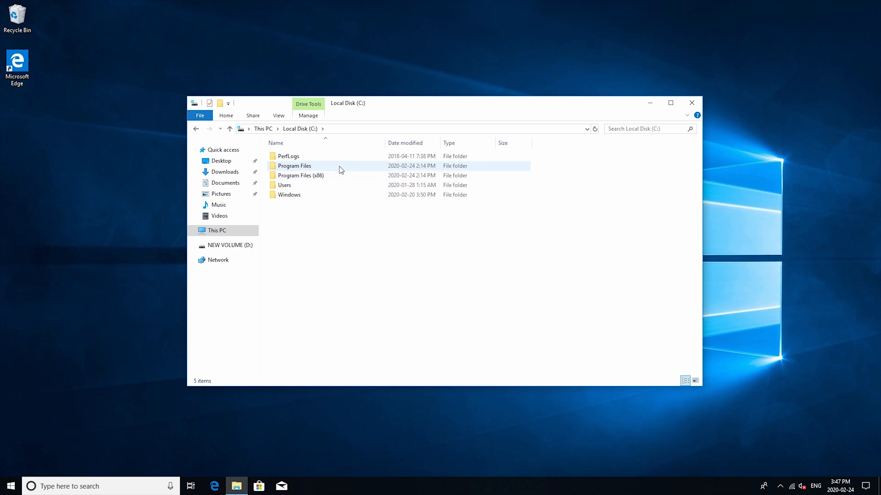
{"action": "double_click", "coordinate": [293, 166]}
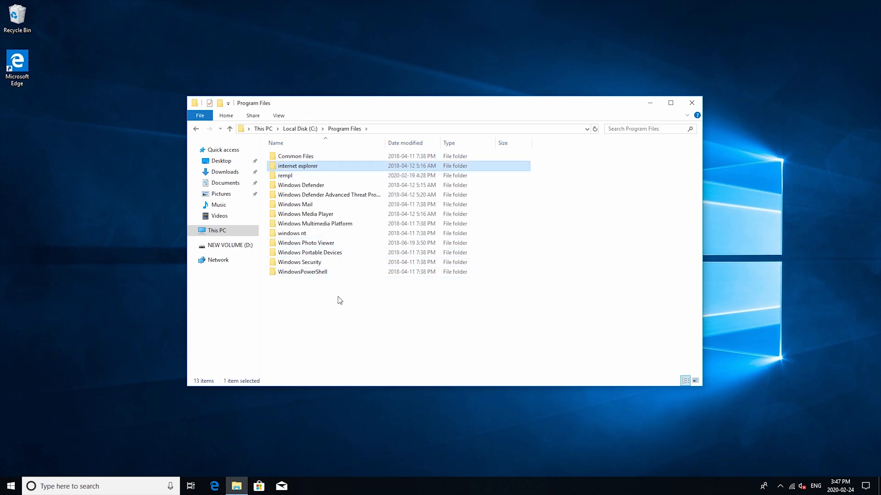
{"action": "right_click", "coordinate": [339, 300]}
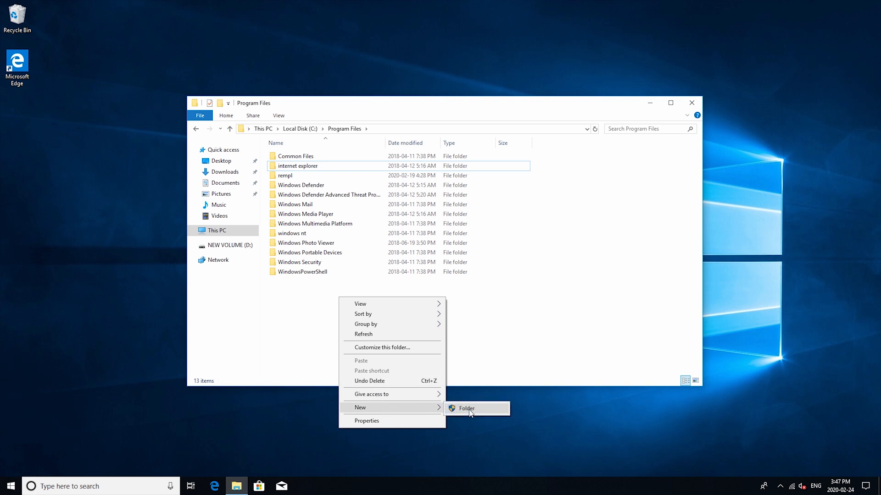
{"action": "left_click", "coordinate": [465, 408]}
{"action": "type", "text": "Recycle Bin"}
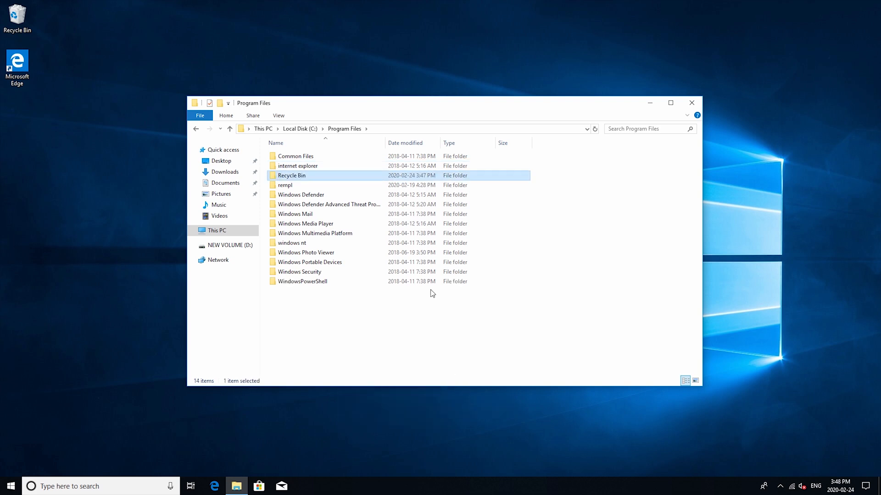
- Place a Recycle Bin shortcut inside the new folder, granting administrator permission
{"action": "double_click", "coordinate": [291, 175]}
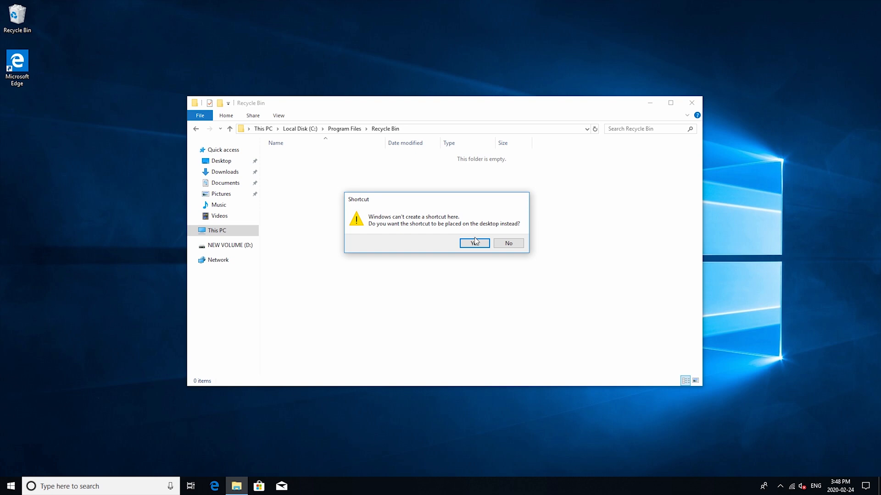
{"action": "left_click", "coordinate": [473, 242]}
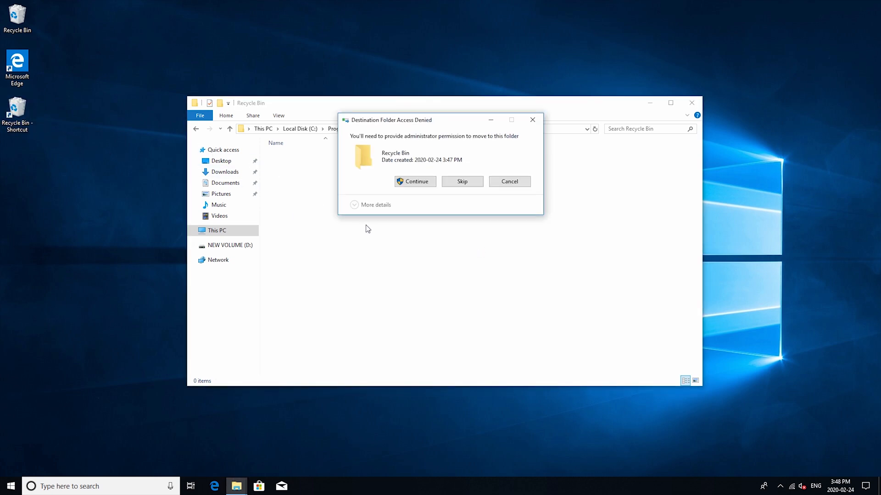
{"action": "left_click", "coordinate": [414, 182]}
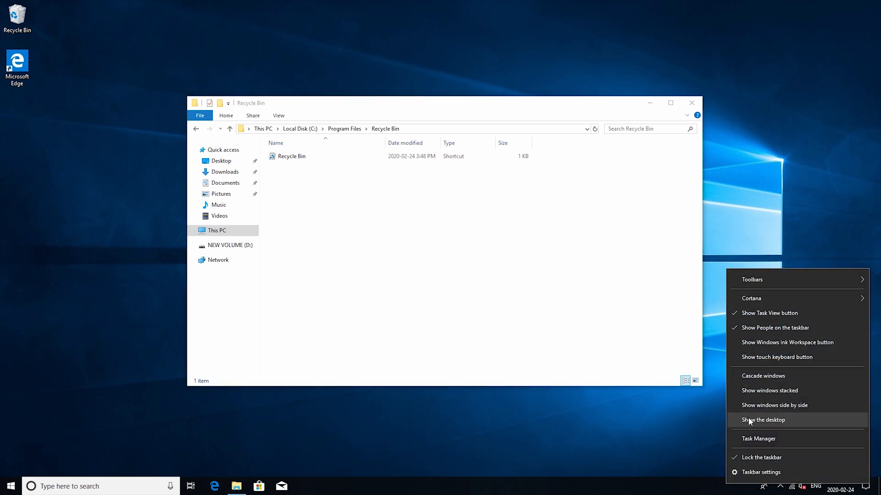
{"action": "mouse_move", "coordinate": [761, 456]}
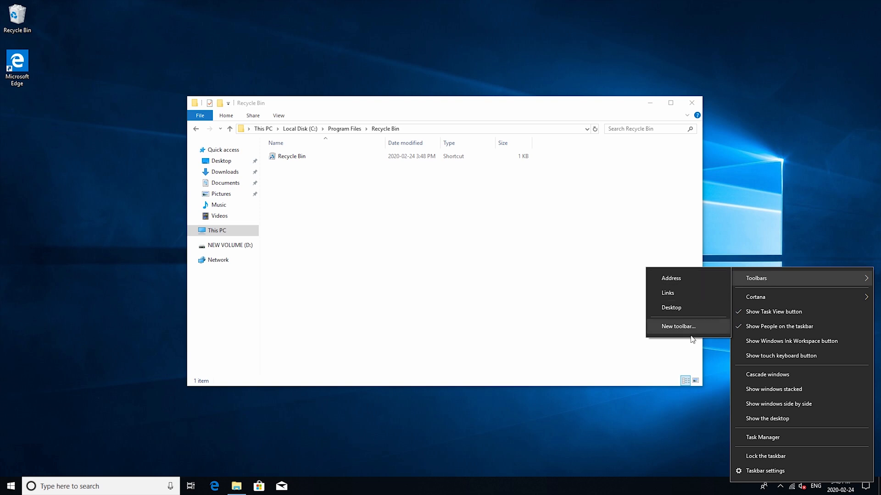
- Add a new taskbar toolbar from the C:\Program Files\Recycle Bin folder
{"action": "left_click", "coordinate": [677, 326]}
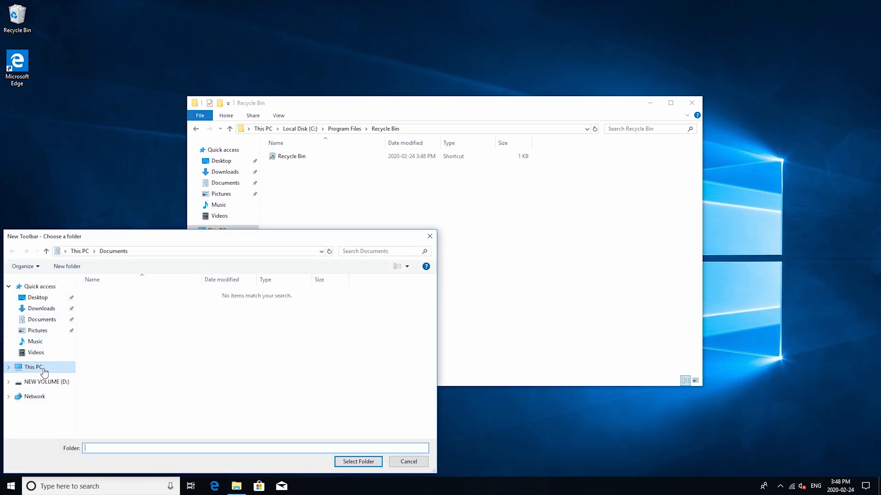
{"action": "left_click", "coordinate": [33, 367]}
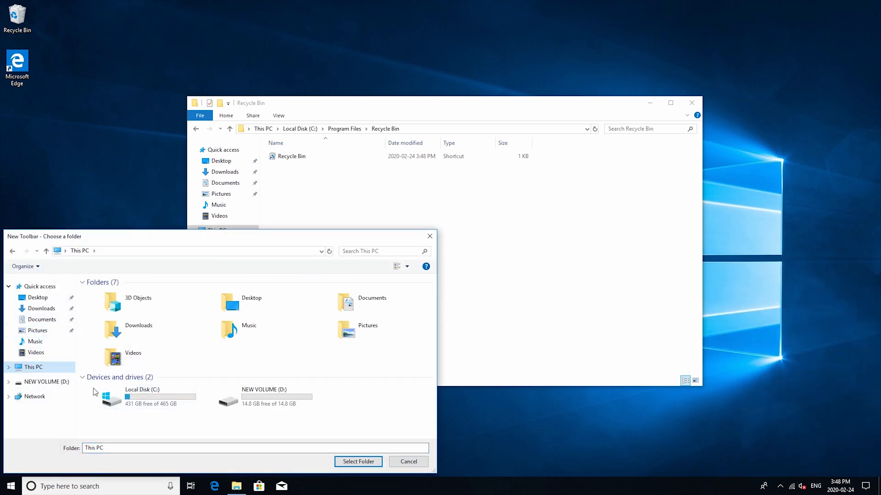
{"action": "double_click", "coordinate": [111, 399]}
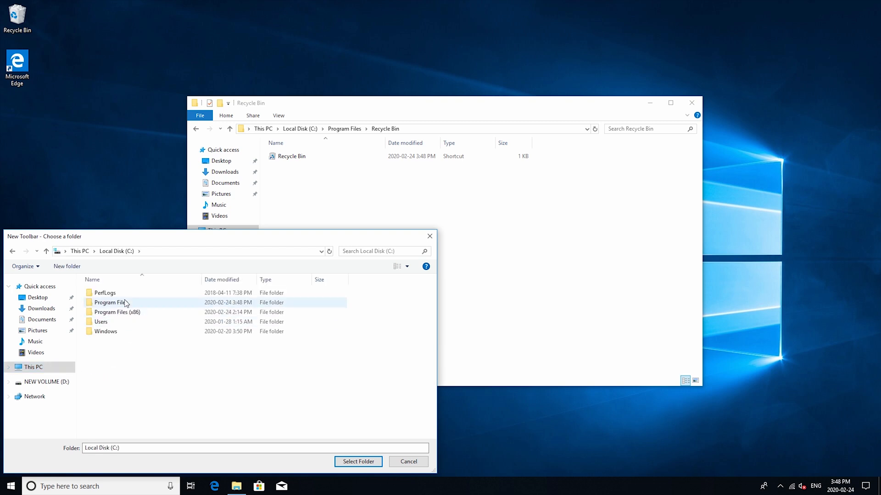
{"action": "double_click", "coordinate": [108, 302]}
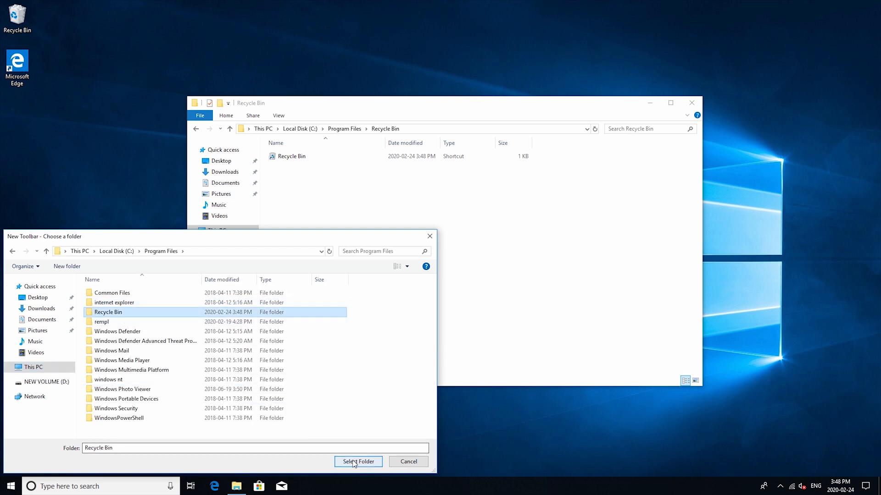
{"action": "left_click", "coordinate": [358, 461]}
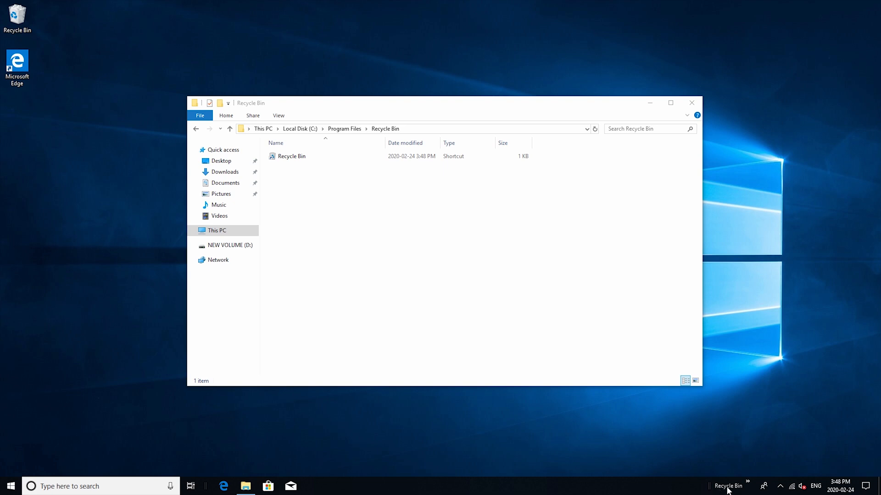
- Hide the toolbar's title and text label and lock the taskbar
{"action": "right_click", "coordinate": [729, 486]}
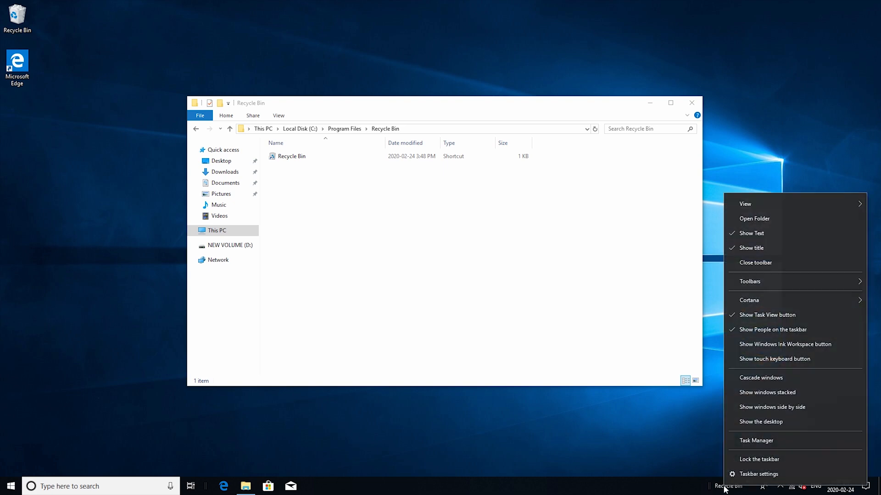
{"action": "mouse_move", "coordinate": [751, 233]}
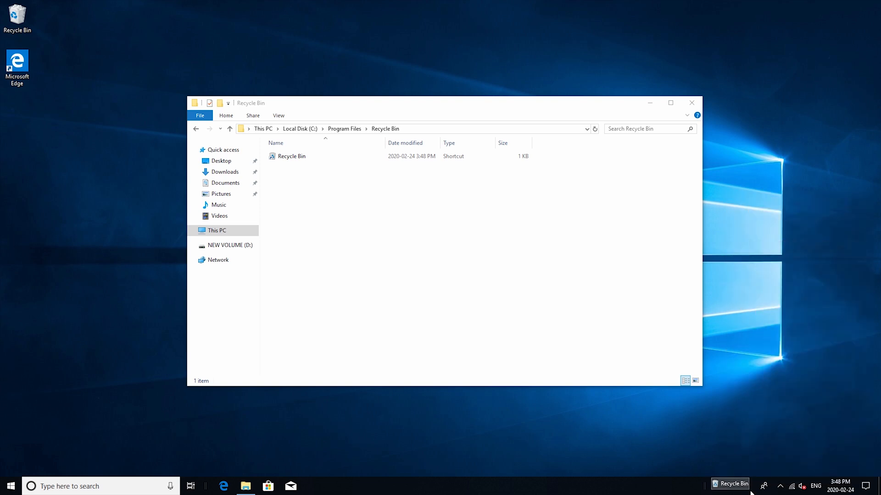
{"action": "right_click", "coordinate": [751, 485]}
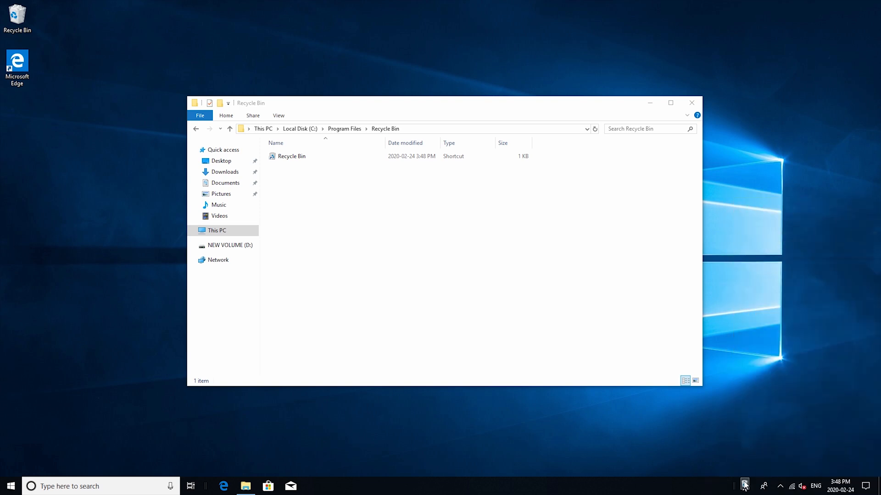
{"action": "right_click", "coordinate": [744, 485]}
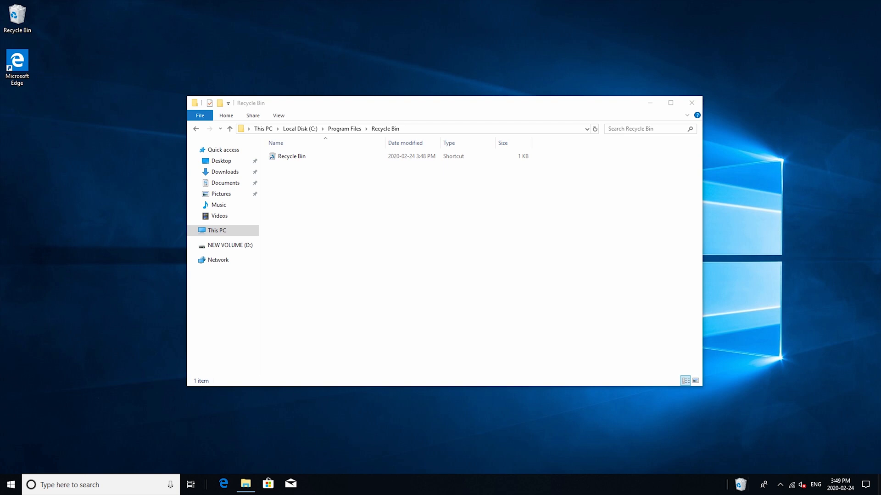
{"action": "mouse_move", "coordinate": [708, 461]}
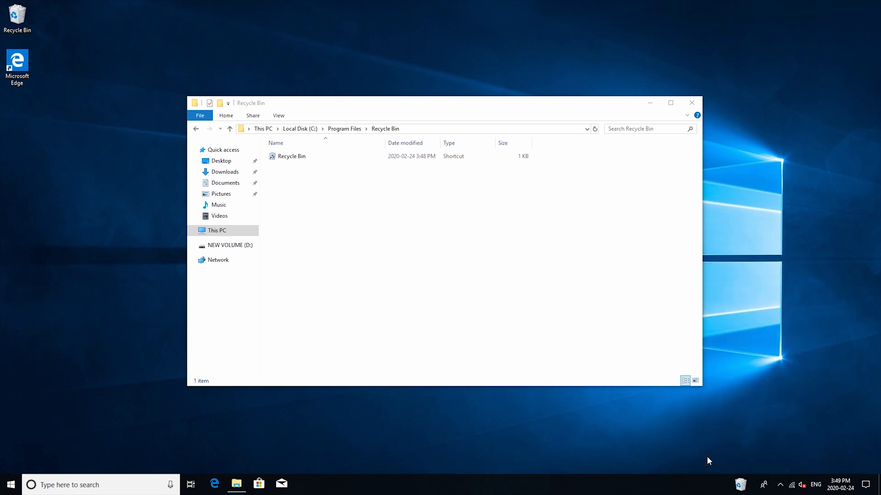
{"action": "mouse_move", "coordinate": [741, 484]}
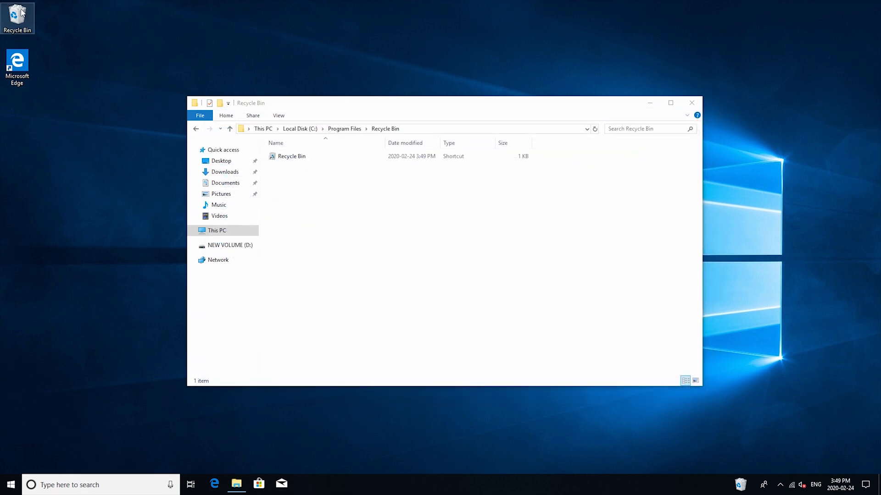
- Uncheck Recycle Bin in Desktop Icon Settings via Personalize > Themes
{"action": "right_click", "coordinate": [50, 137]}
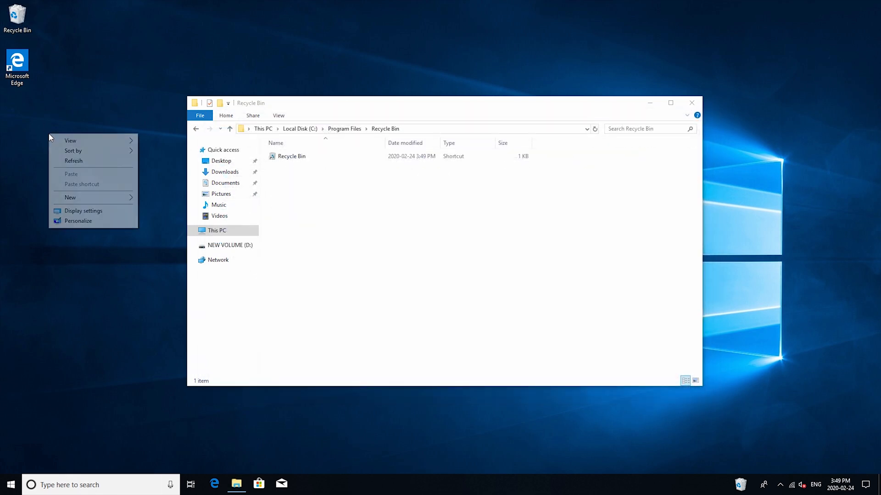
{"action": "left_click", "coordinate": [84, 211]}
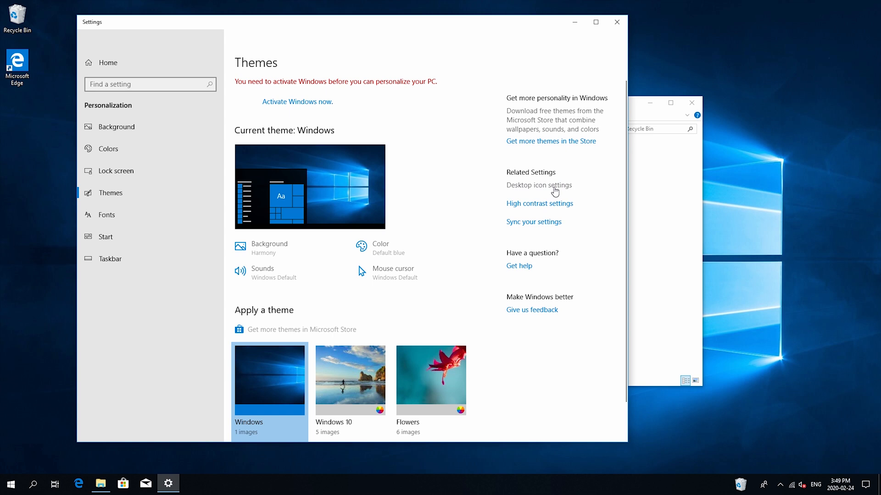
{"action": "left_click", "coordinate": [539, 184]}
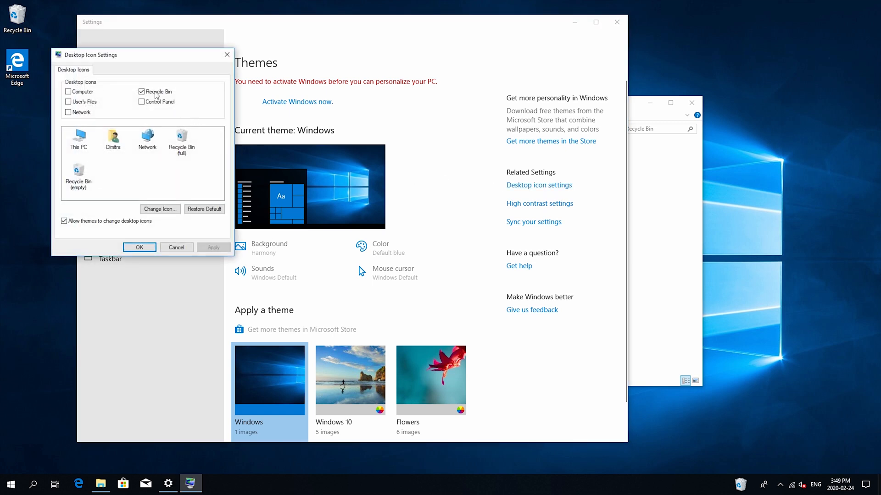
{"action": "left_click", "coordinate": [142, 91]}
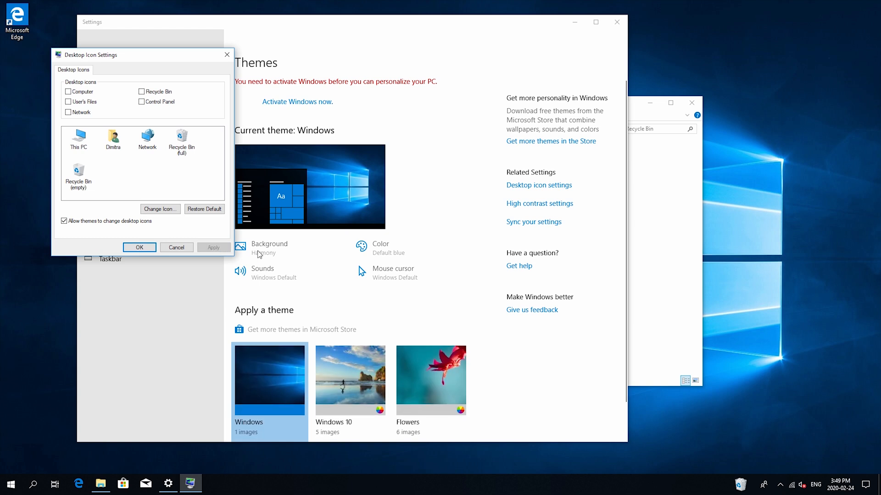
{"action": "mouse_move", "coordinate": [740, 485]}
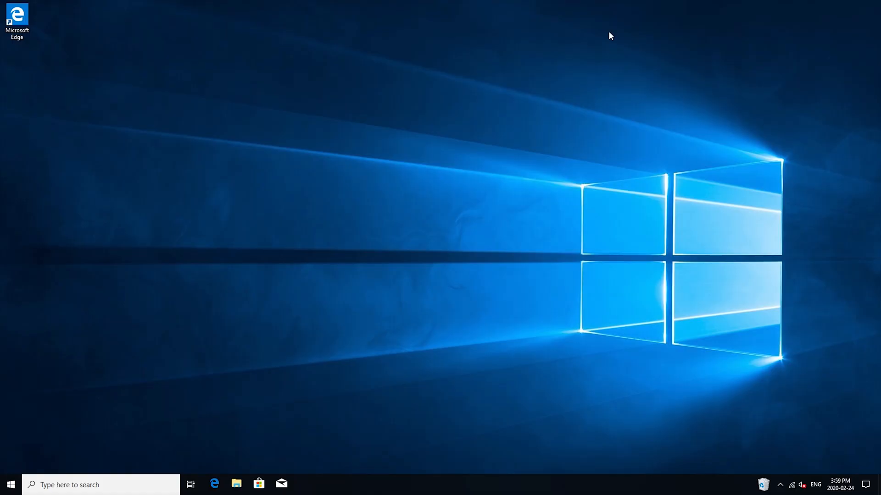
- Restart from Windows Update settings to finish installing the feature update
{"action": "type", "text": "windows"}
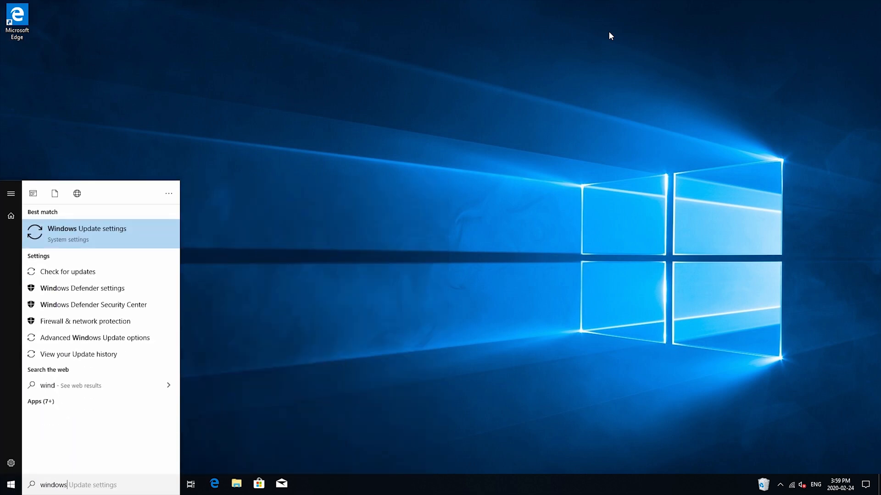
{"action": "left_click", "coordinate": [86, 229]}
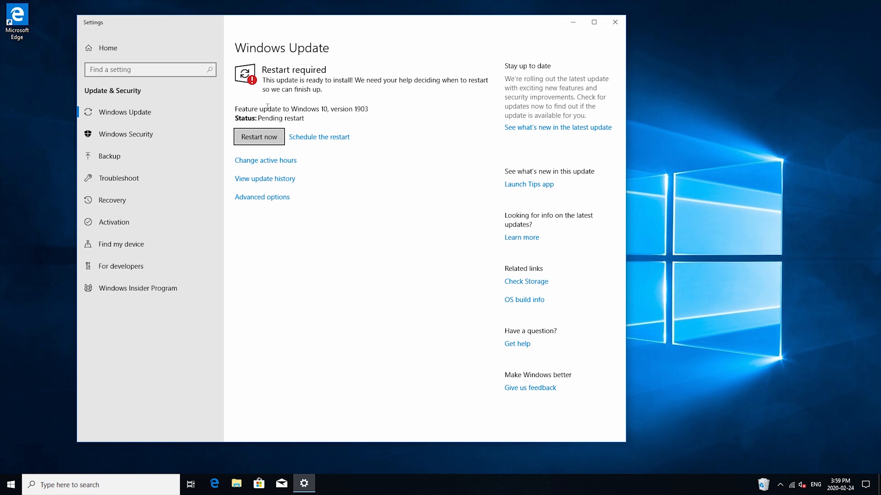
{"action": "left_click", "coordinate": [259, 137]}
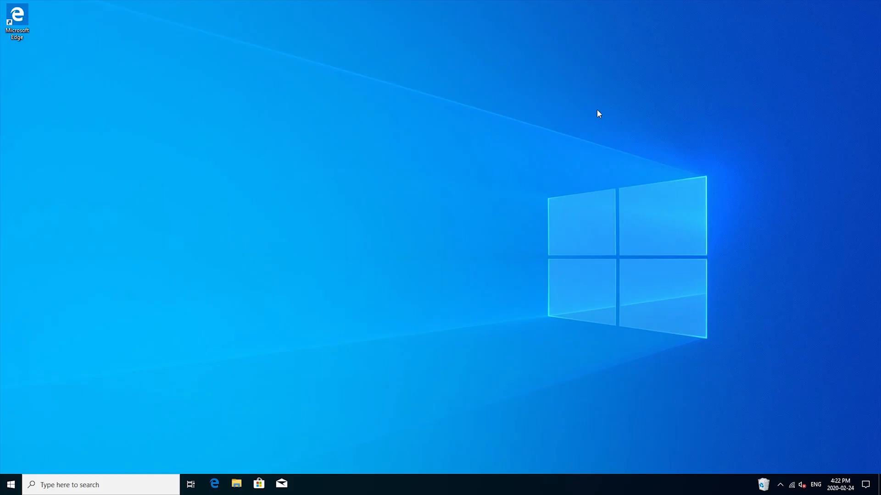
- Check for updates until Windows reports up to date, then start the web browser
{"action": "type", "text": "windows update settings"}
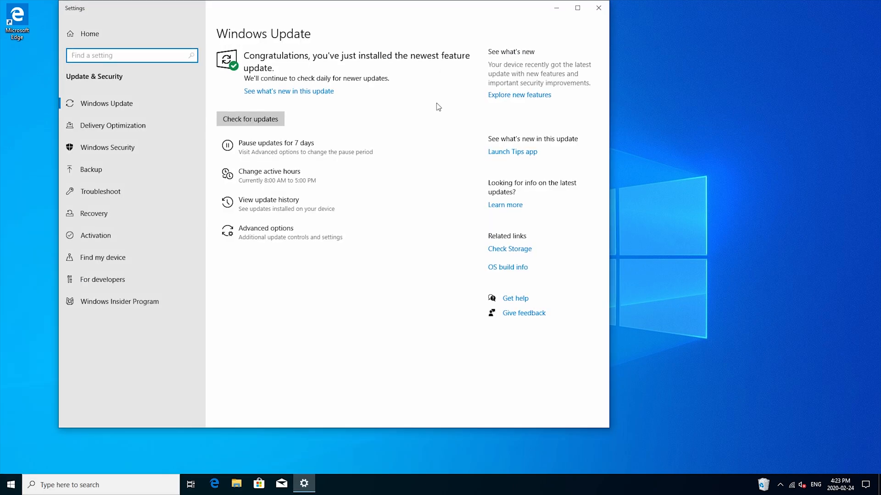
{"action": "left_click", "coordinate": [250, 118]}
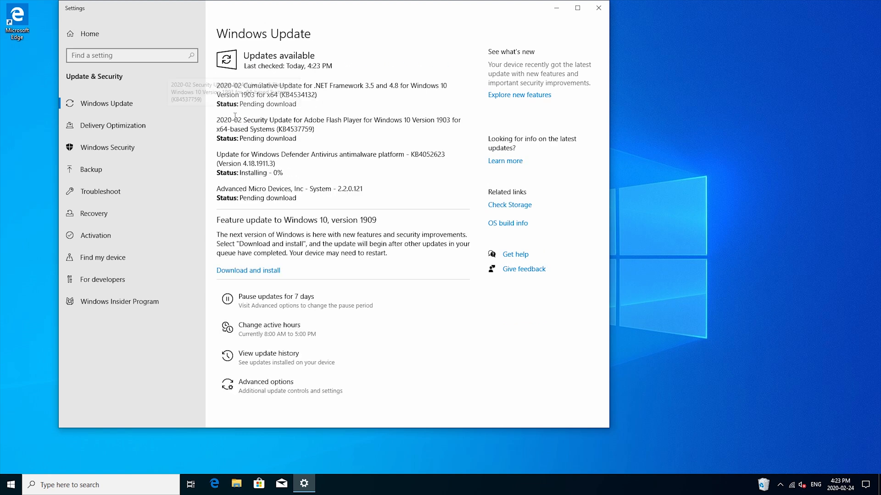
{"action": "mouse_move", "coordinate": [253, 128]}
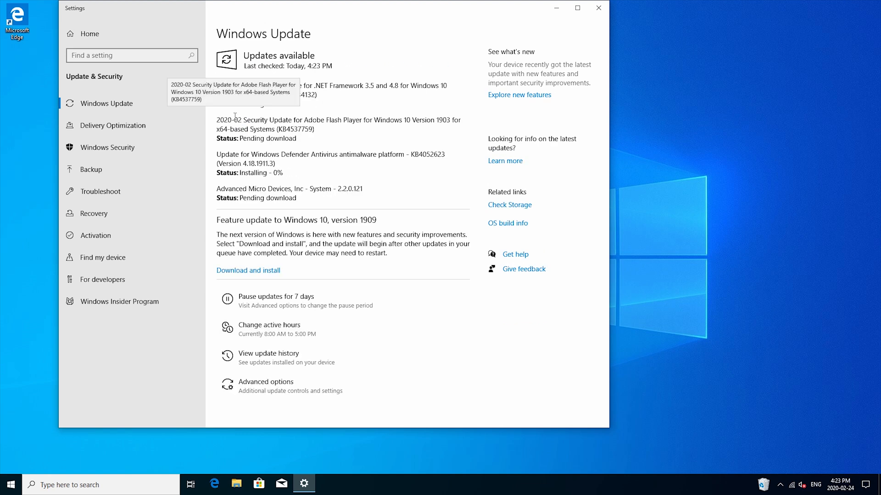
{"action": "mouse_move", "coordinate": [762, 59]}
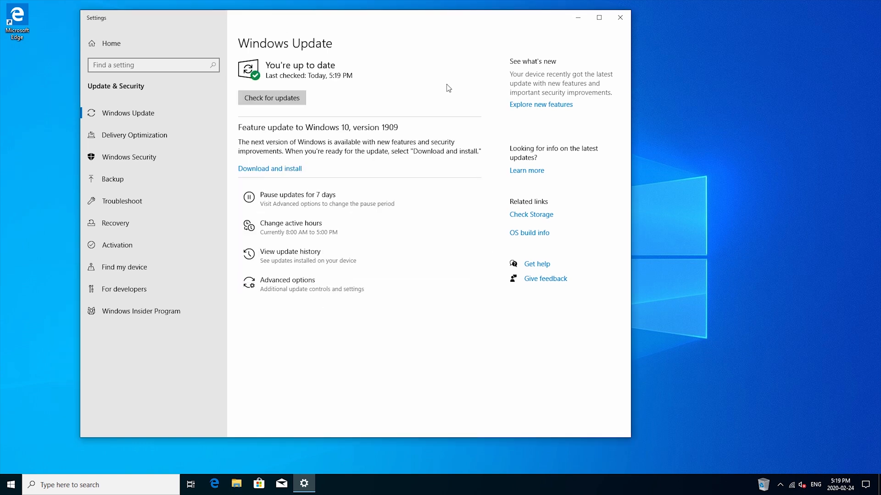
{"action": "mouse_move", "coordinate": [285, 132]}
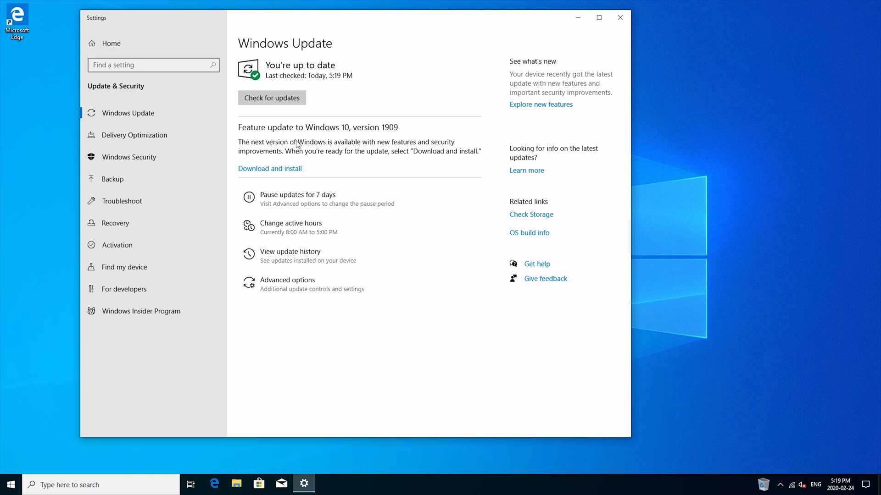
{"action": "left_click", "coordinate": [620, 17]}
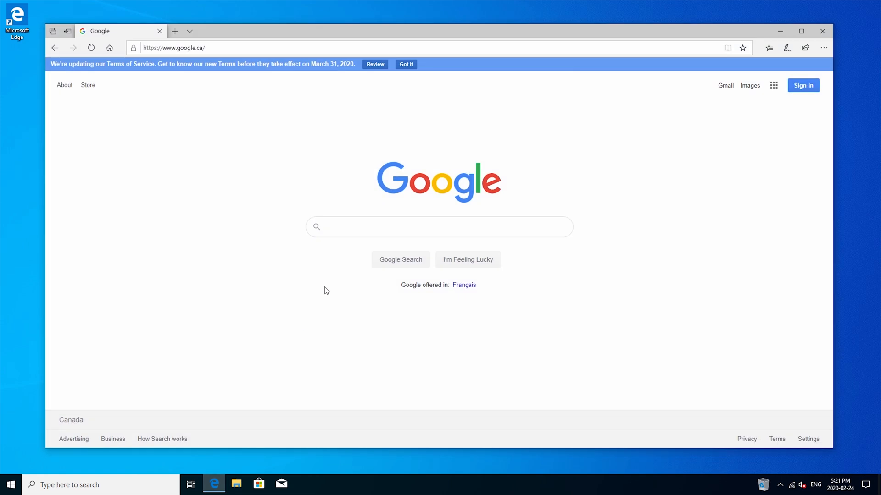
- Download the AMD Chipset Drivers for Windows 10 64-Bit from AMD's B450 support page
{"action": "type", "text": "amd chip"}
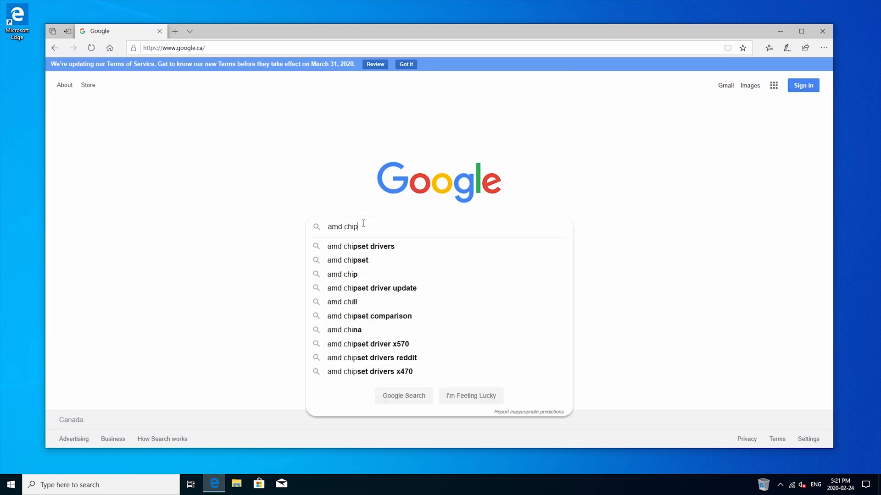
{"action": "left_click", "coordinate": [360, 246]}
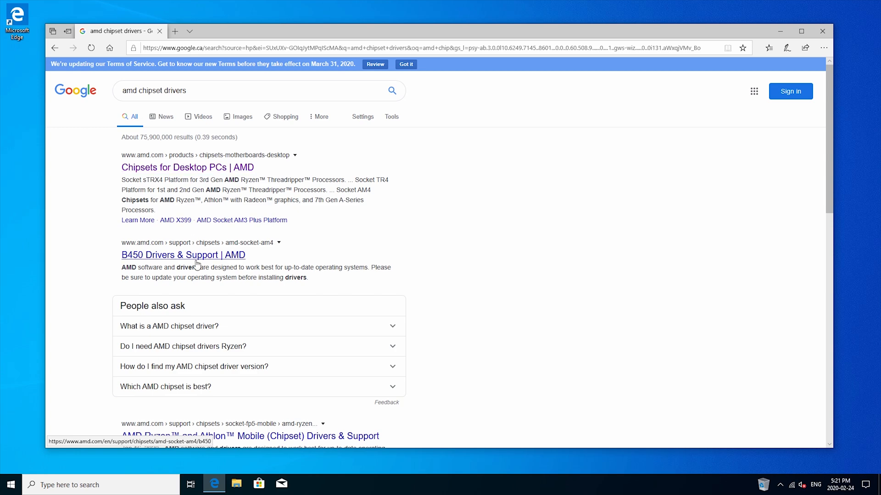
{"action": "left_click", "coordinate": [184, 254]}
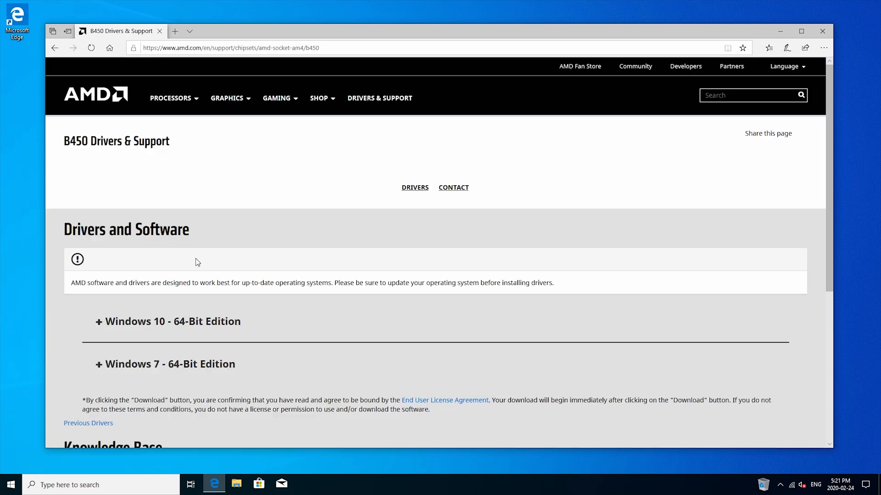
{"action": "left_click", "coordinate": [167, 321]}
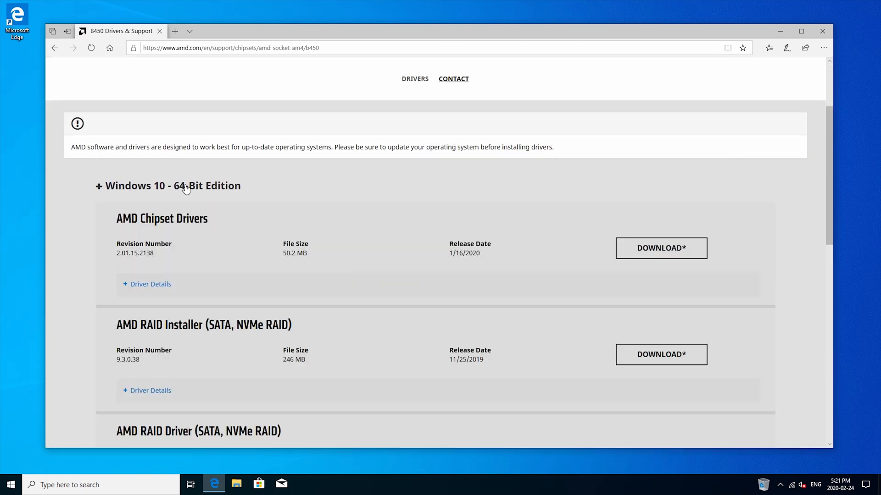
{"action": "mouse_move", "coordinate": [661, 249]}
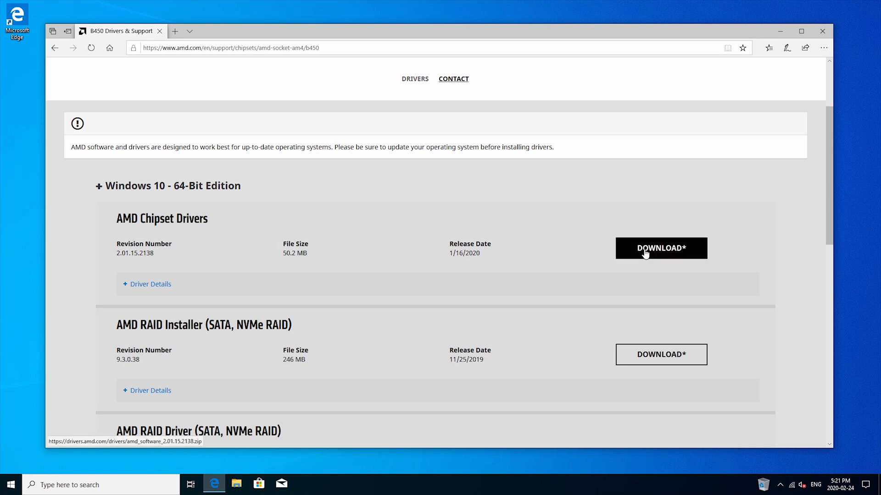
{"action": "left_click", "coordinate": [660, 248]}
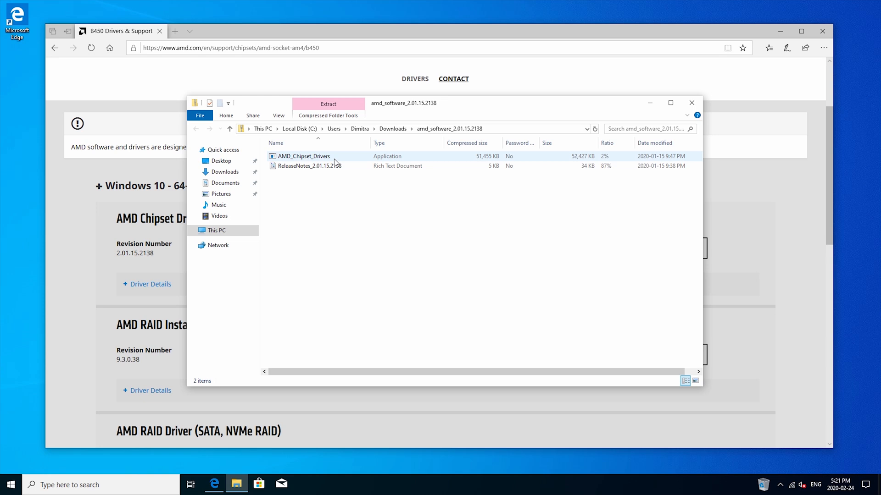
- Run the AMD_Chipset_Drivers installer, accept UAC, and close it when finished
{"action": "left_click", "coordinate": [304, 156]}
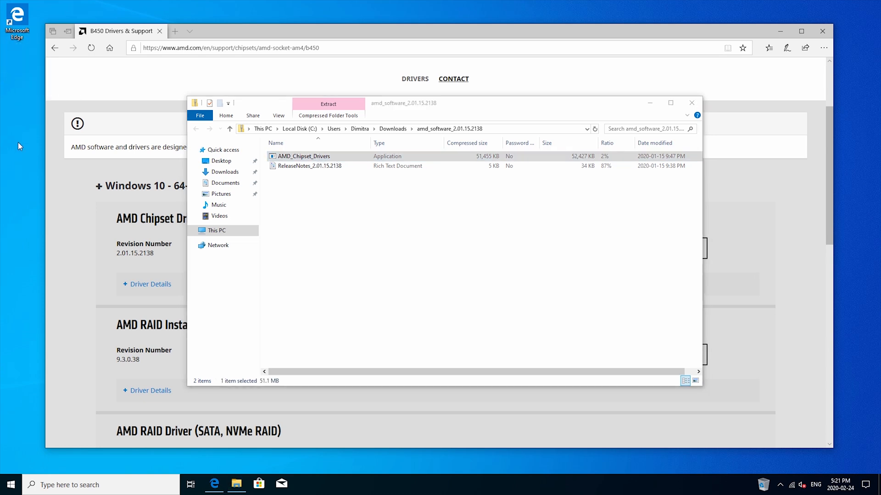
{"action": "double_click", "coordinate": [304, 156]}
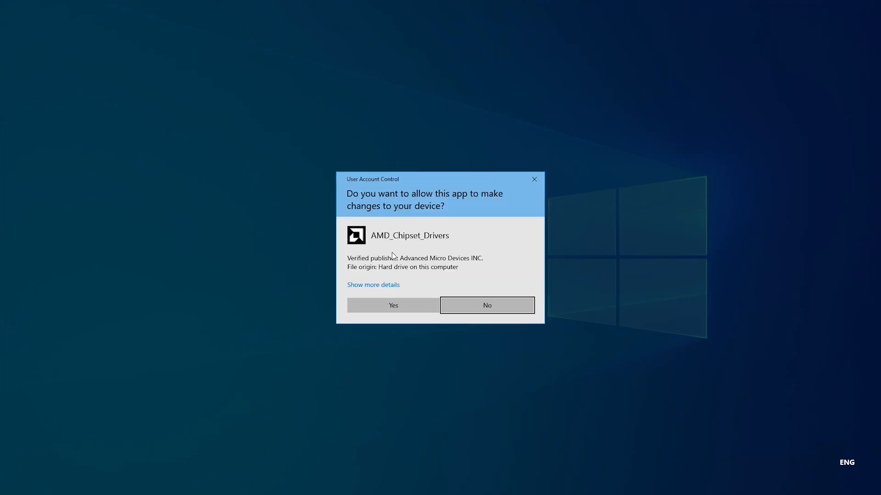
{"action": "left_click", "coordinate": [393, 304]}
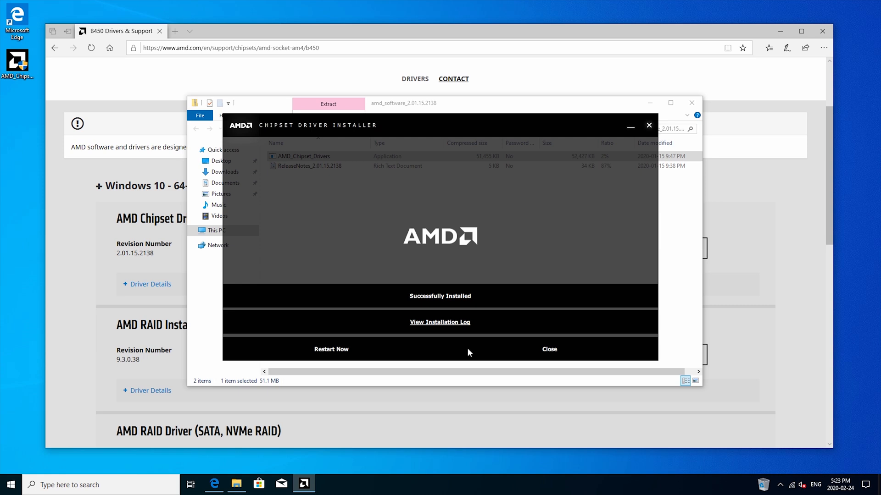
{"action": "mouse_move", "coordinate": [548, 349]}
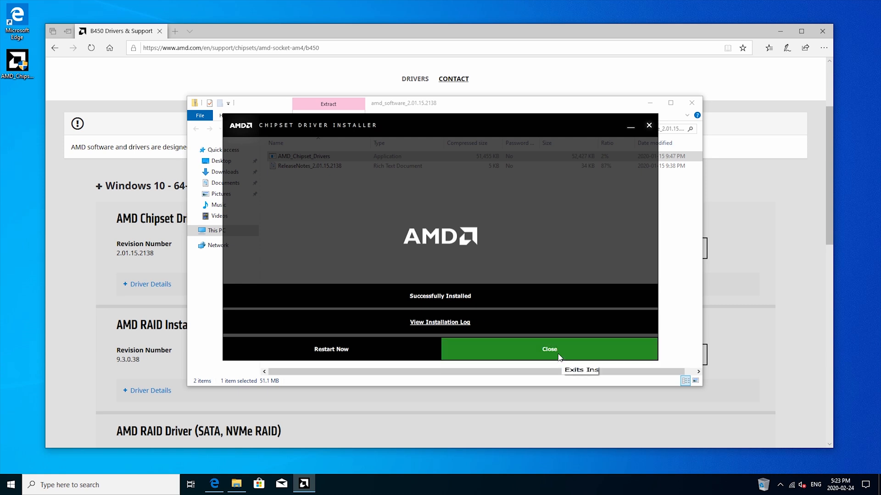
{"action": "left_click", "coordinate": [548, 348]}
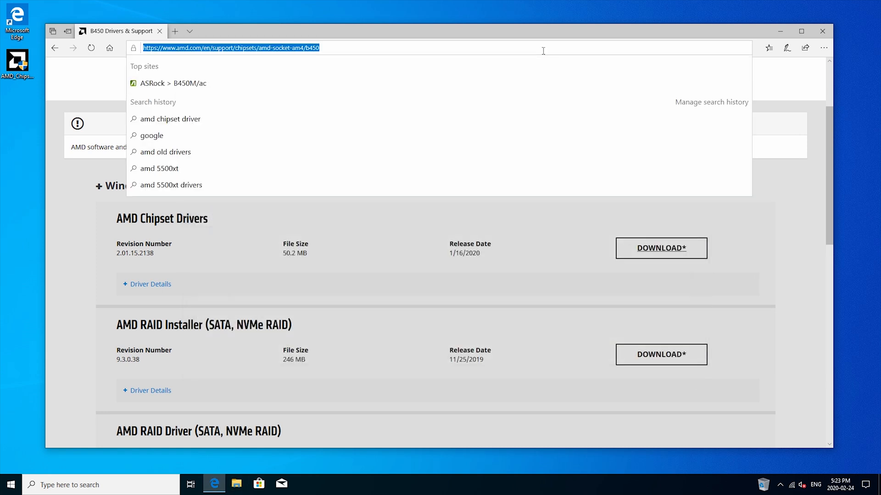
- Visit the ASRock B450M/ac support downloads page, then start a new tab
{"action": "left_click", "coordinate": [171, 84]}
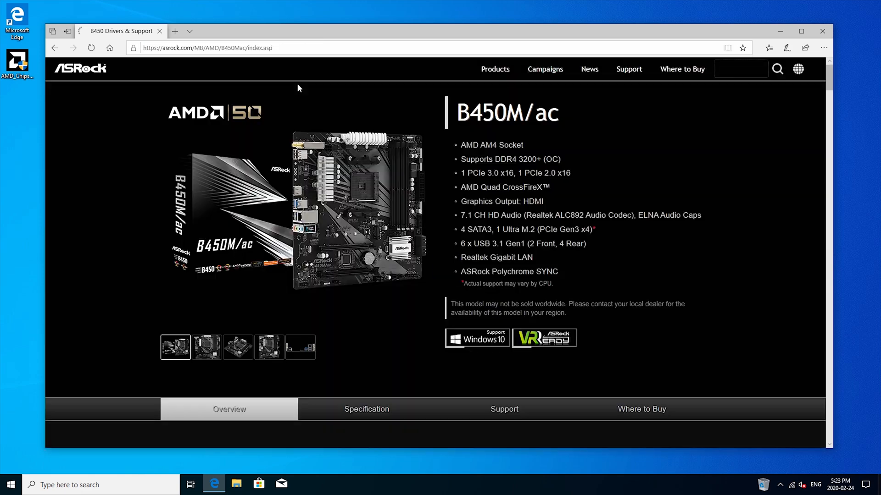
{"action": "left_click", "coordinate": [504, 410]}
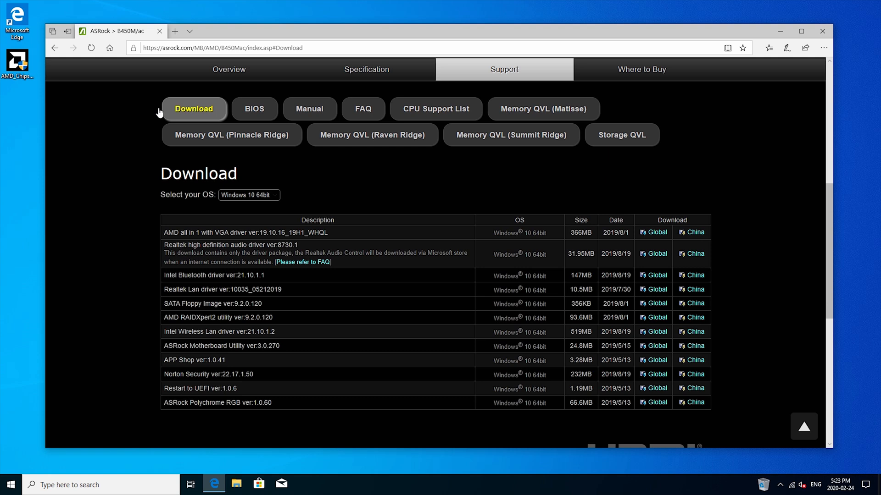
{"action": "mouse_move", "coordinate": [111, 169]}
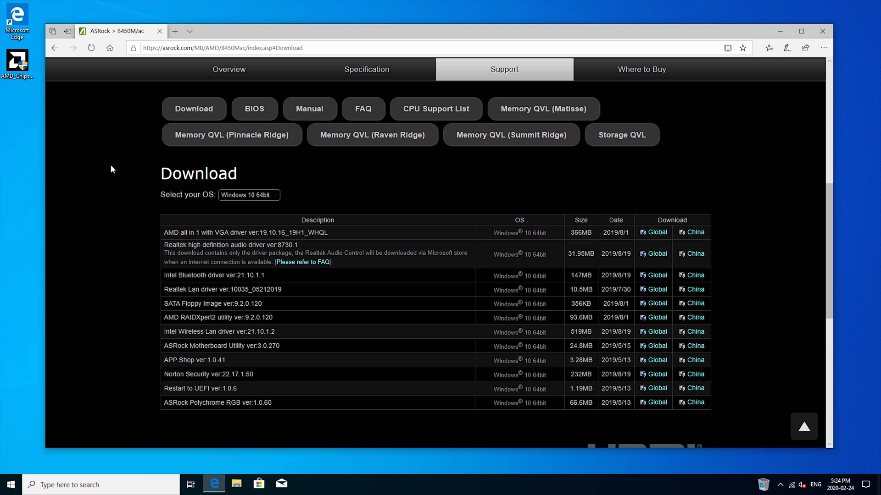
{"action": "left_click", "coordinate": [267, 31]}
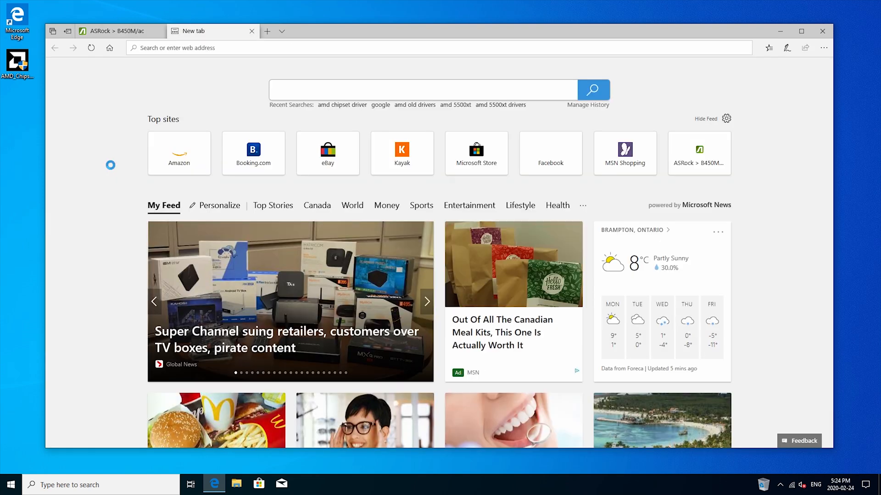
- Search Bing for amd radeon 5500xt drivers and reach AMD's RX 5500 XT Drivers & Support page
{"action": "type", "text": "amd radea"}
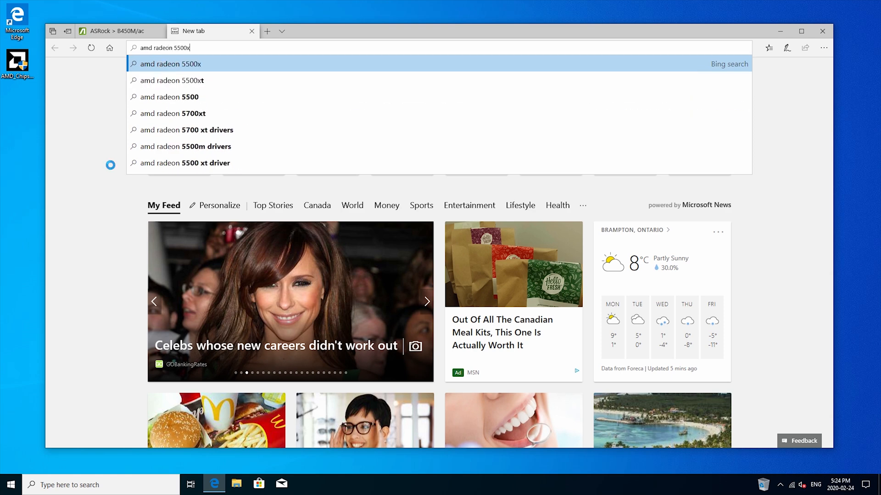
{"action": "left_click", "coordinate": [171, 80]}
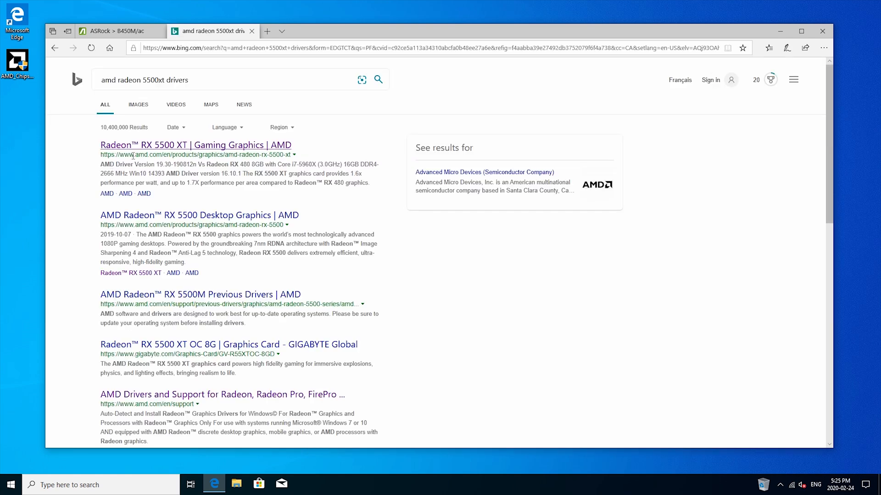
{"action": "left_click", "coordinate": [195, 145]}
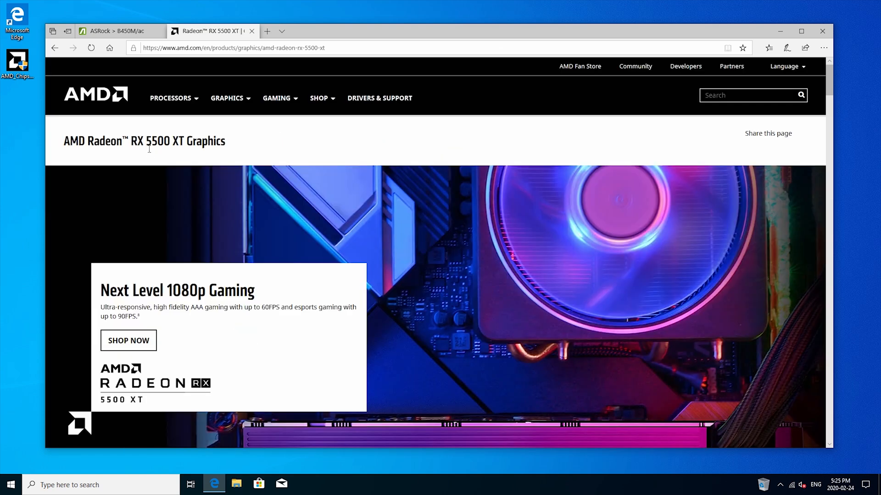
{"action": "scroll", "scroll_direction": "down", "scroll_amount": 3}
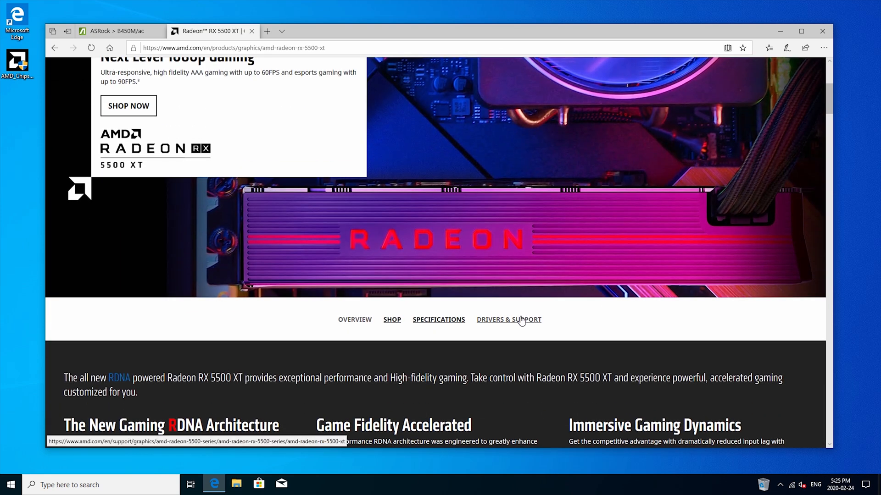
{"action": "left_click", "coordinate": [508, 320]}
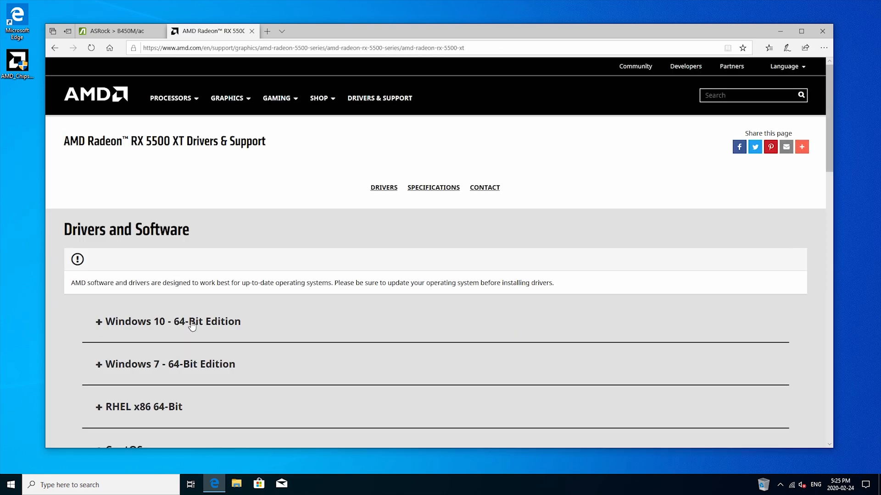
- Download the Windows 10 64-Bit Radeon Software Adrenalin 2020 Edition 20.2.1 driver
{"action": "left_click", "coordinate": [168, 321]}
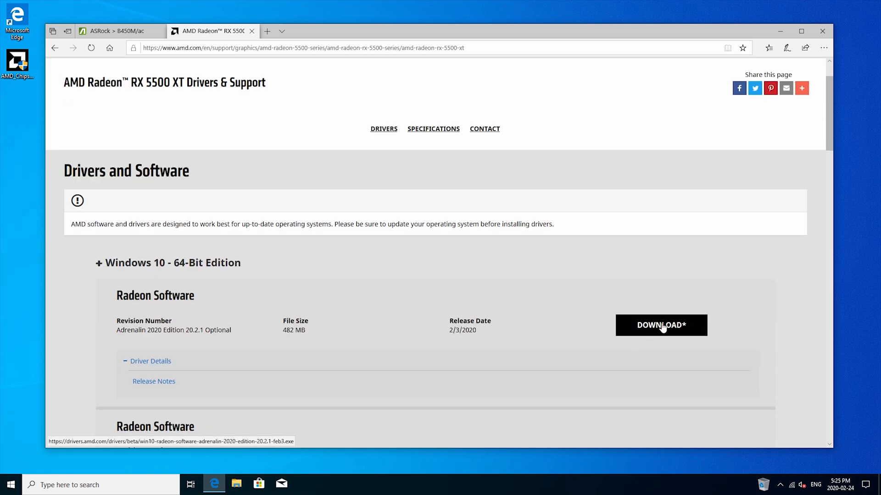
{"action": "left_click", "coordinate": [661, 325]}
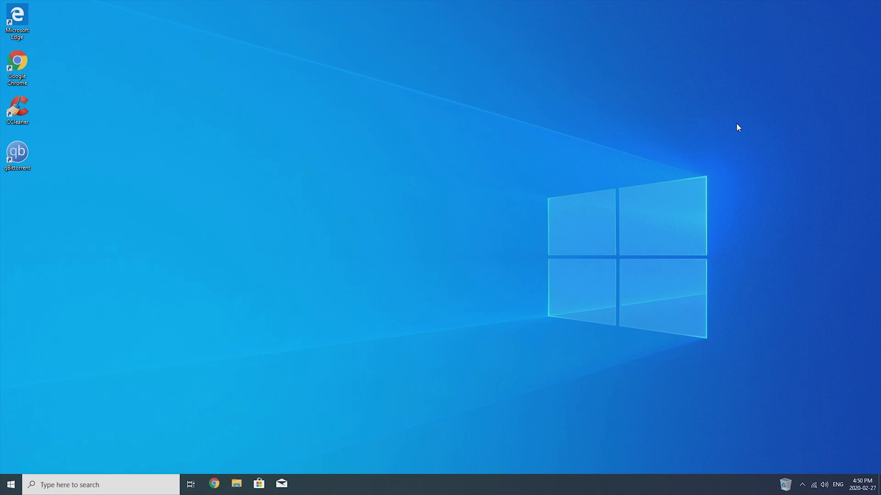
- Run Disk Cleanup on drive C: and rescan it with 'Clean up system files'
{"action": "left_click", "coordinate": [101, 484]}
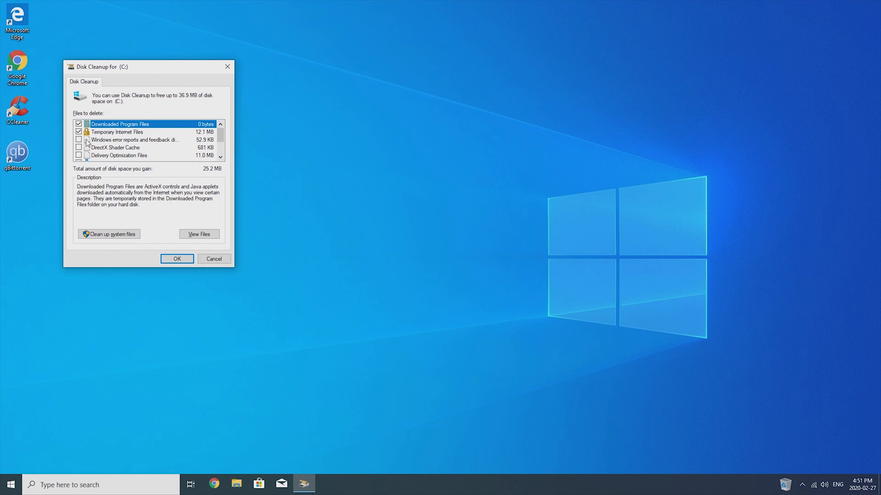
{"action": "scroll", "scroll_direction": "down", "scroll_amount": 3}
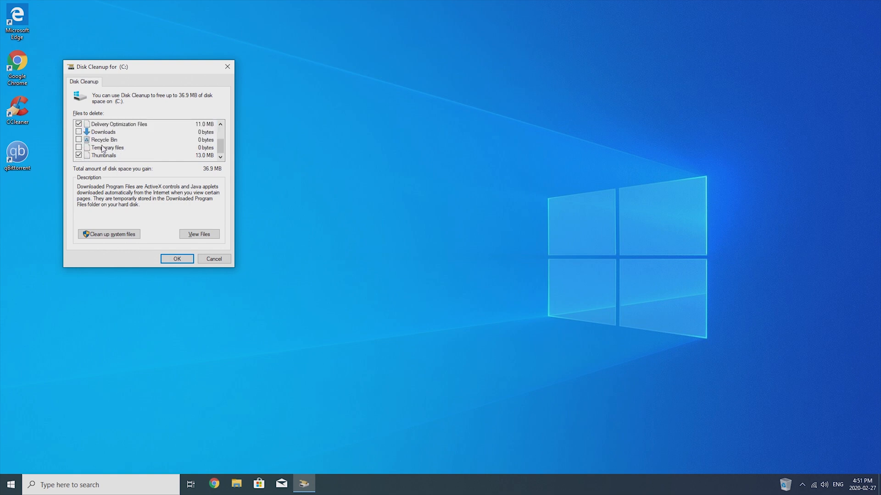
{"action": "scroll", "scroll_direction": "up", "scroll_amount": 3}
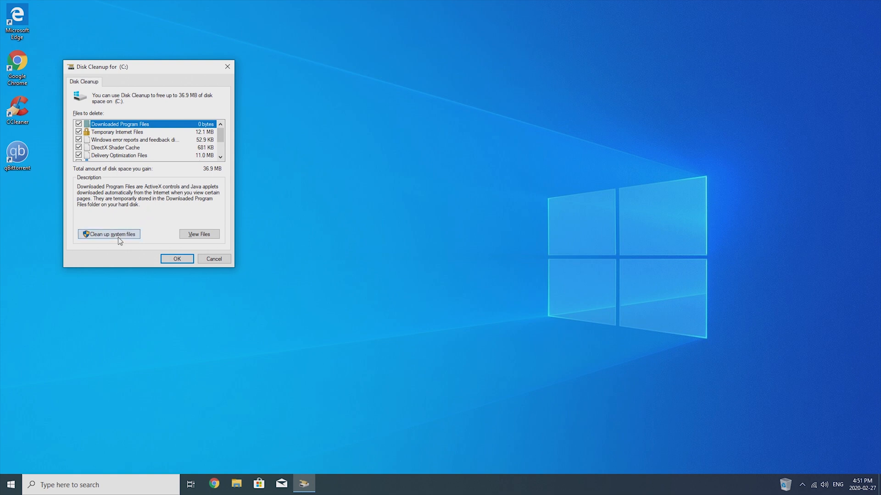
{"action": "left_click", "coordinate": [214, 258]}
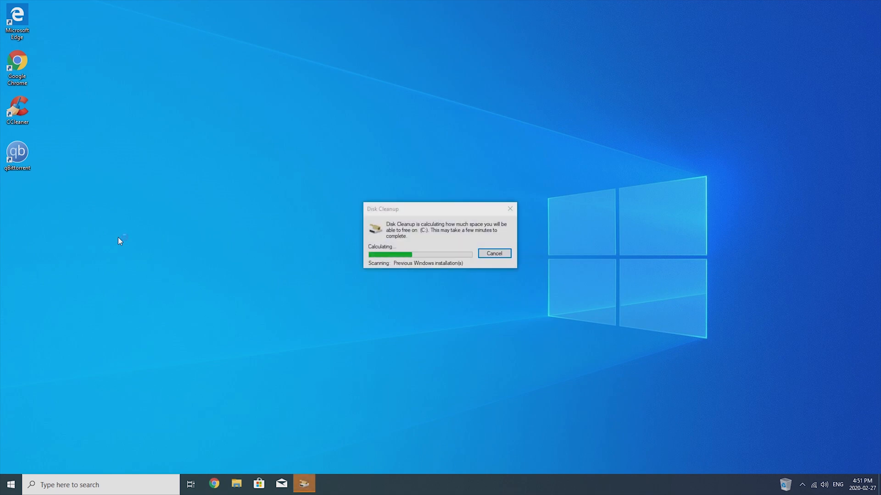
{"action": "mouse_move", "coordinate": [392, 272]}
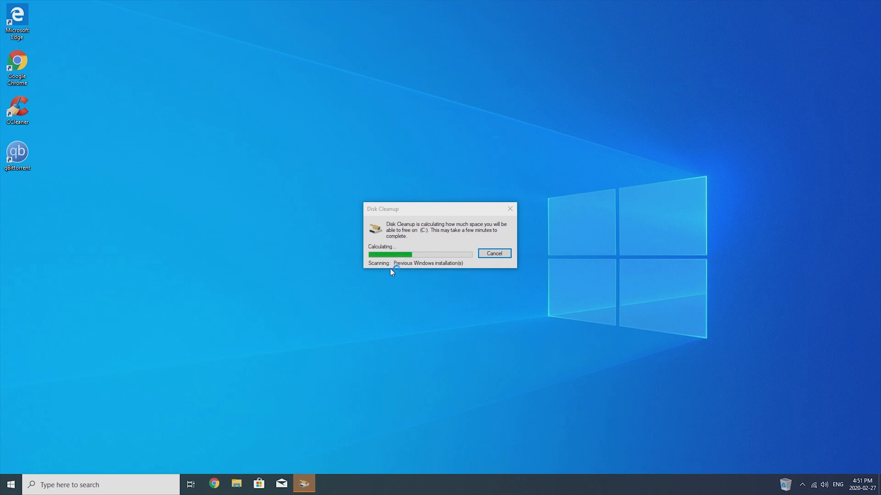
{"action": "mouse_move", "coordinate": [460, 270]}
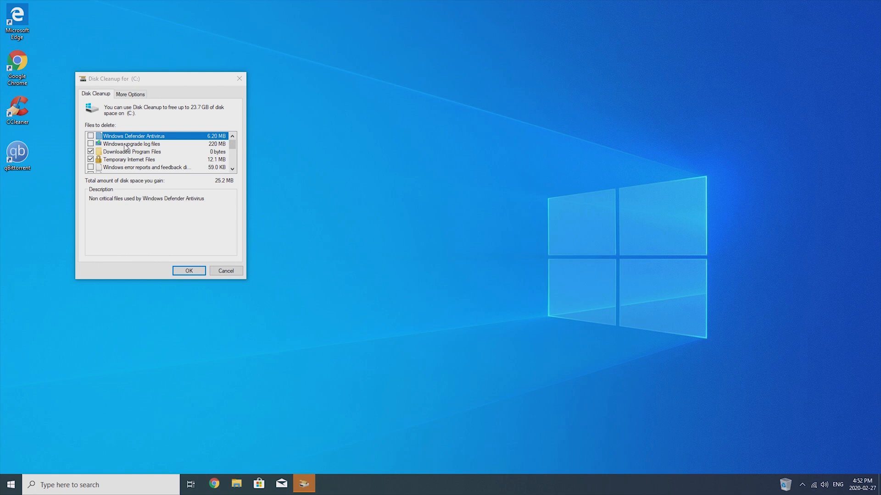
- Tick Windows upgrade log files, Windows Defender Antivirus and Previous Windows installation(s) for cleanup
{"action": "left_click", "coordinate": [91, 144]}
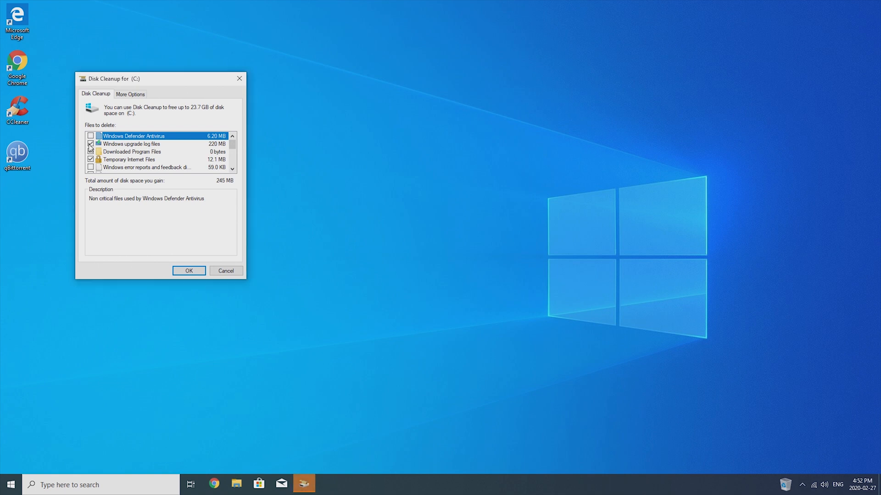
{"action": "left_click", "coordinate": [90, 136]}
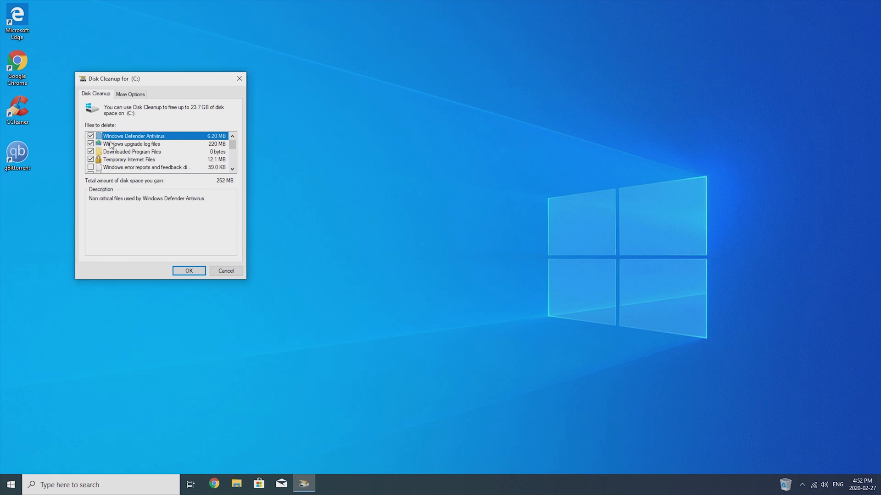
{"action": "scroll", "scroll_direction": "down", "scroll_amount": 3}
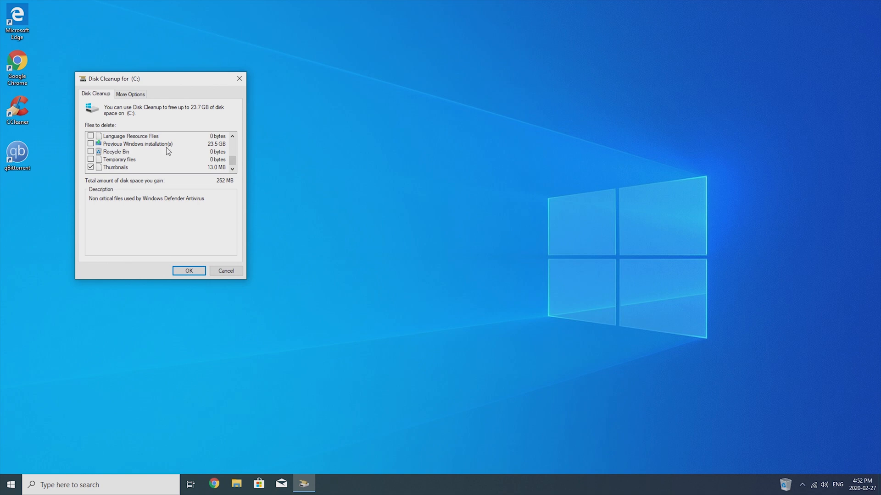
{"action": "mouse_move", "coordinate": [153, 148]}
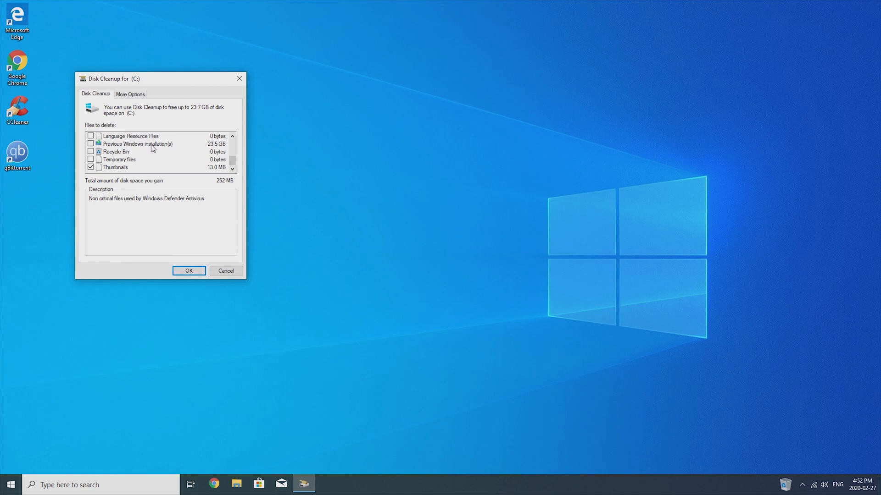
{"action": "mouse_move", "coordinate": [218, 148]}
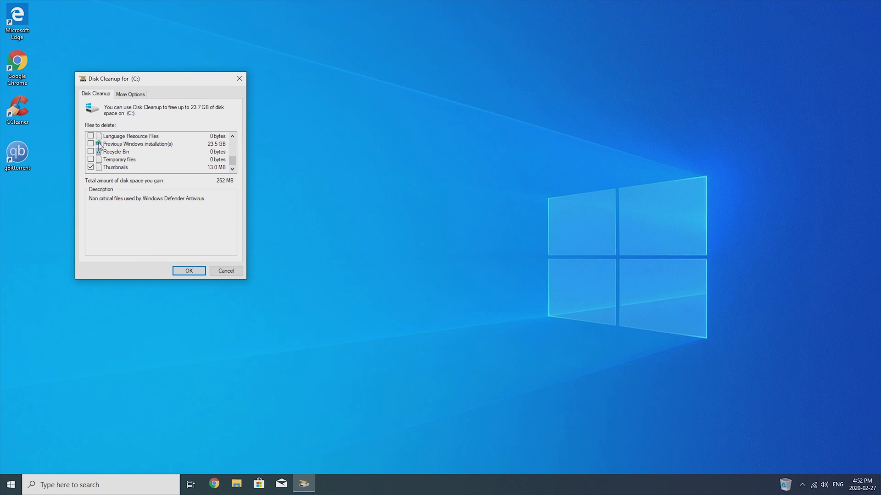
{"action": "left_click", "coordinate": [91, 144]}
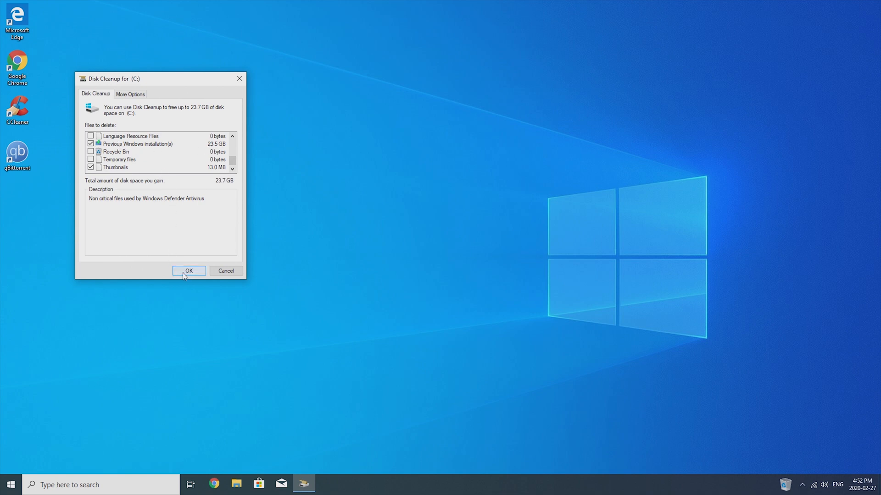
- Delete the selected files permanently, accepting loss of rollback to the previous Windows, freeing about 23.7 GB
{"action": "left_click", "coordinate": [189, 271]}
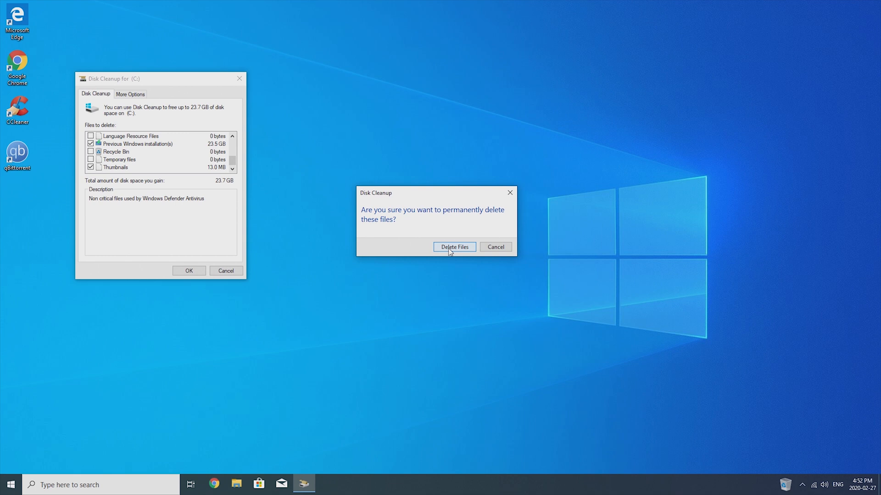
{"action": "left_click", "coordinate": [454, 247]}
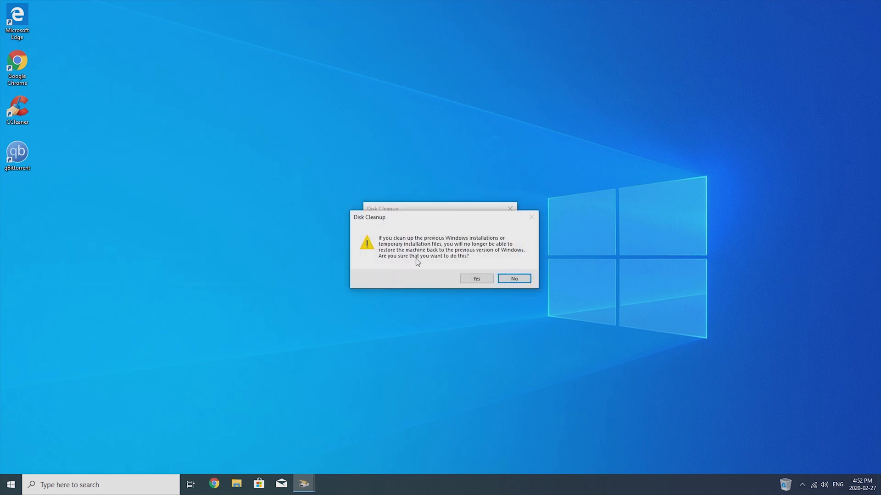
{"action": "mouse_move", "coordinate": [431, 256]}
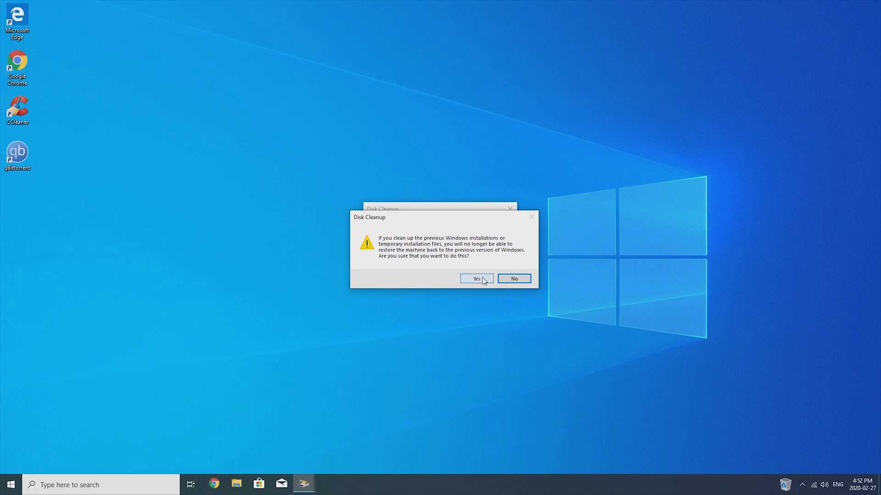
{"action": "left_click", "coordinate": [476, 279]}
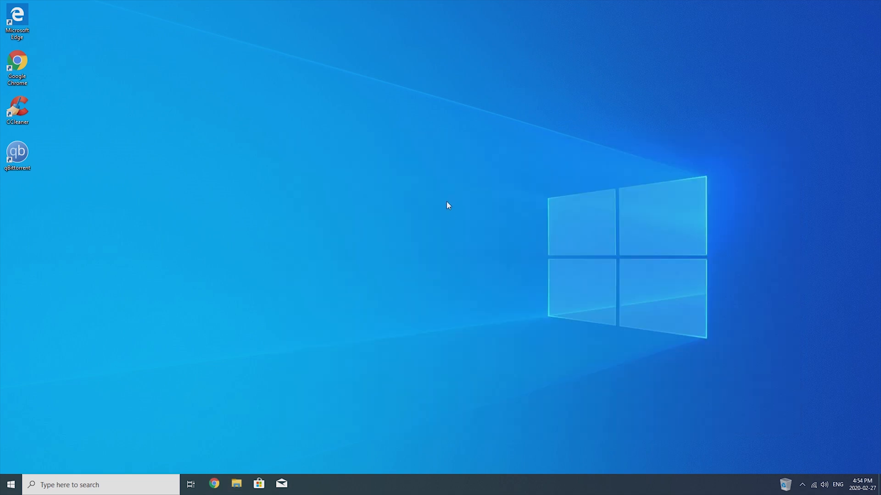
- Show Local Disk (C:) in File Explorer, now holding only Program Files, Program Files (x86), Users and Windows
{"action": "left_click", "coordinate": [236, 484]}
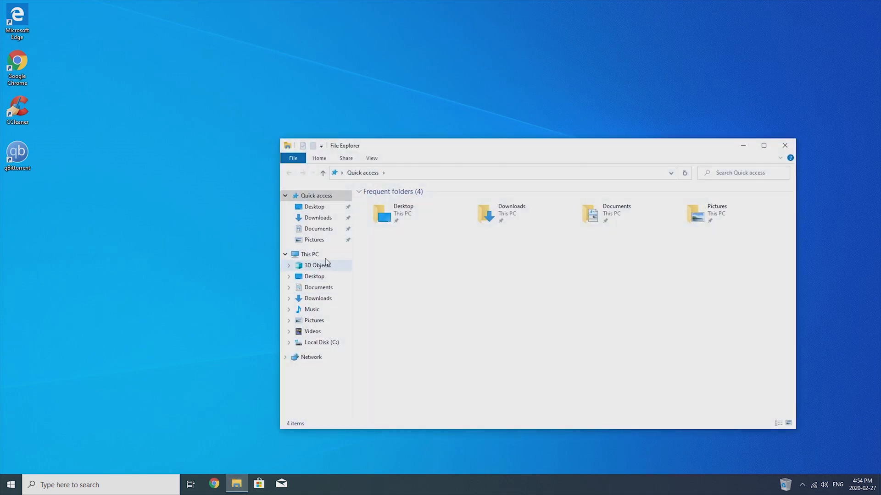
{"action": "left_click", "coordinate": [321, 343]}
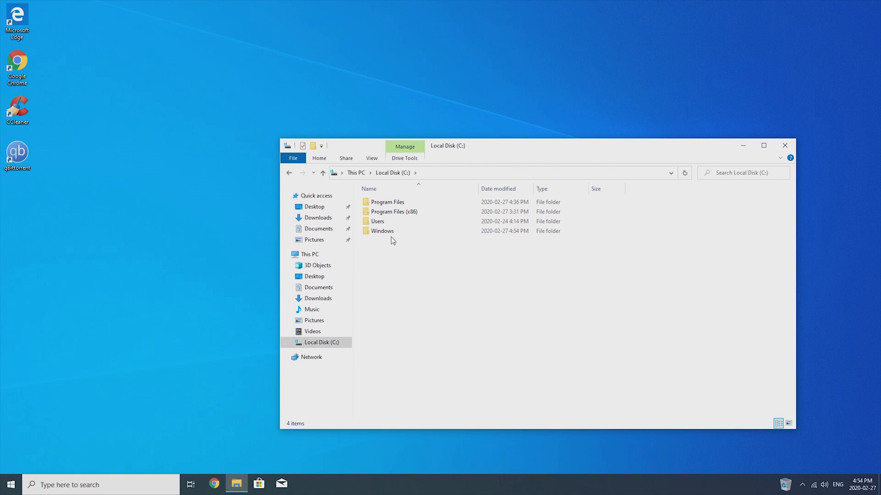
{"action": "mouse_move", "coordinate": [381, 249]}
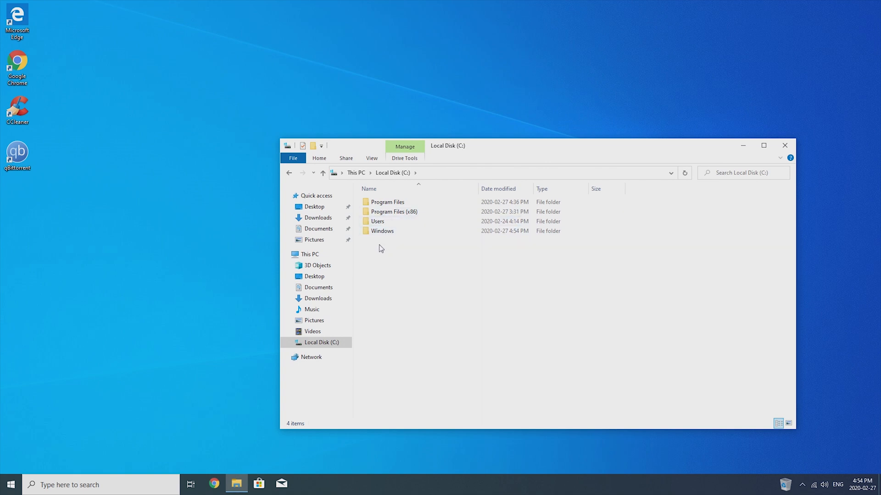